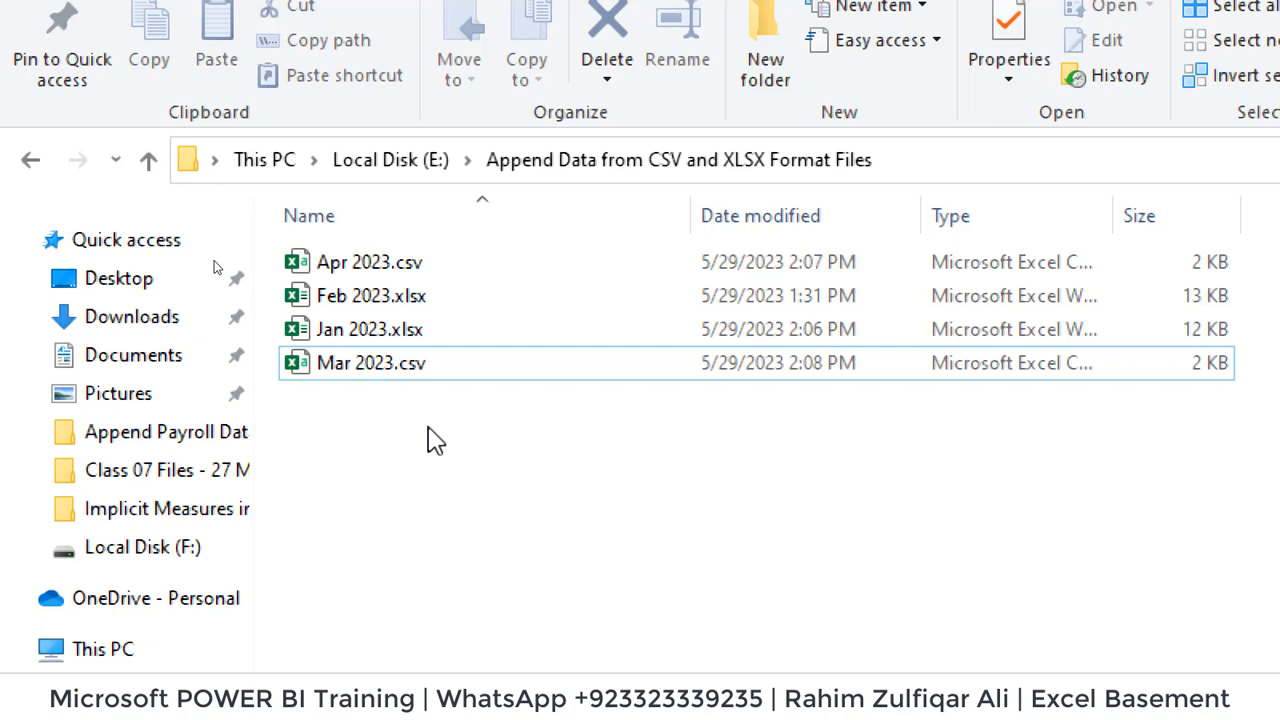
mouse_move(435, 411)
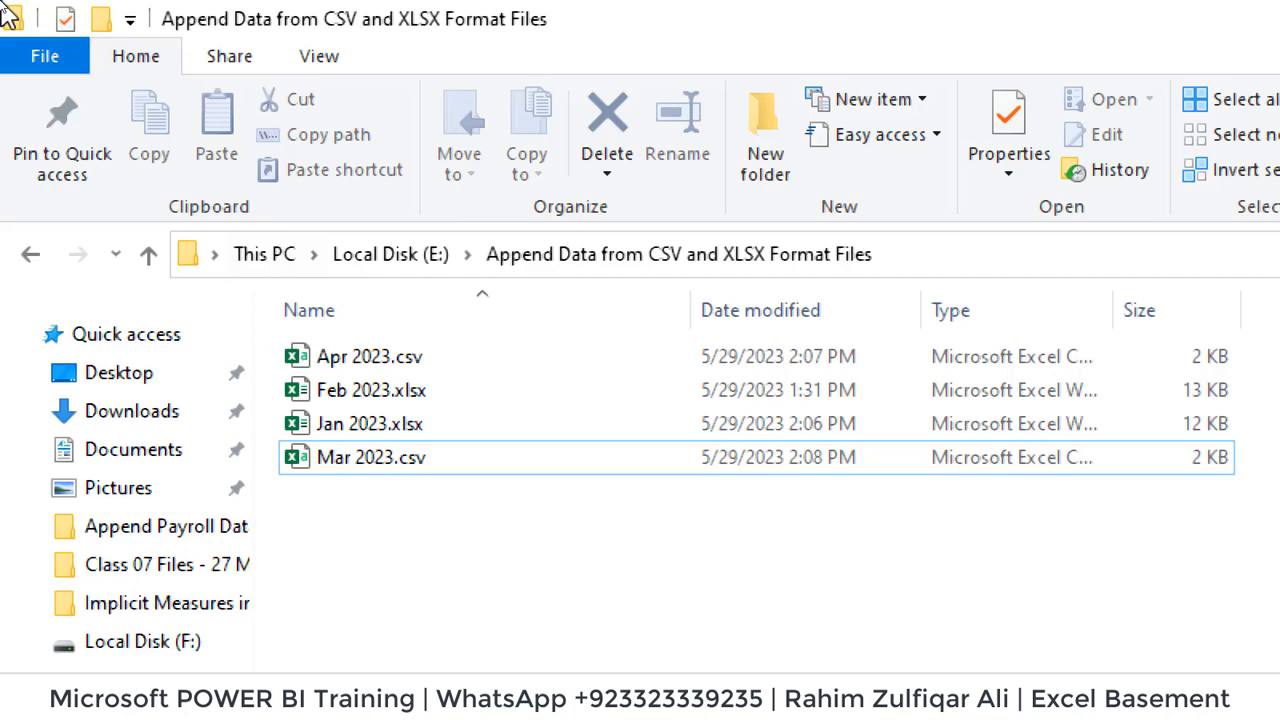
Open Jan 2023.xlsx, Feb 2023.xlsx and Mar 2023.csv in Excel to compare their column orders
double_click(370, 424)
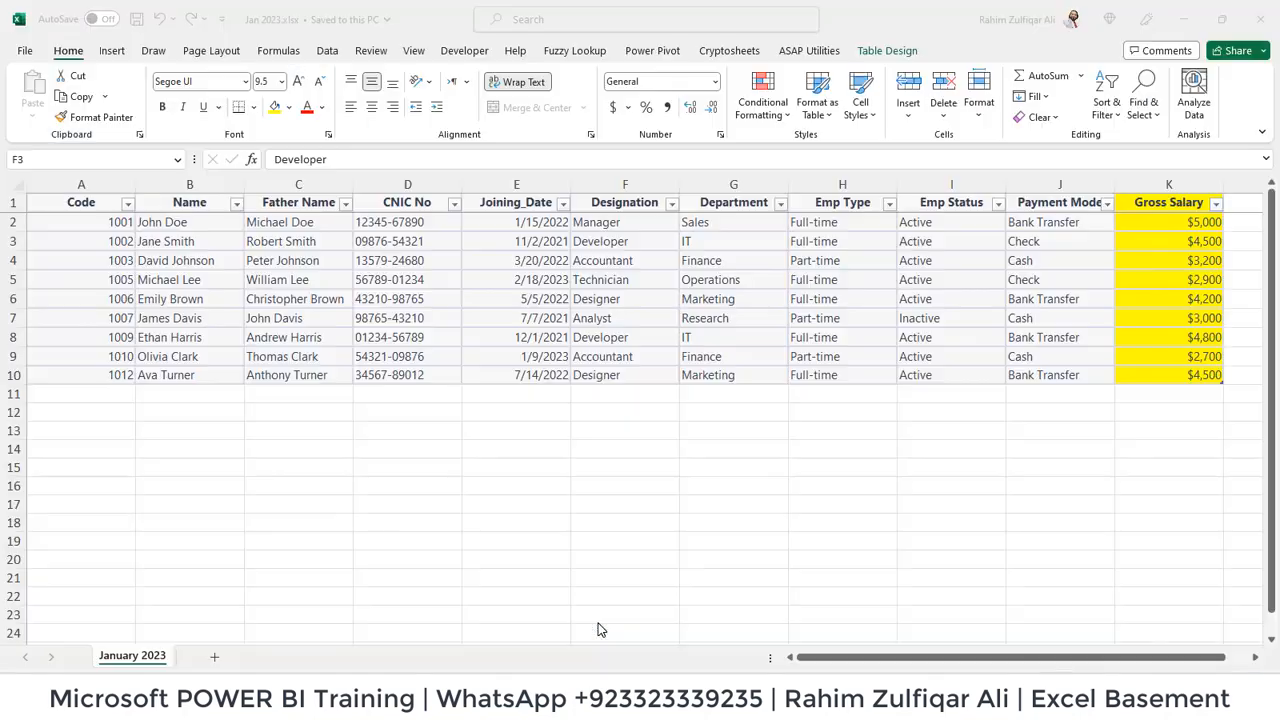
left_click(624, 318)
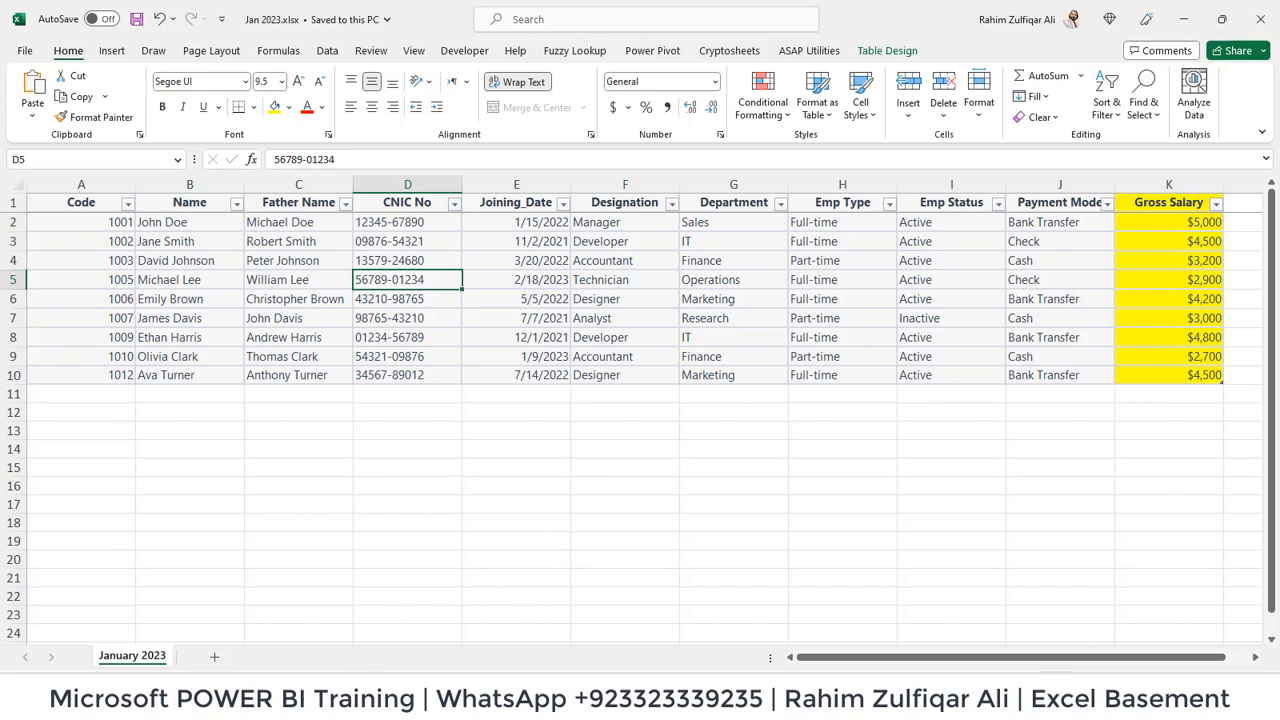
left_click(138, 655)
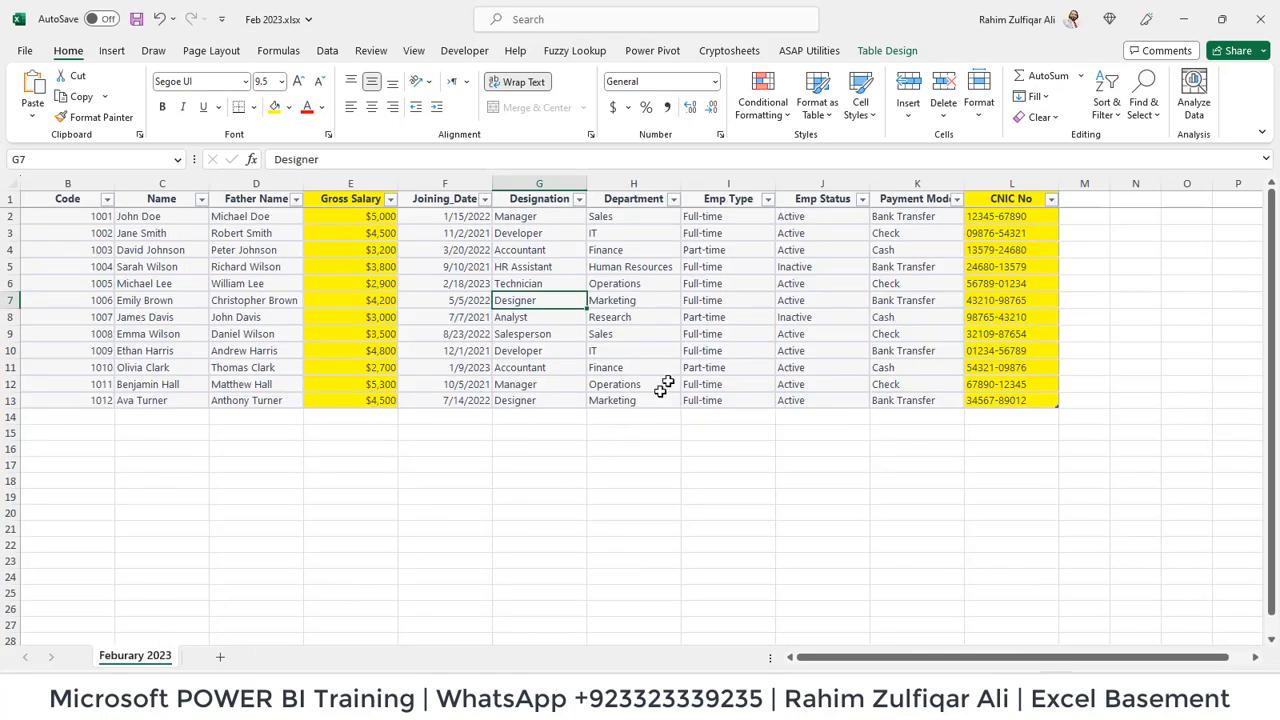
mouse_move(665, 384)
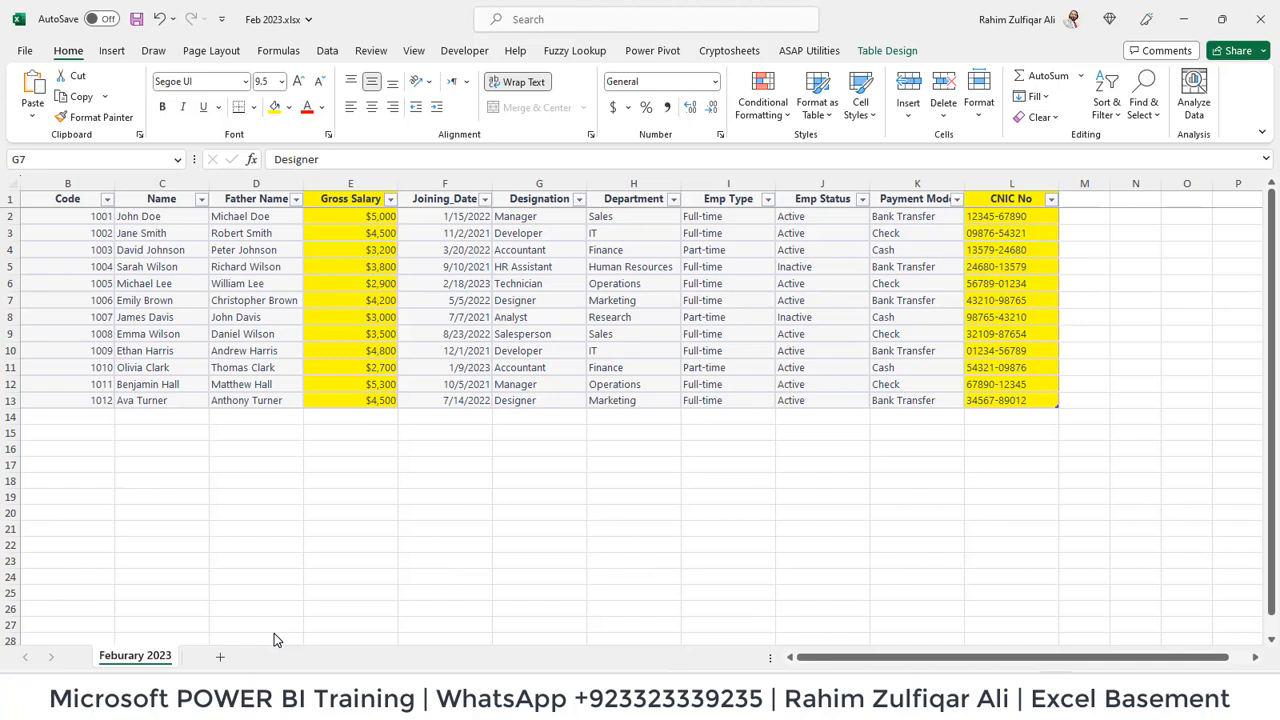
left_click_drag(350, 198, 350, 317)
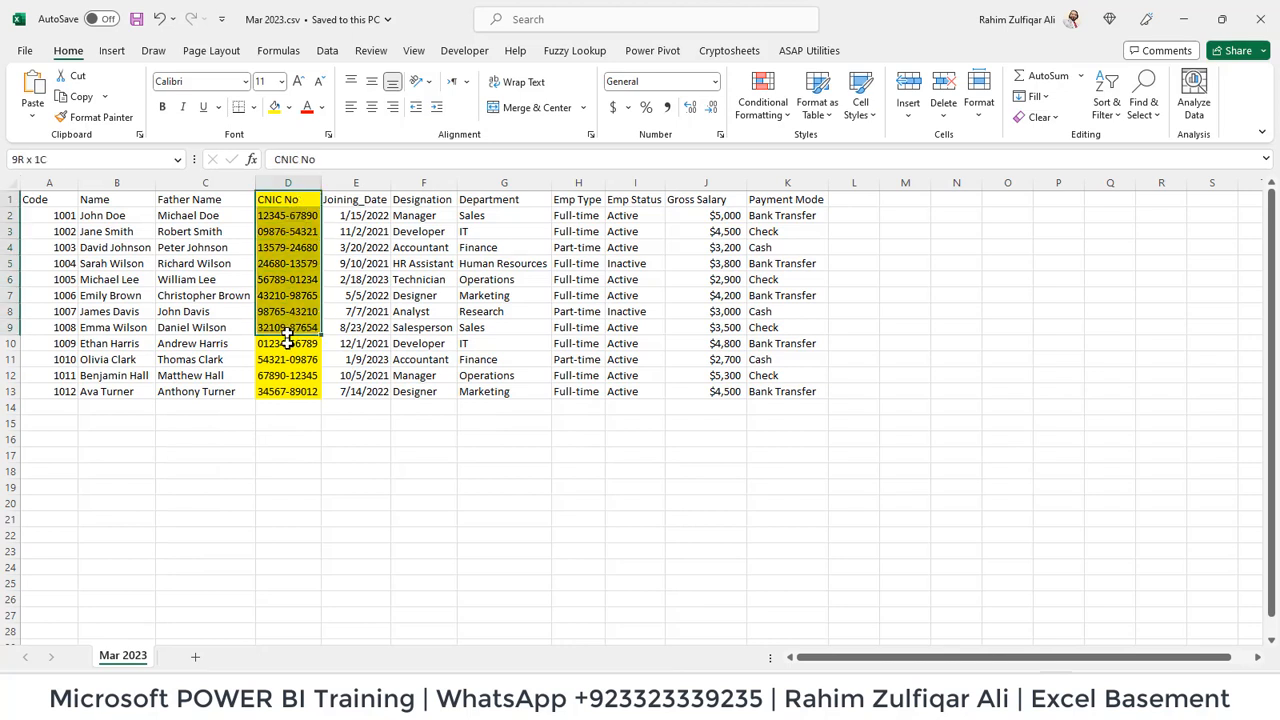
Revisit the Feb 2023 workbook, then leave Excel for the folder of four payroll files
left_click(705, 199)
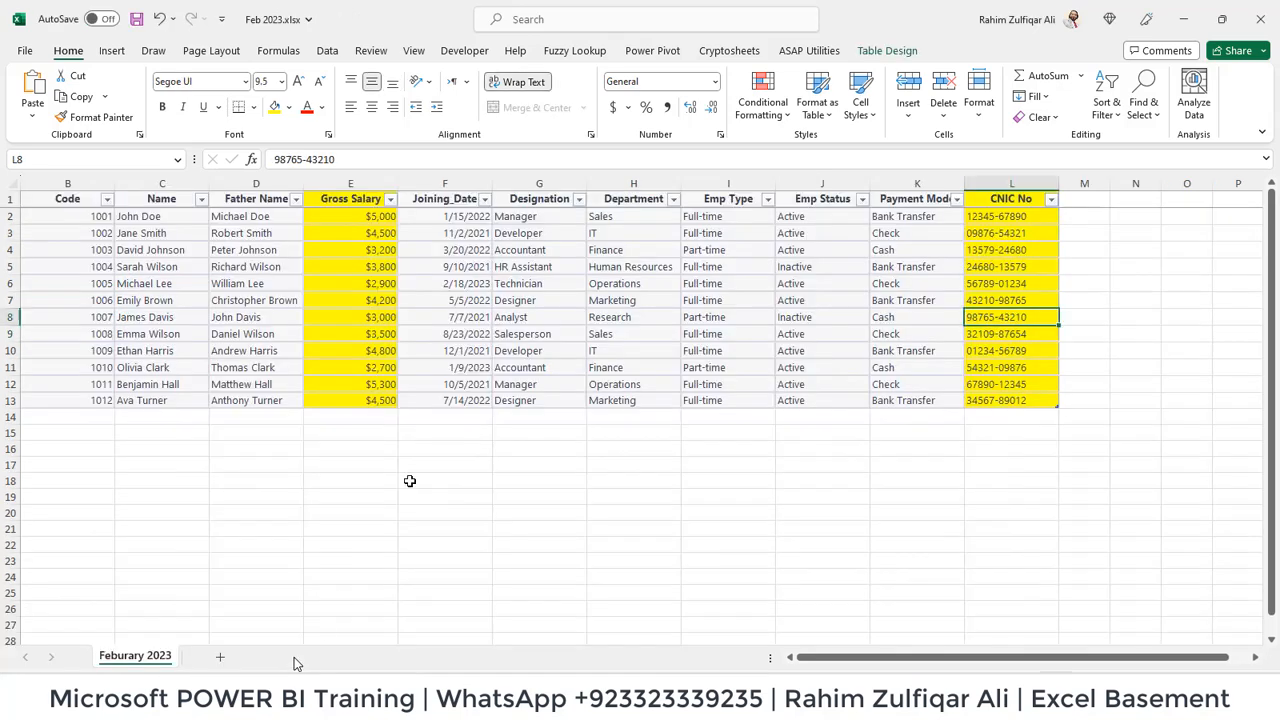
left_click(539, 283)
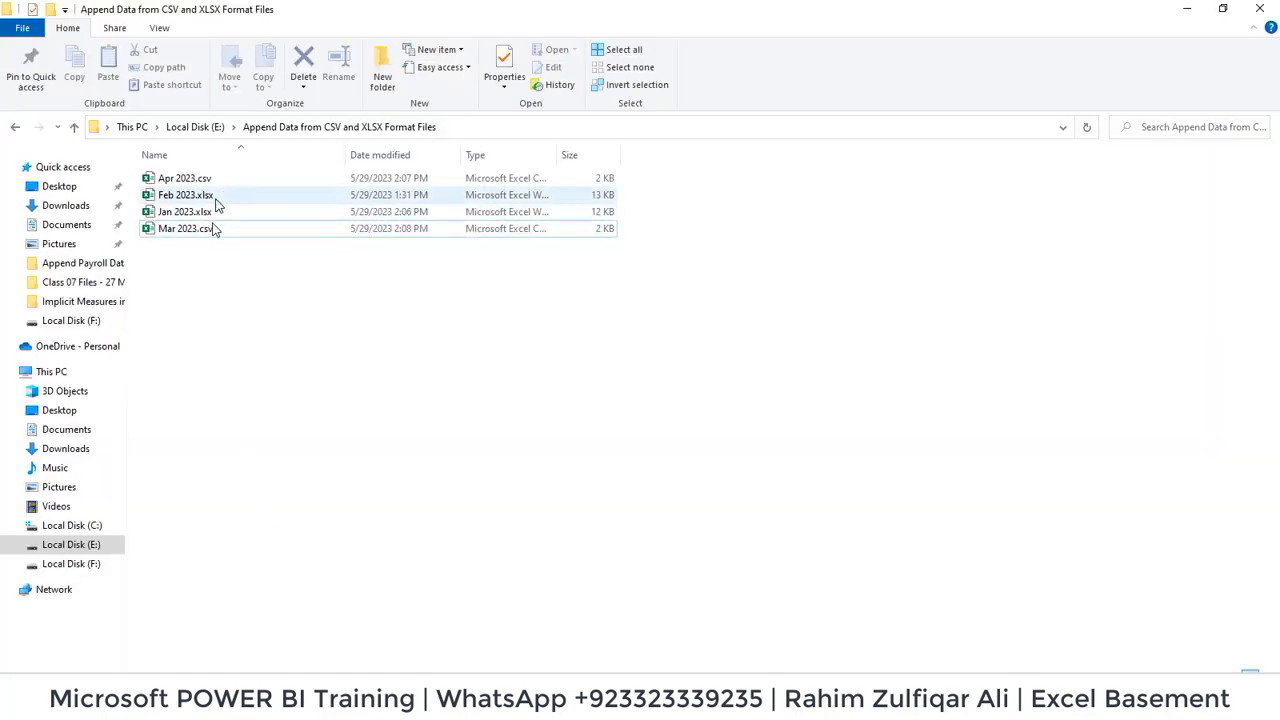
Switch to the untitled Power BI report and launch Transform data into Power Query Editor
left_click(497, 580)
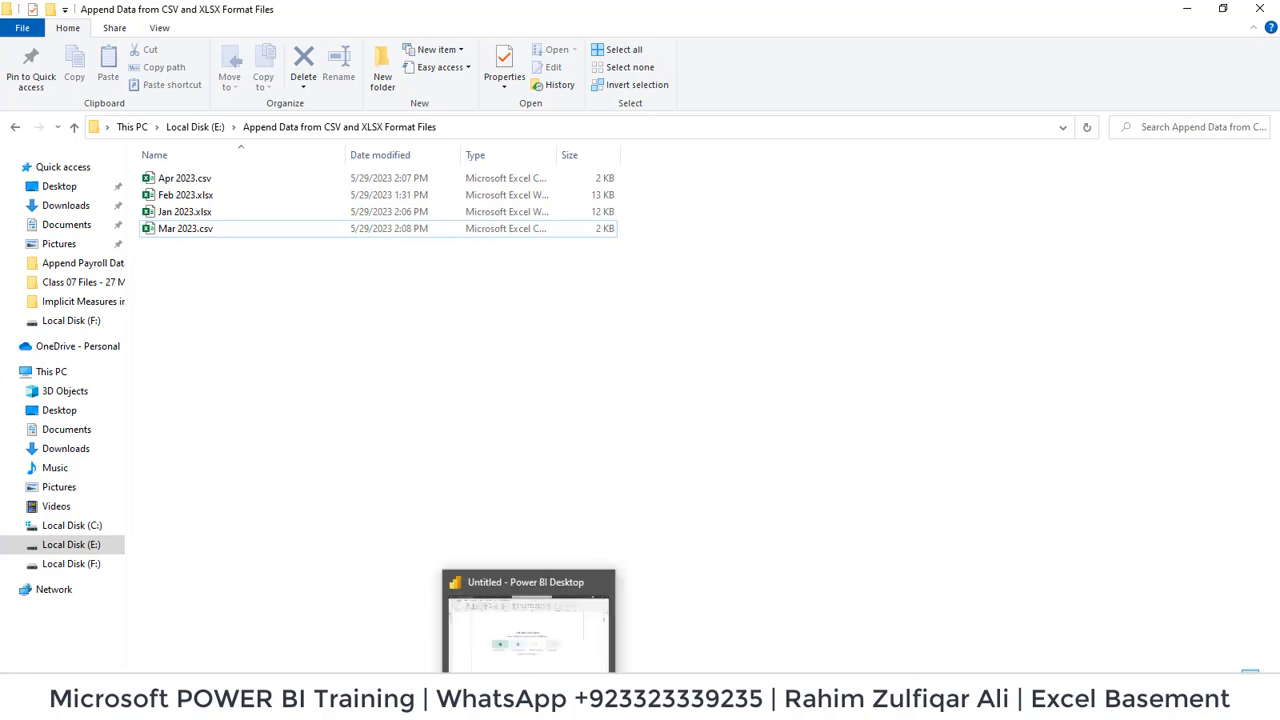
left_click(530, 582)
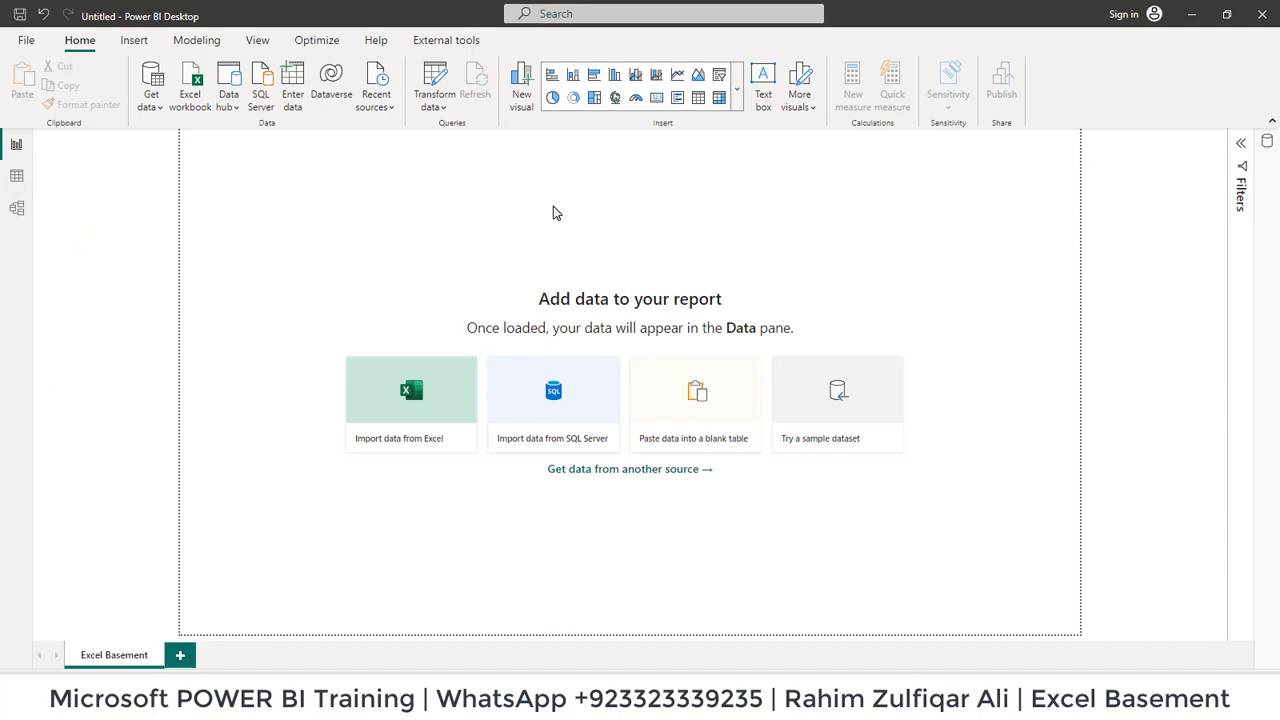
left_click(441, 85)
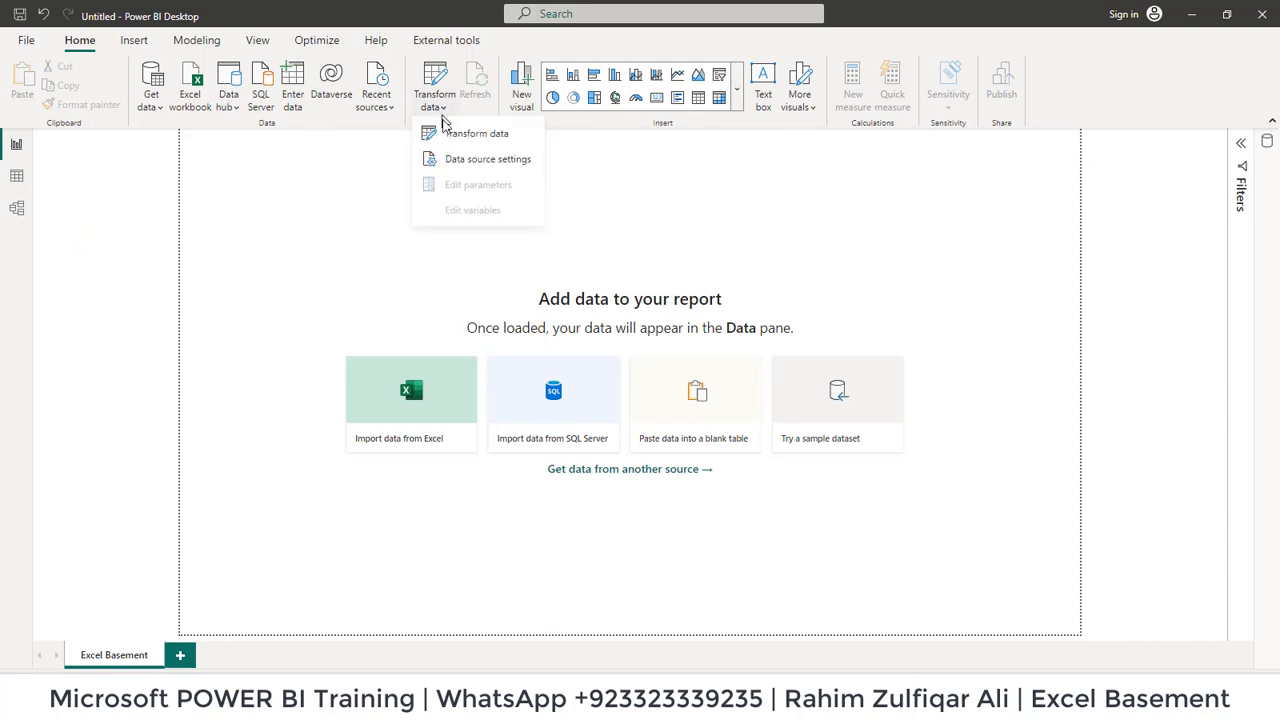
mouse_move(490, 133)
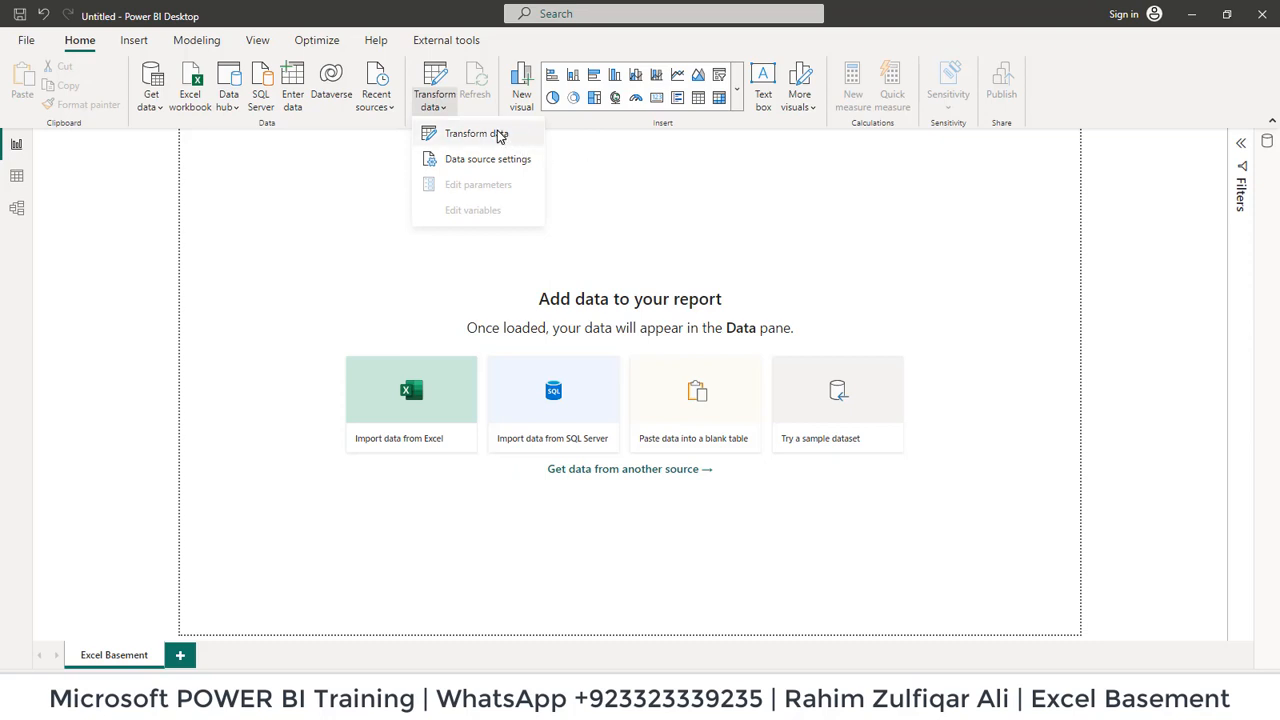
left_click(476, 133)
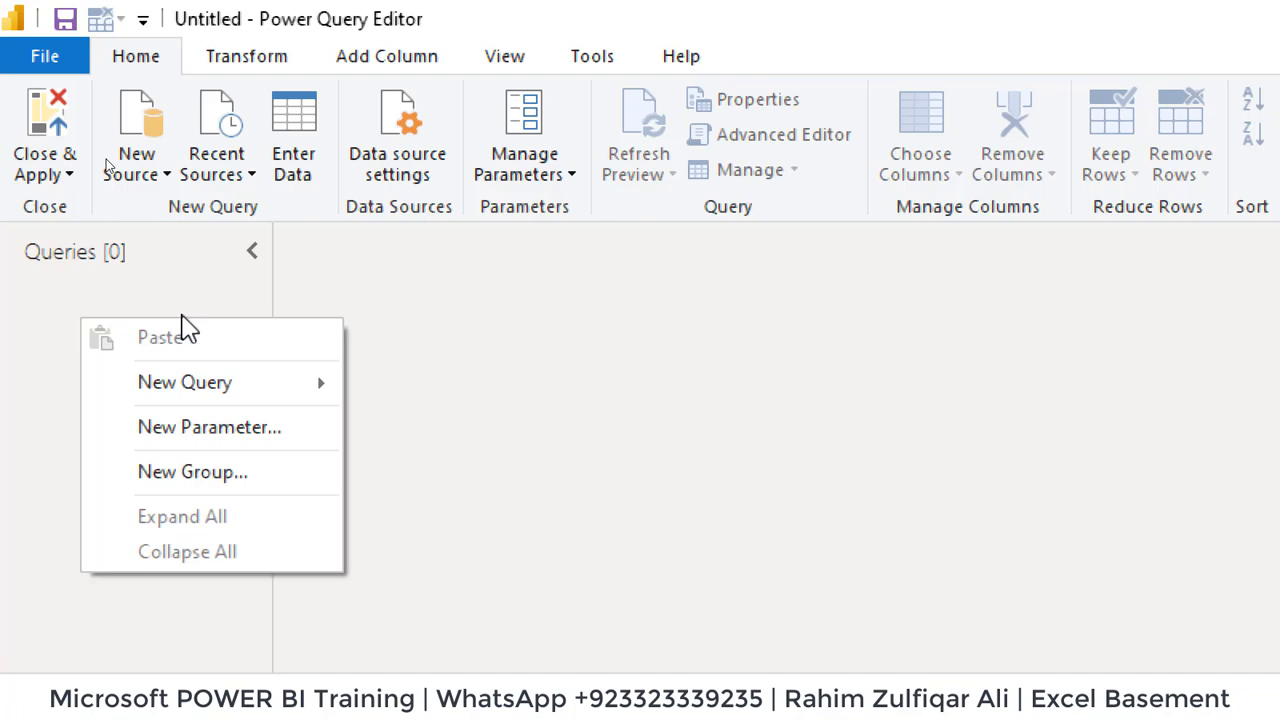
mouse_move(184, 383)
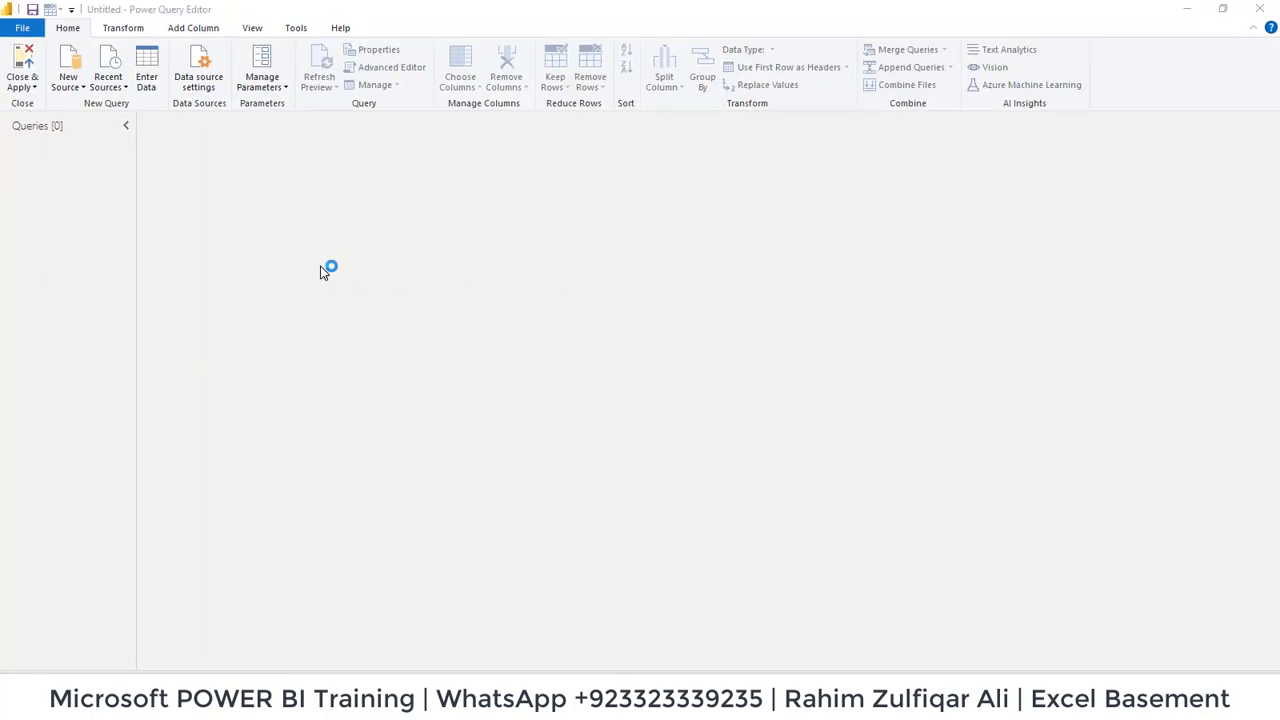
Bring up the full Get Data source list through New Source > More and choose Folder
left_click(72, 63)
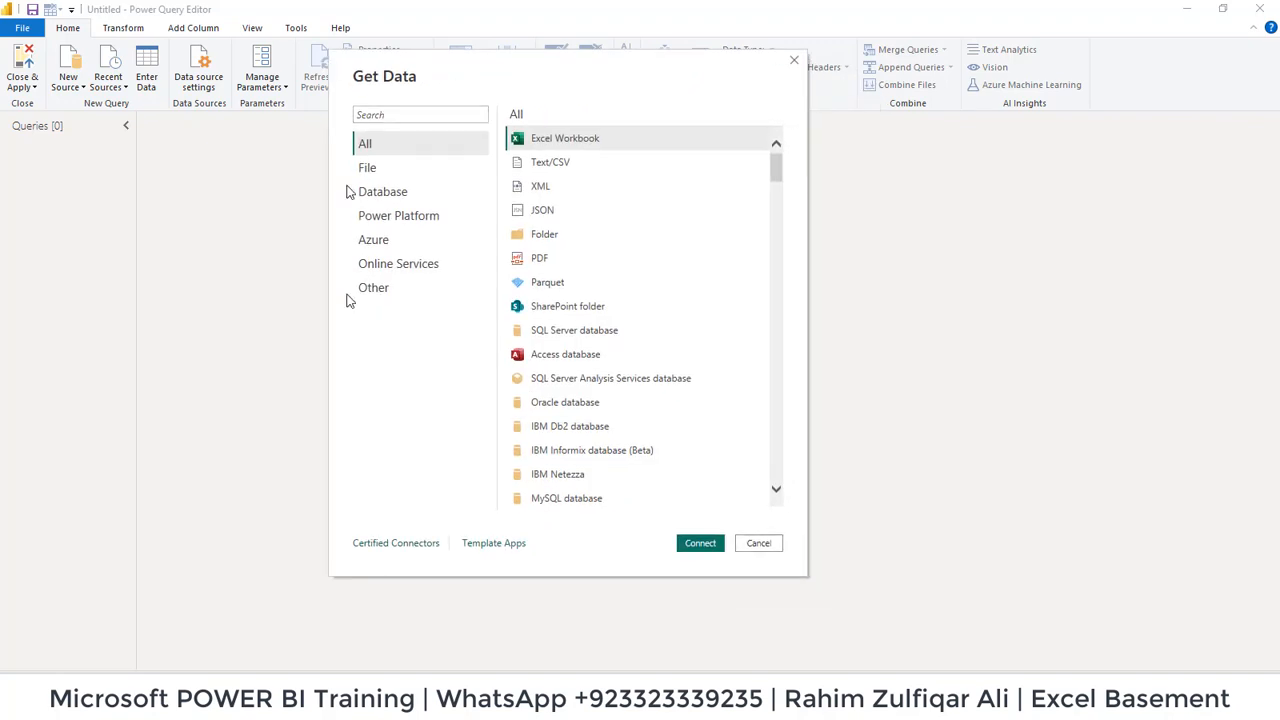
left_click(758, 543)
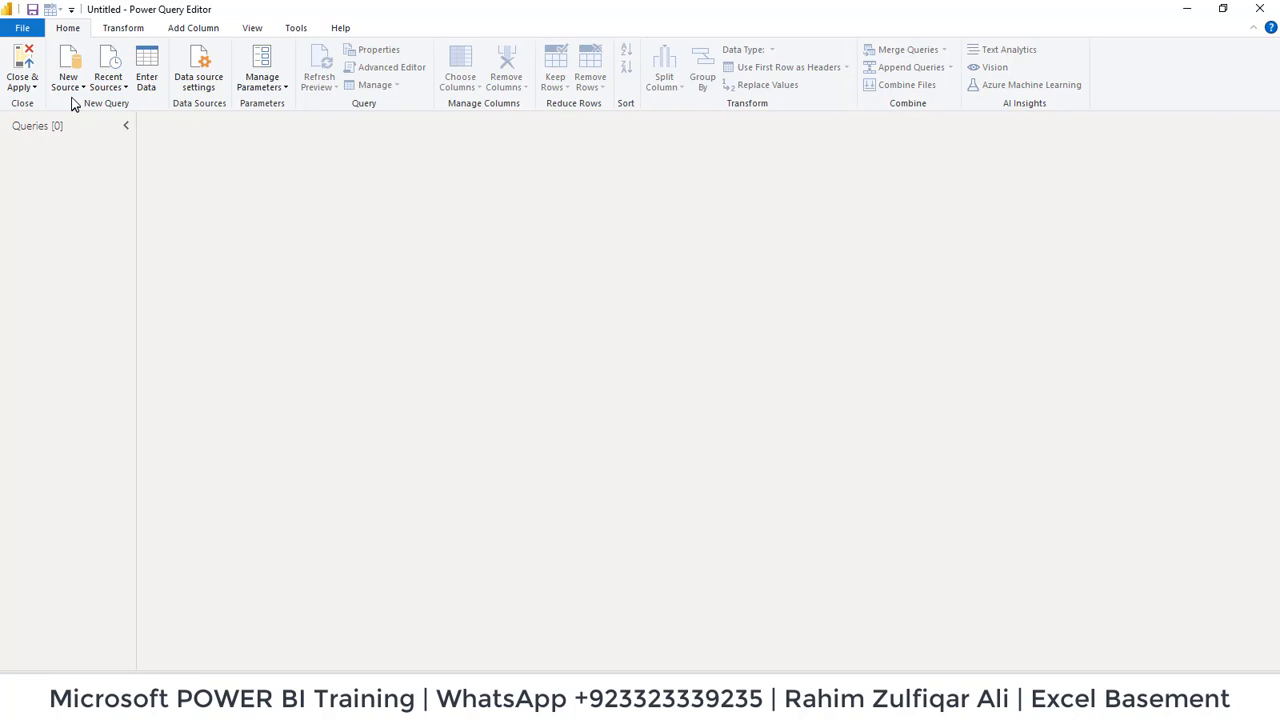
left_click(68, 65)
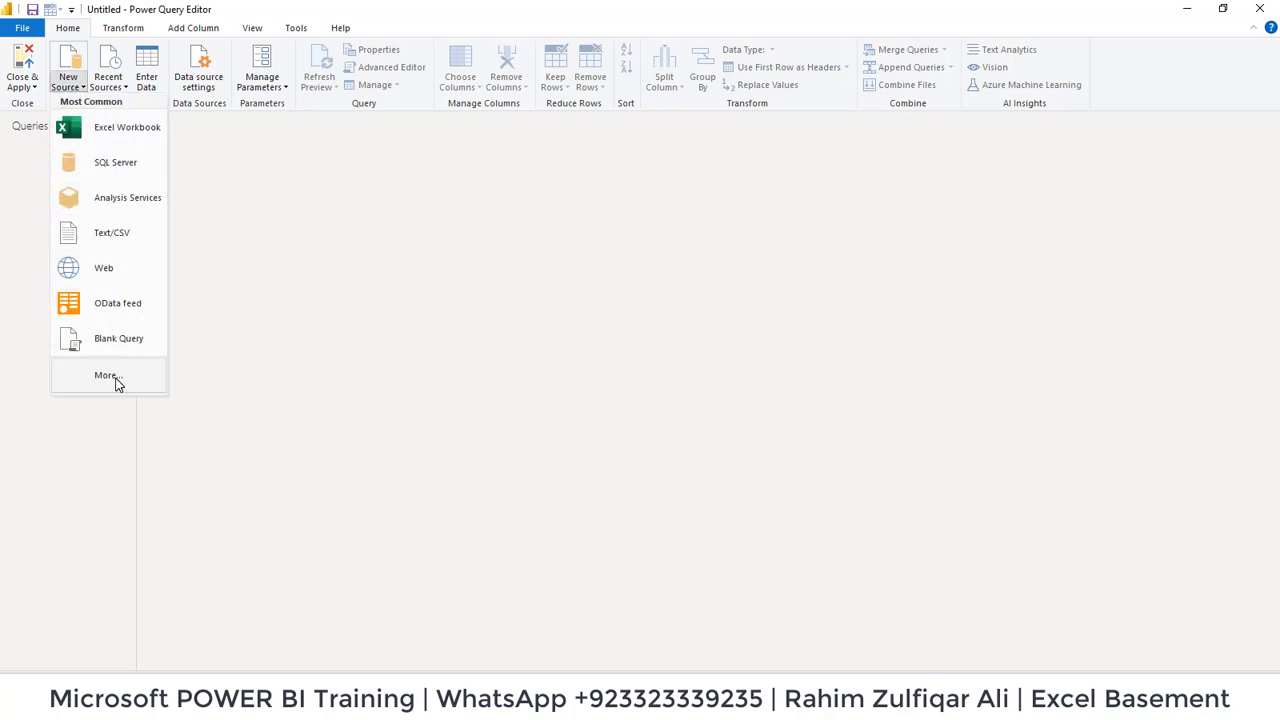
left_click(104, 375)
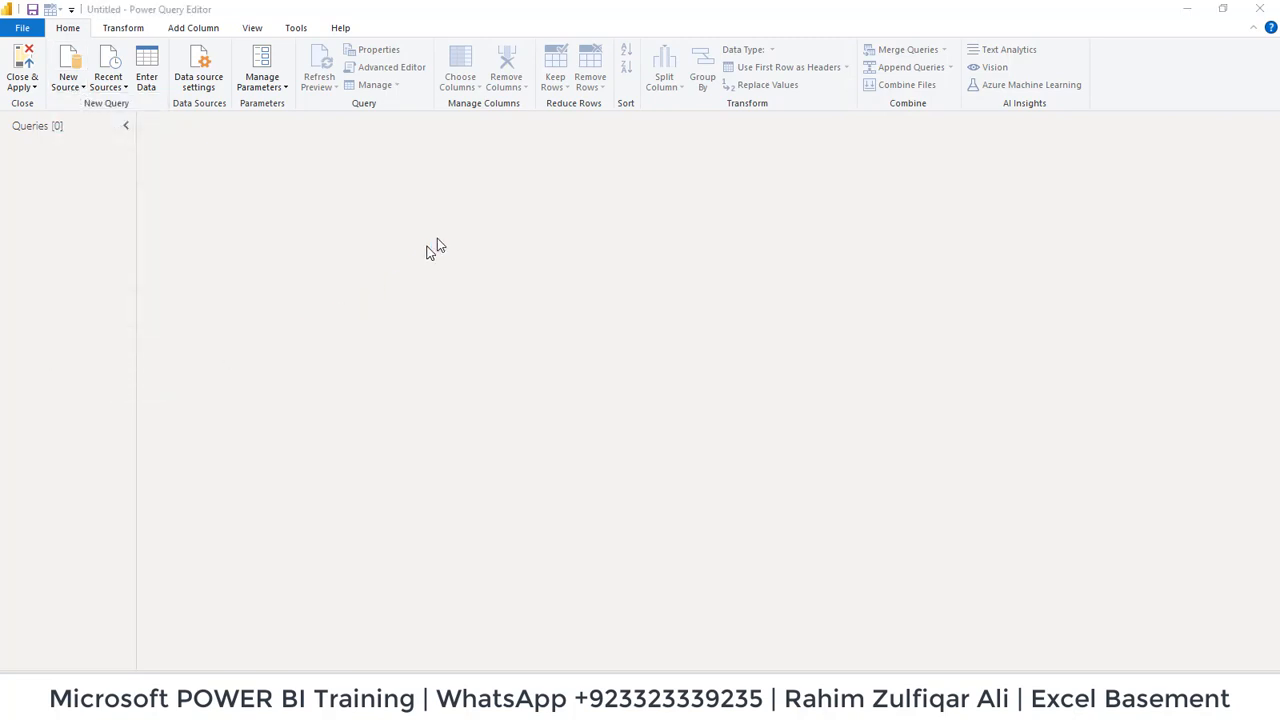
mouse_move(705, 234)
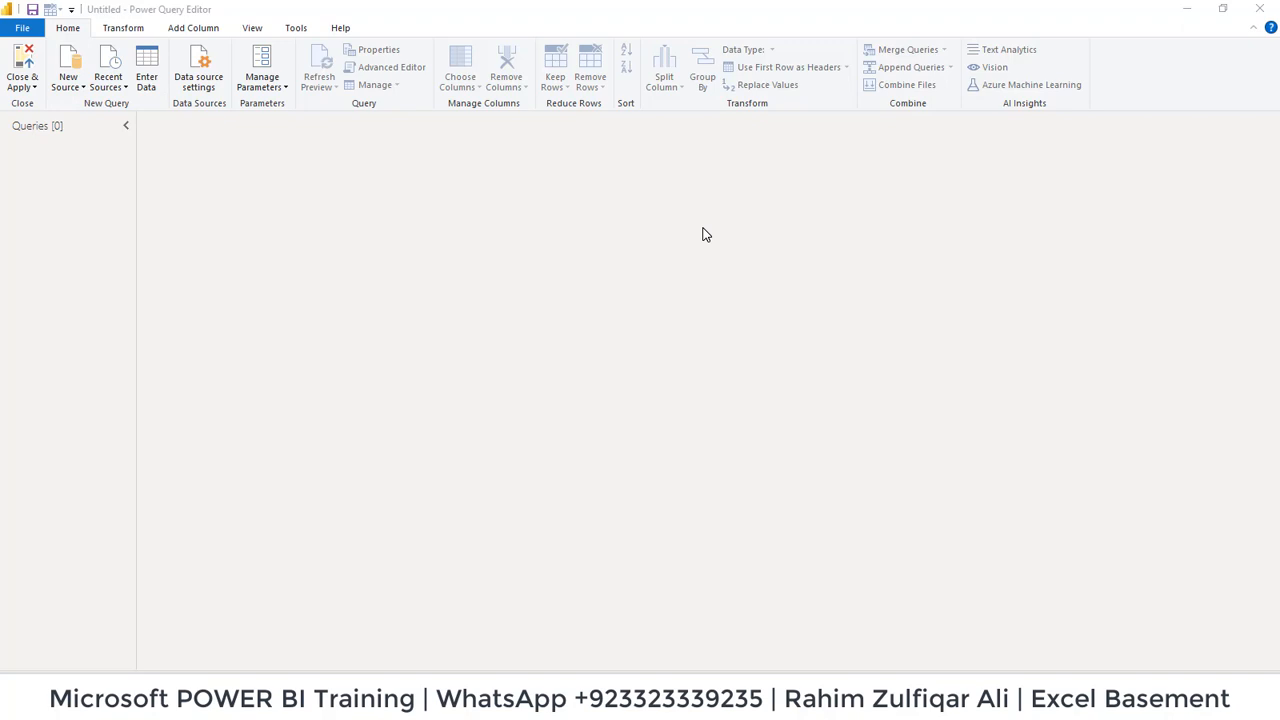
left_click(72, 60)
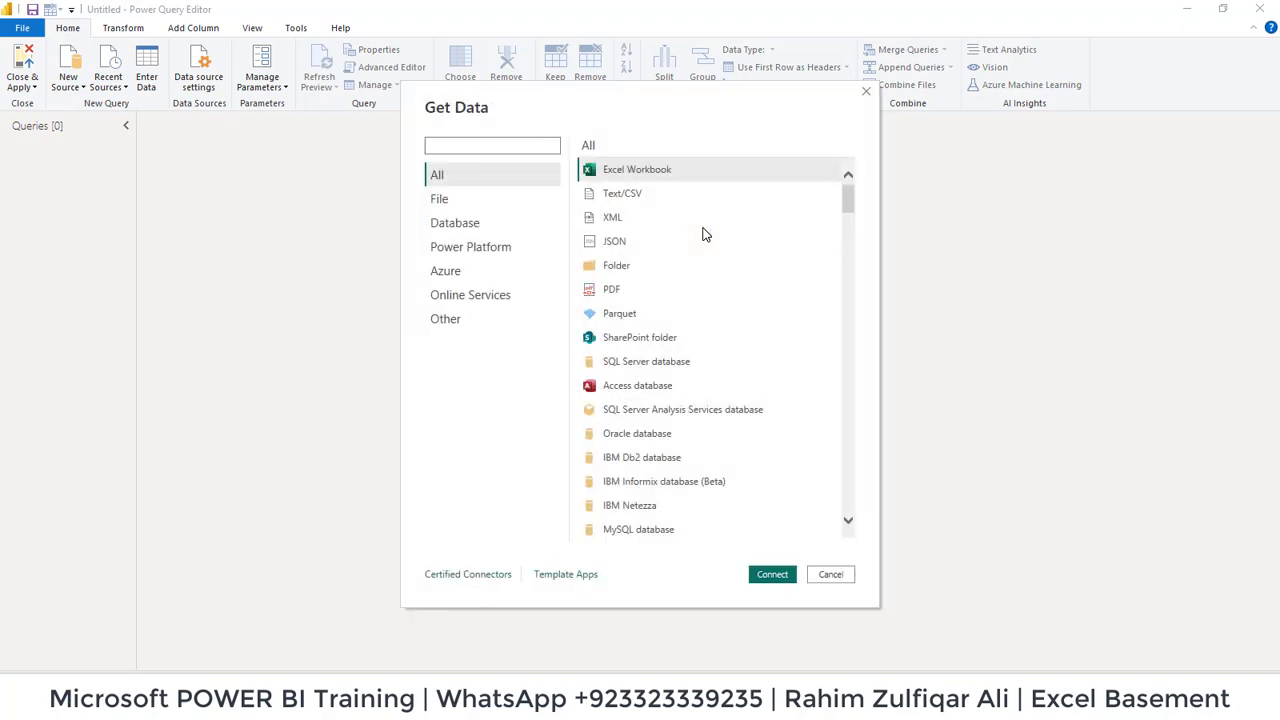
mouse_move(627, 267)
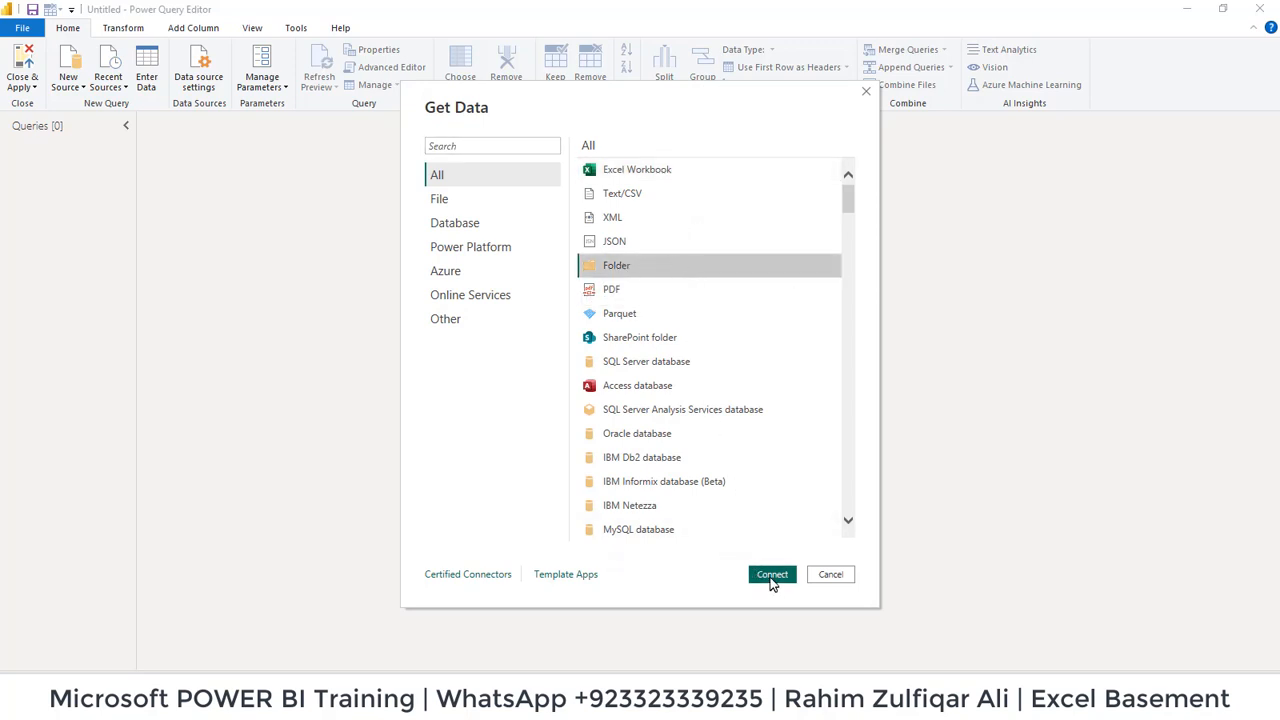
Connect to folder 'E:\Append Data from CSV and XLSX Format Files' and preview its files
left_click(772, 574)
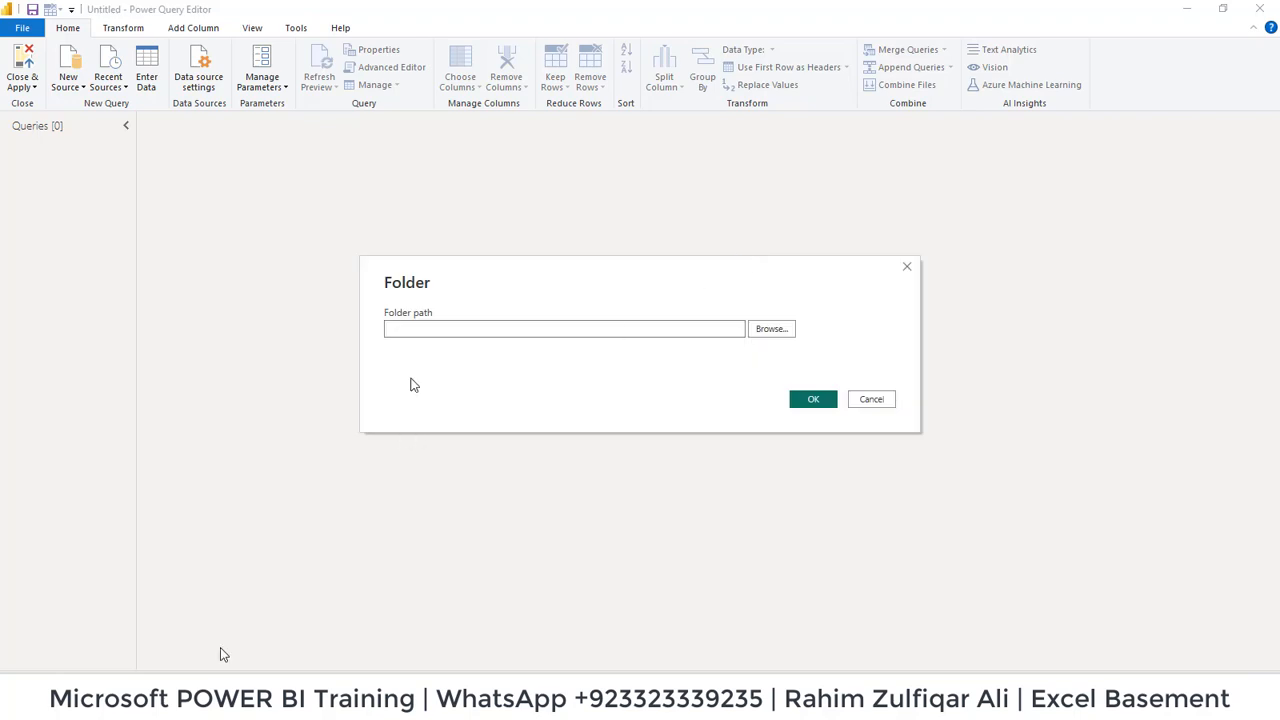
mouse_move(715, 313)
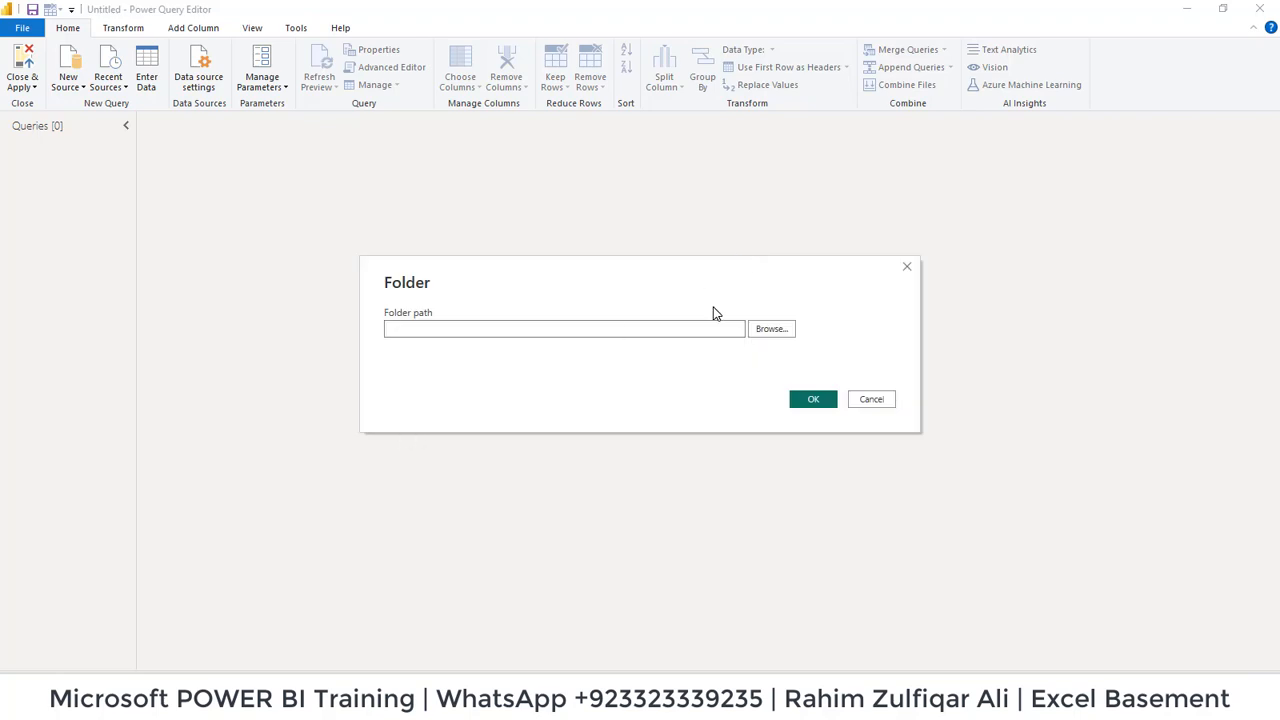
type("E:\\Append Data from CSV and XLSX Format Files")
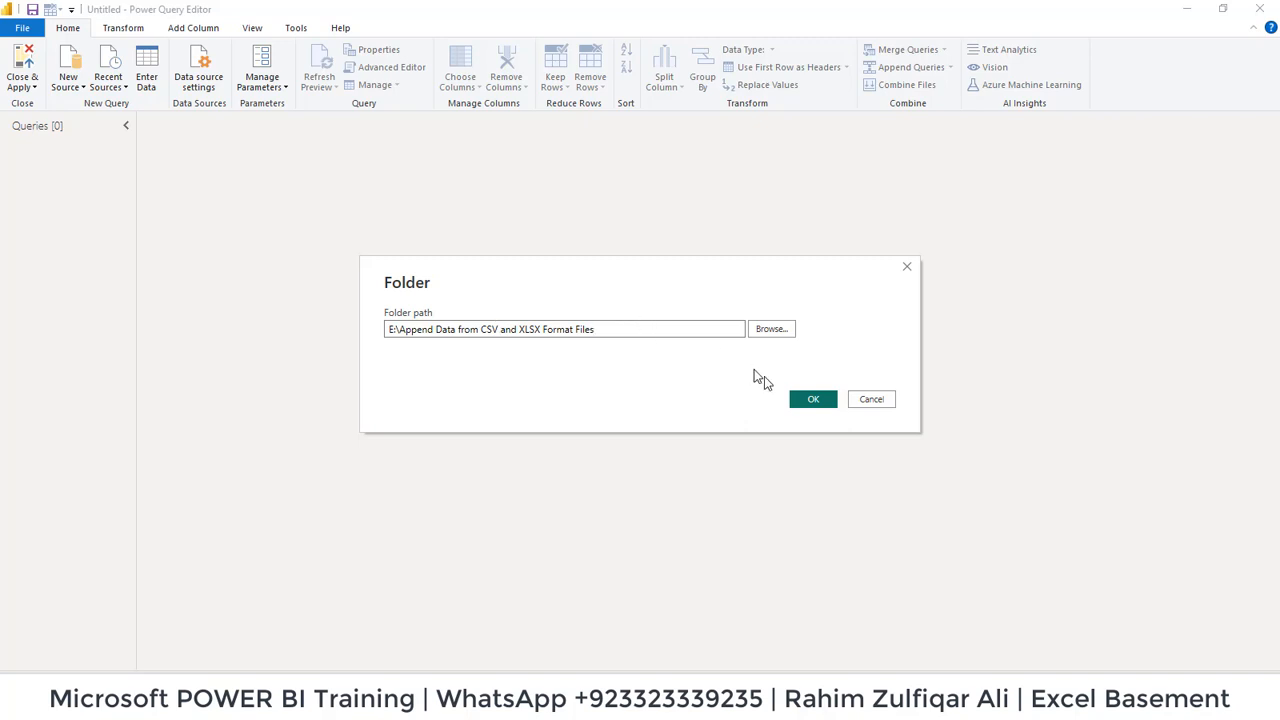
left_click(812, 399)
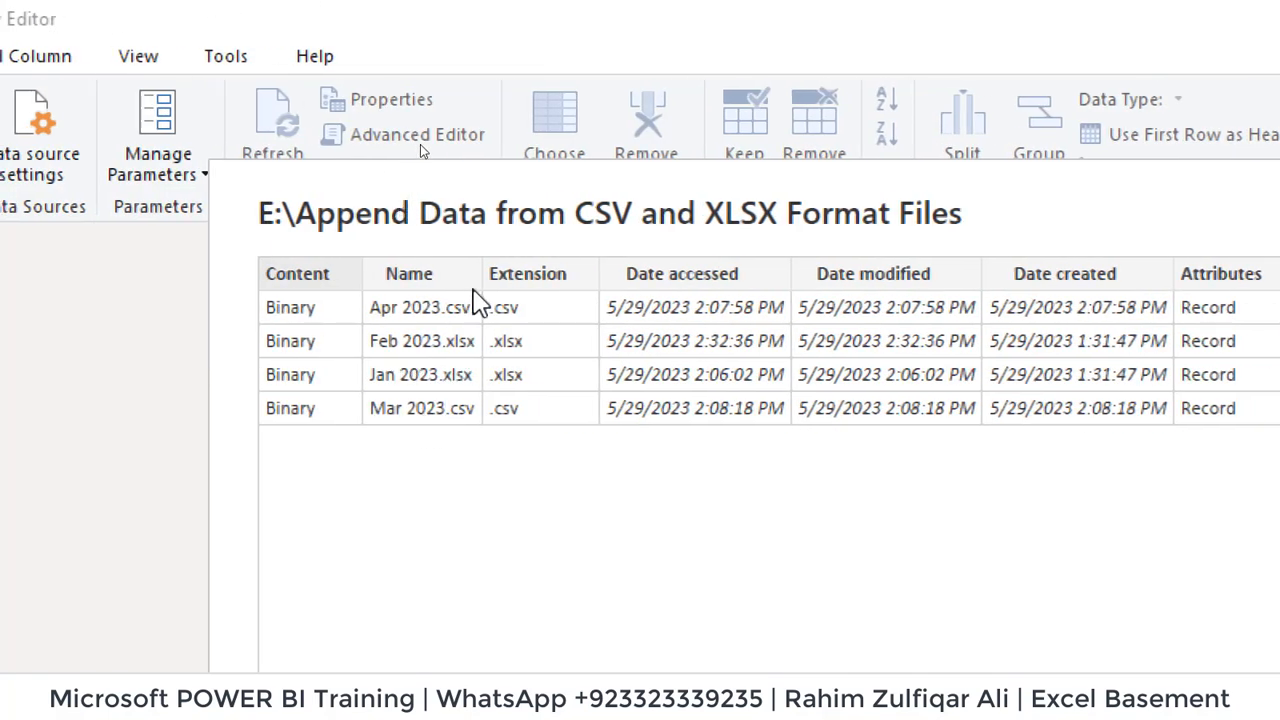
mouse_move(433, 333)
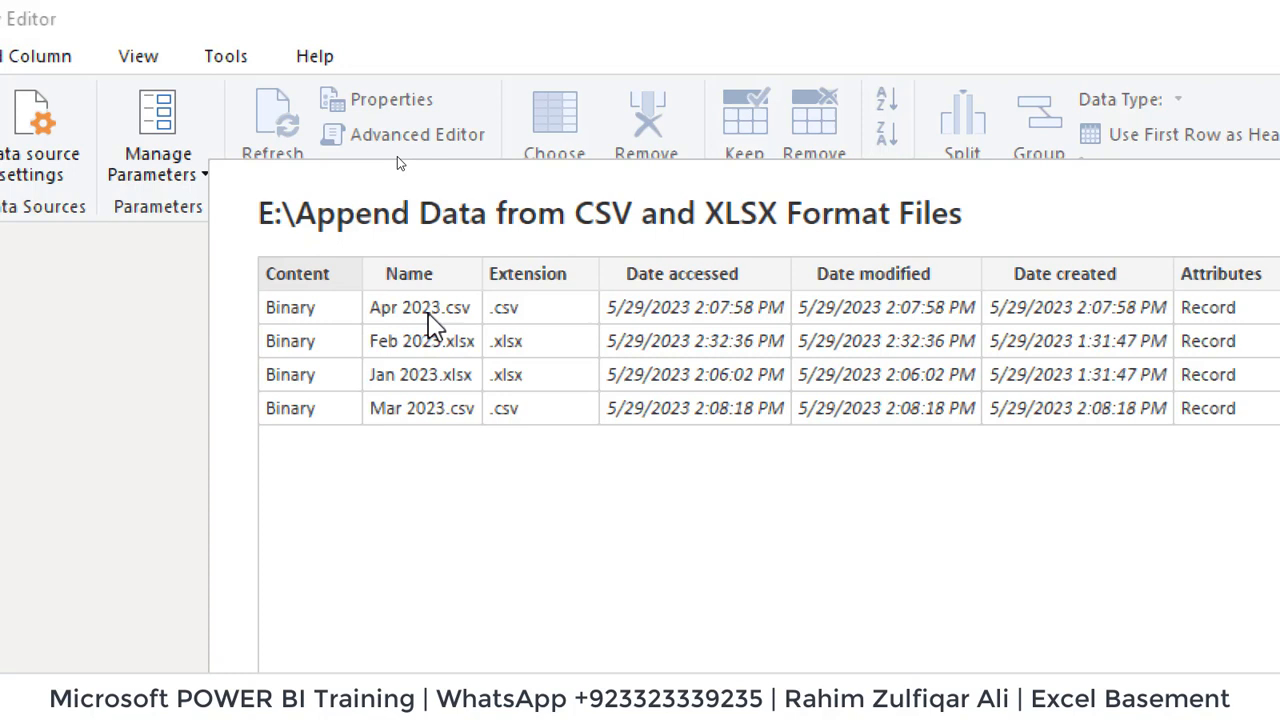
mouse_move(434, 415)
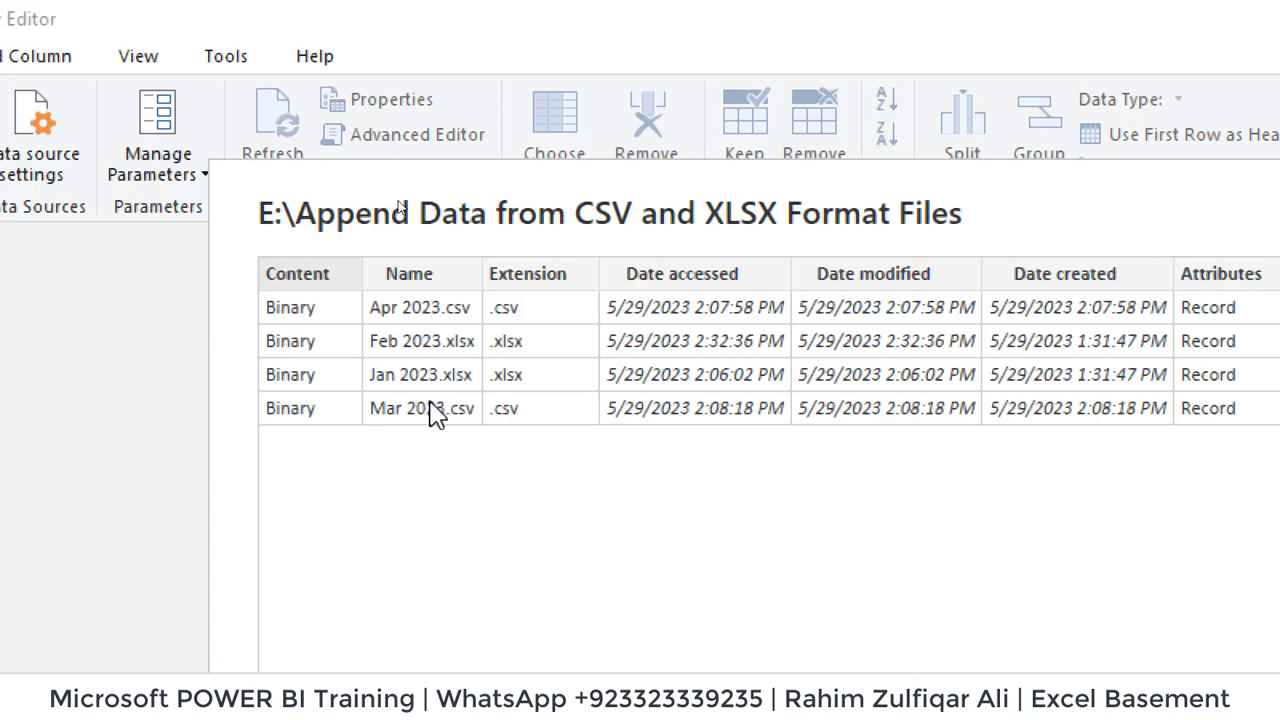
mouse_move(520, 355)
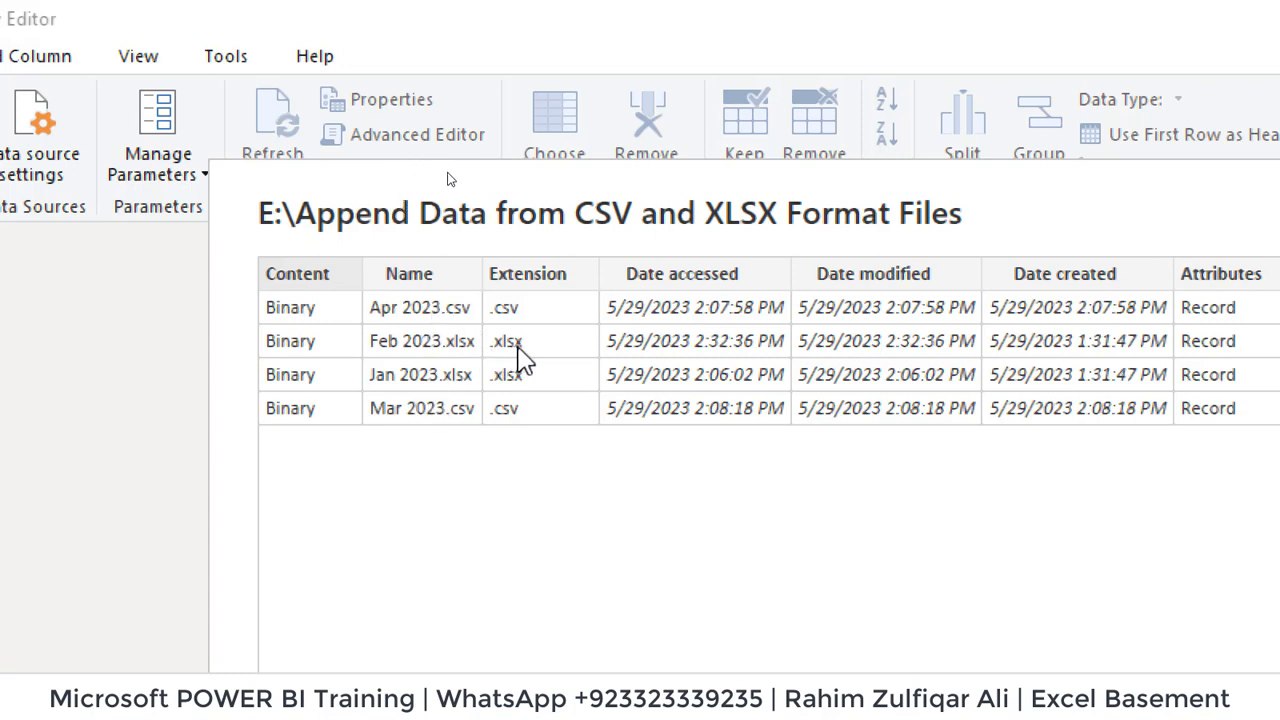
mouse_move(1046, 417)
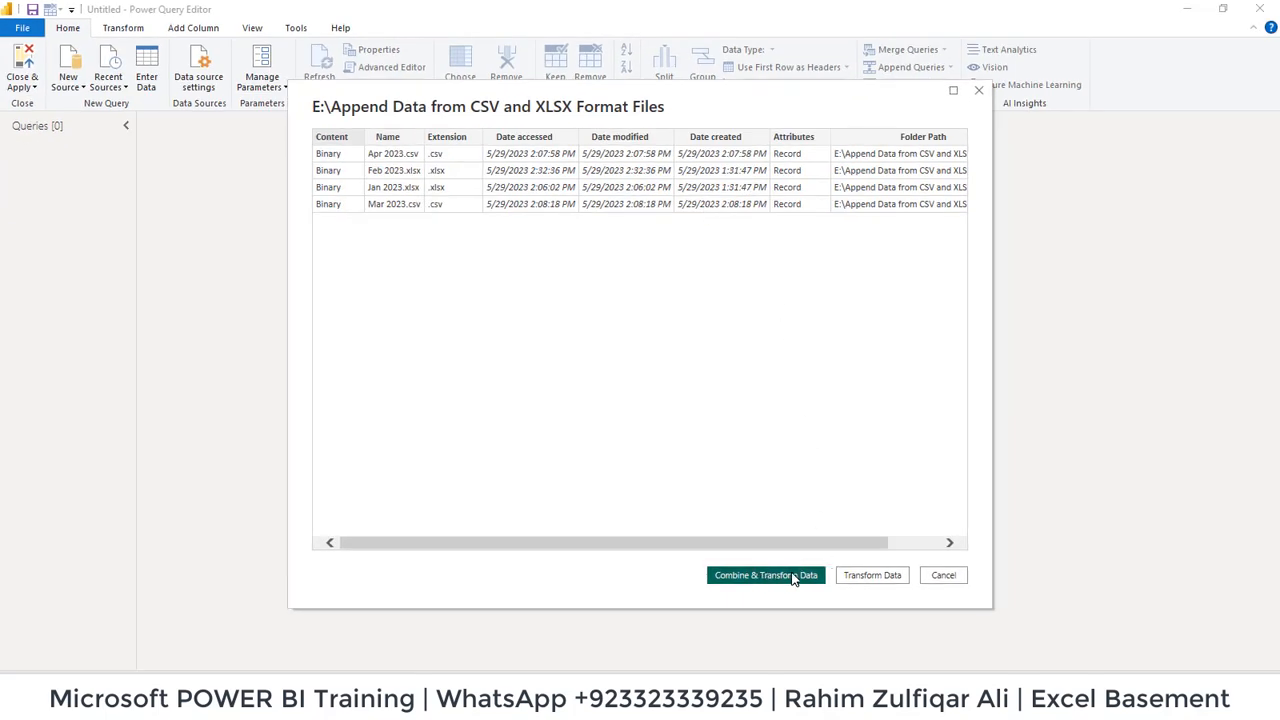
Choose Combine & Transform Data to preview the first file as comma-delimited employee rows
left_click(766, 575)
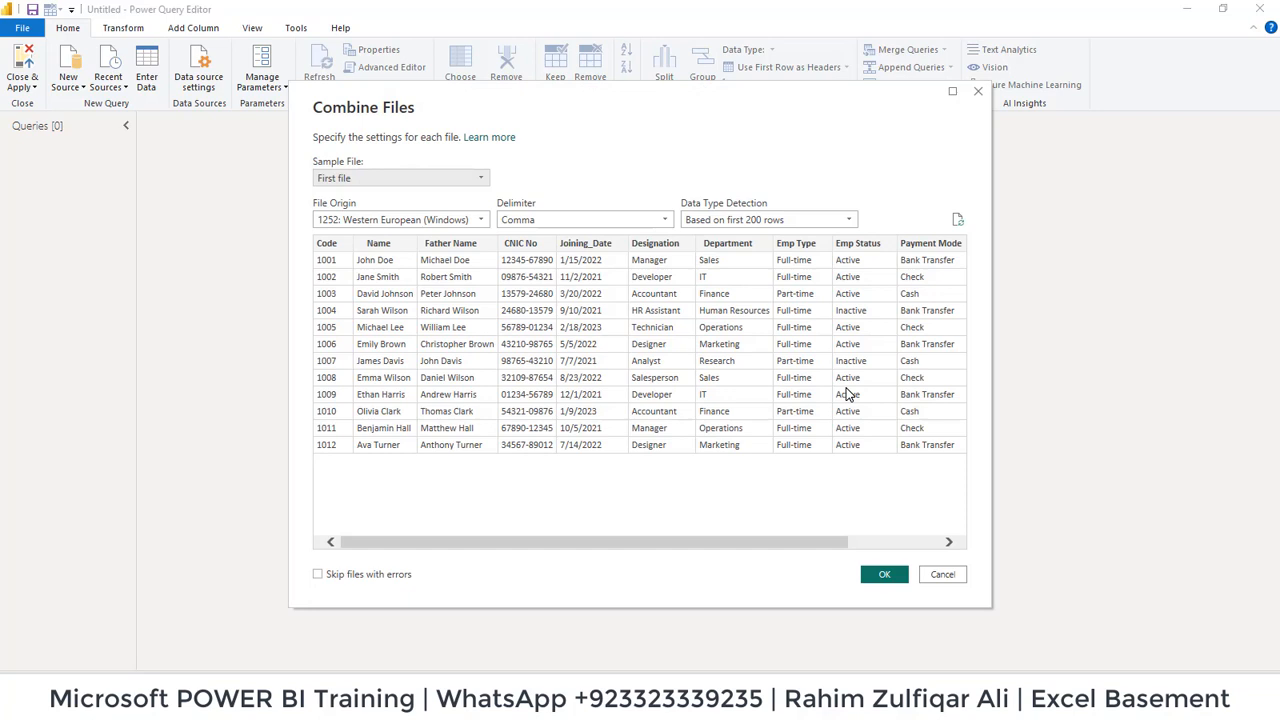
mouse_move(578, 205)
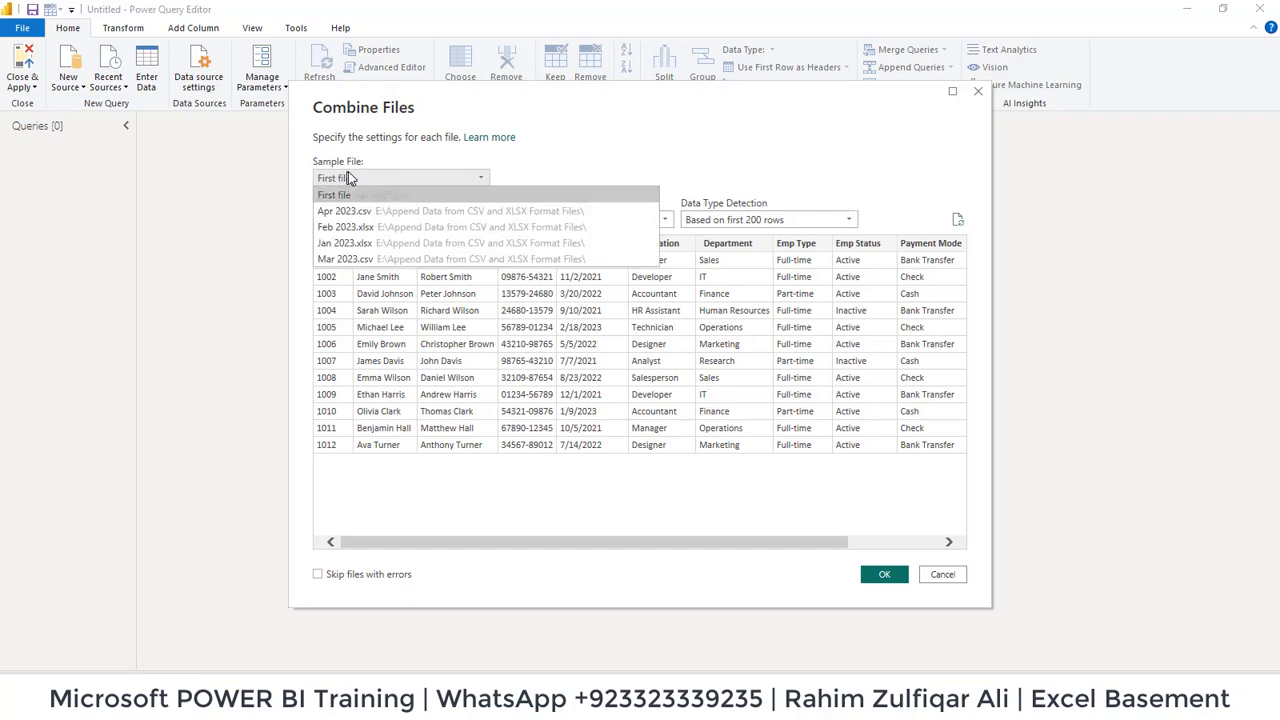
mouse_move(355, 199)
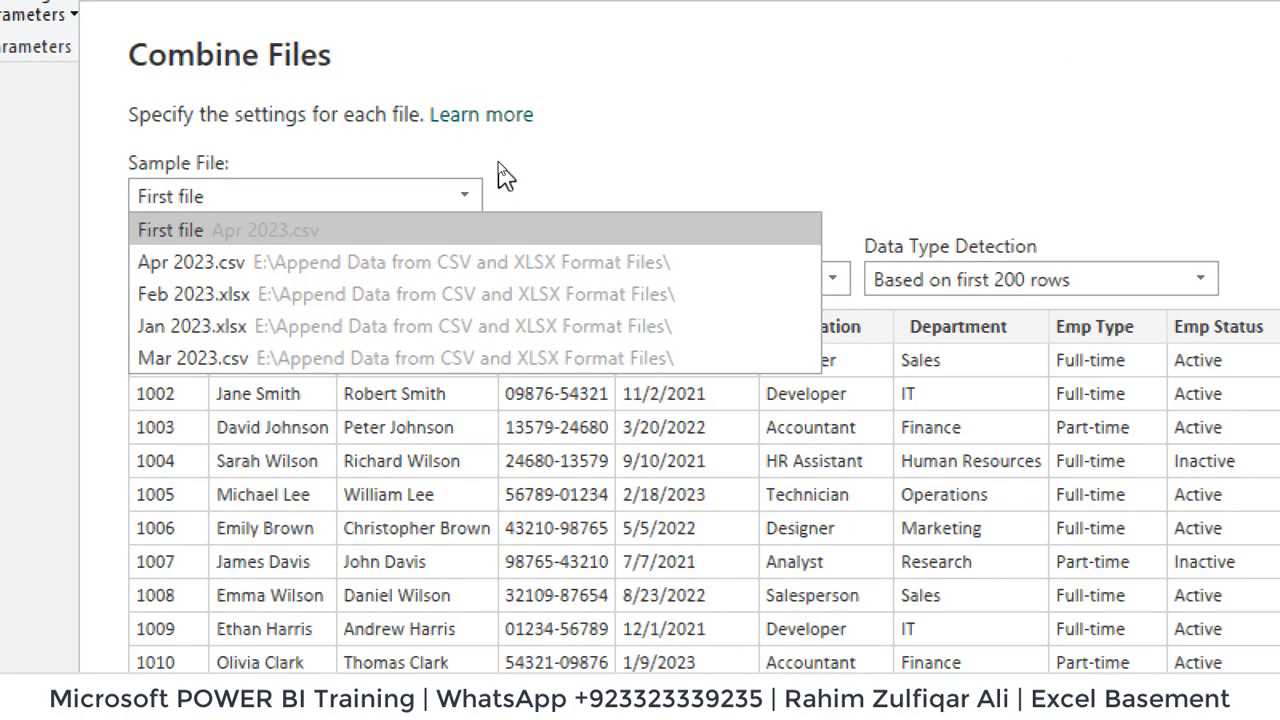
mouse_move(210, 236)
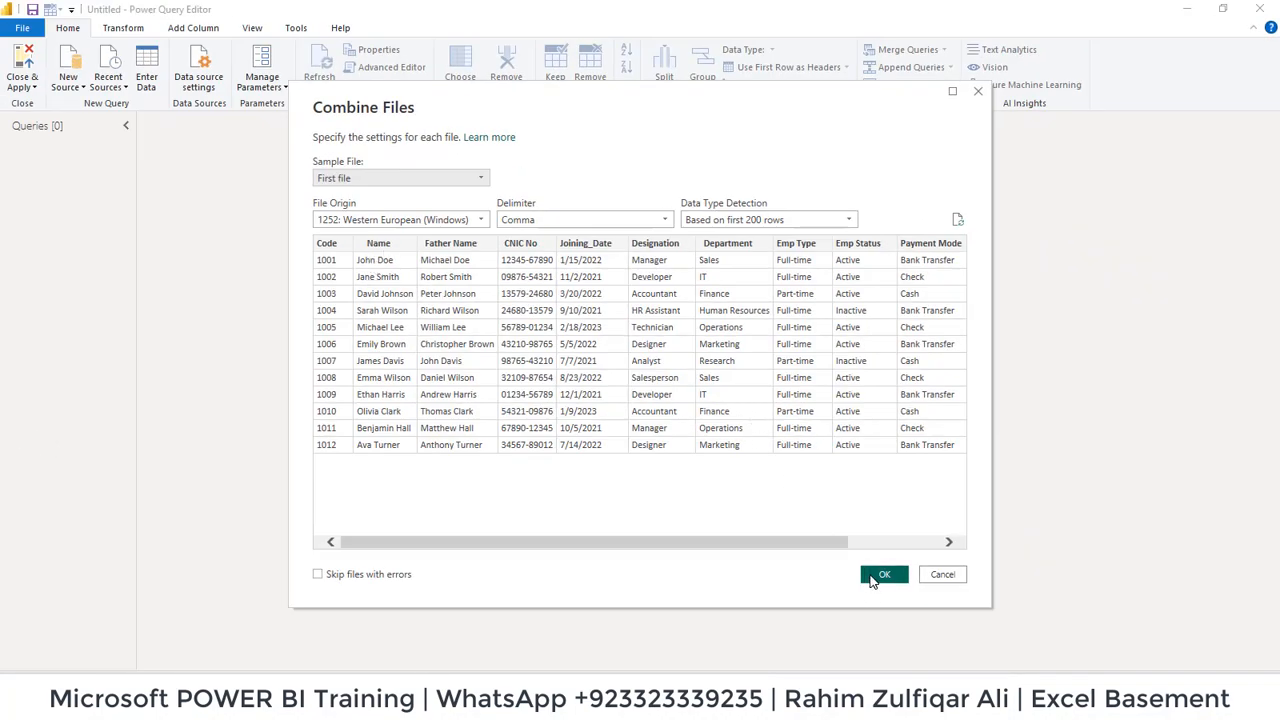
Build the combined query and filter its Source step's Extension column to exclude .xlsx files
left_click(885, 574)
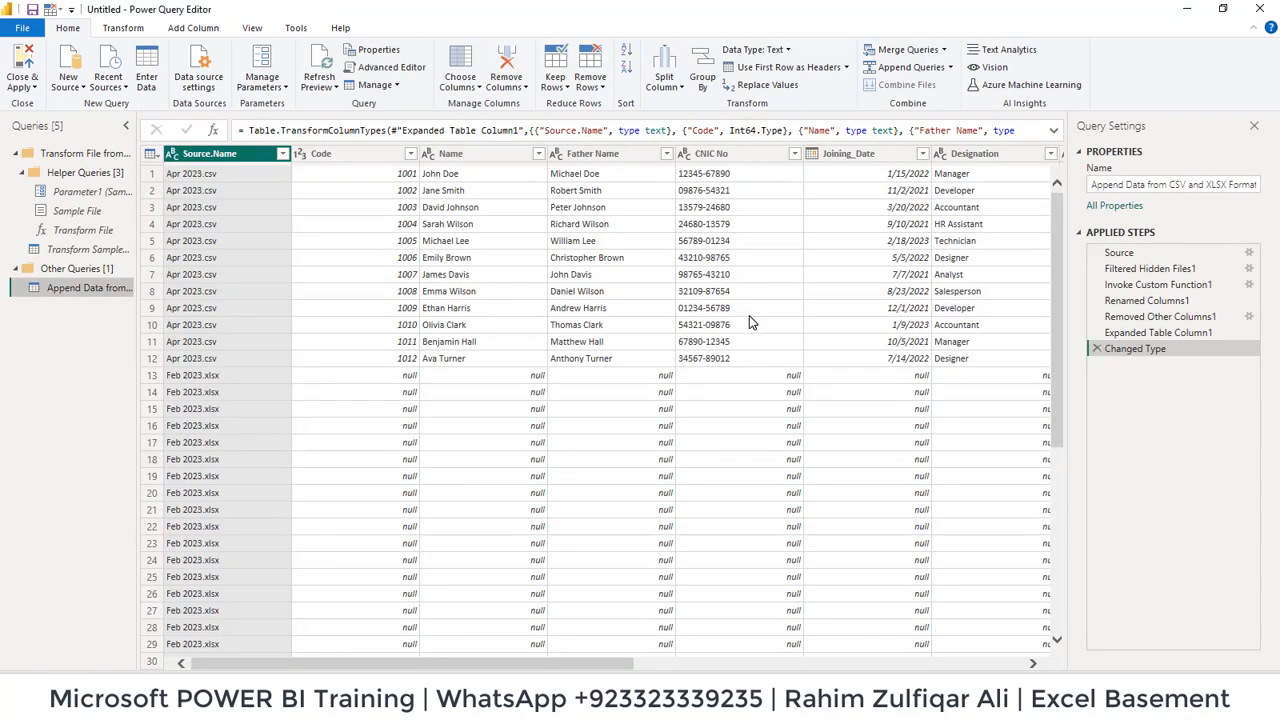
mouse_move(796, 356)
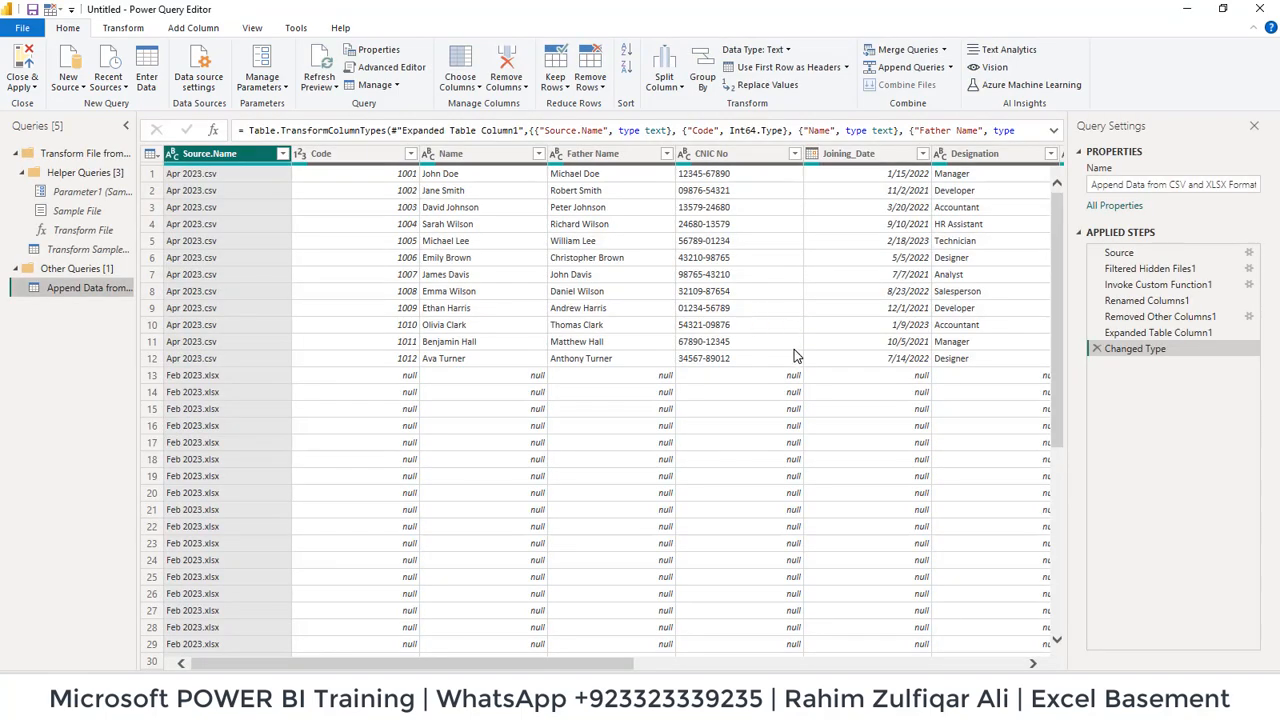
scroll("down", 3)
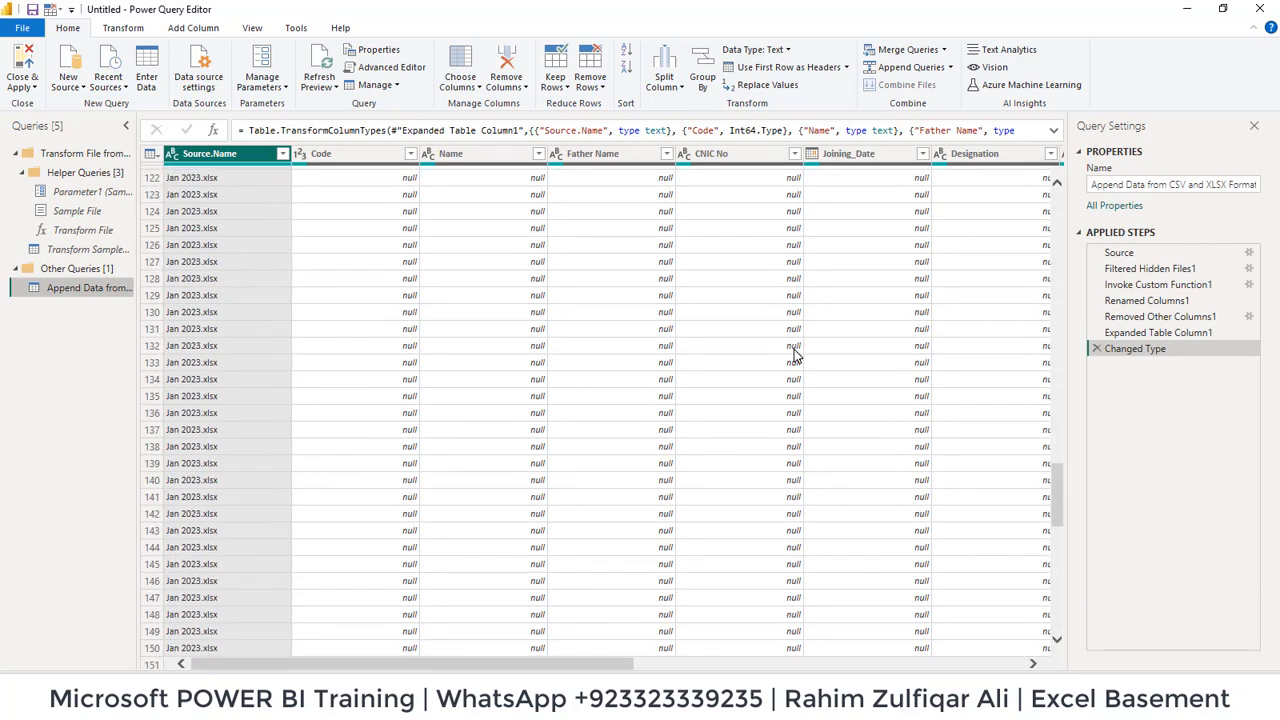
scroll("down", 3)
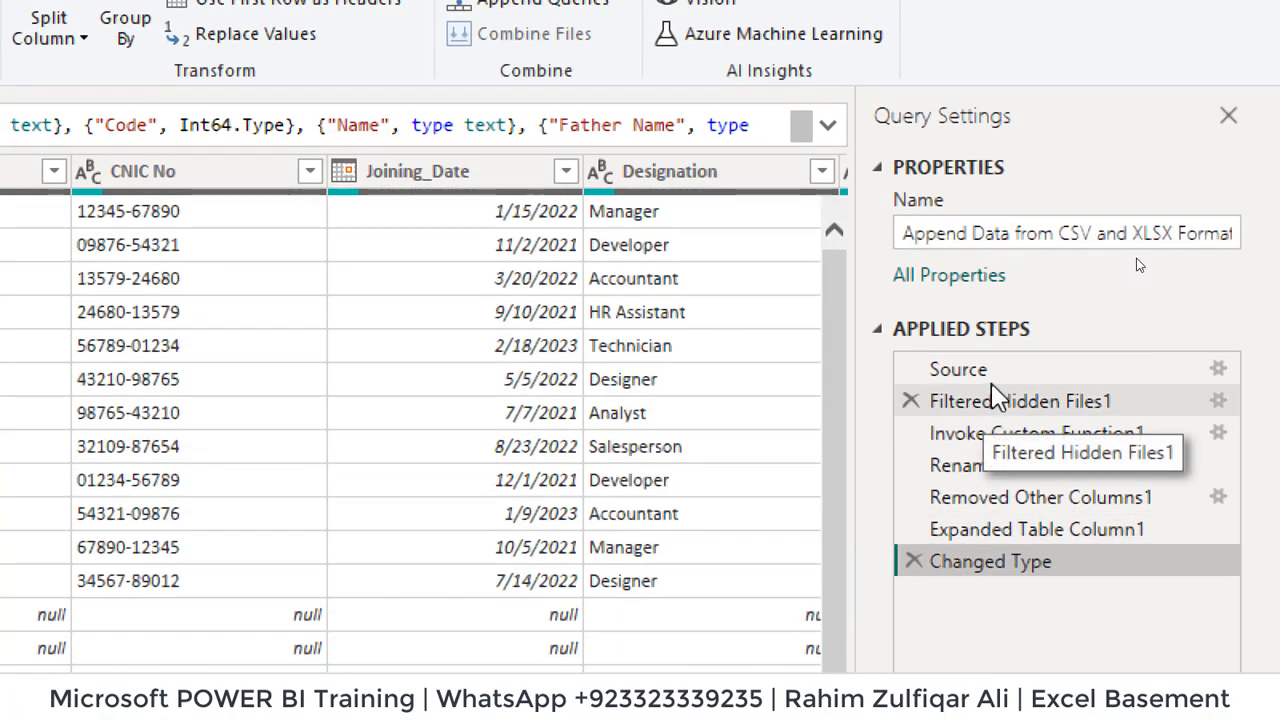
left_click(955, 369)
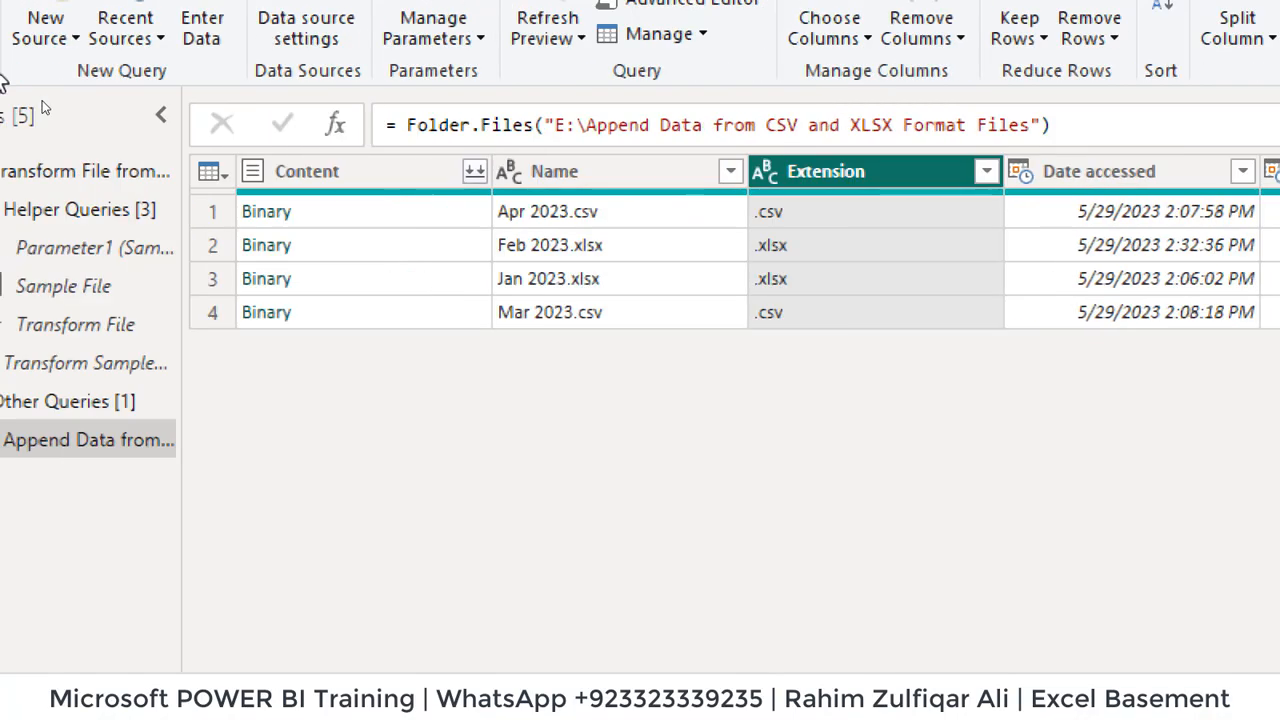
left_click(988, 171)
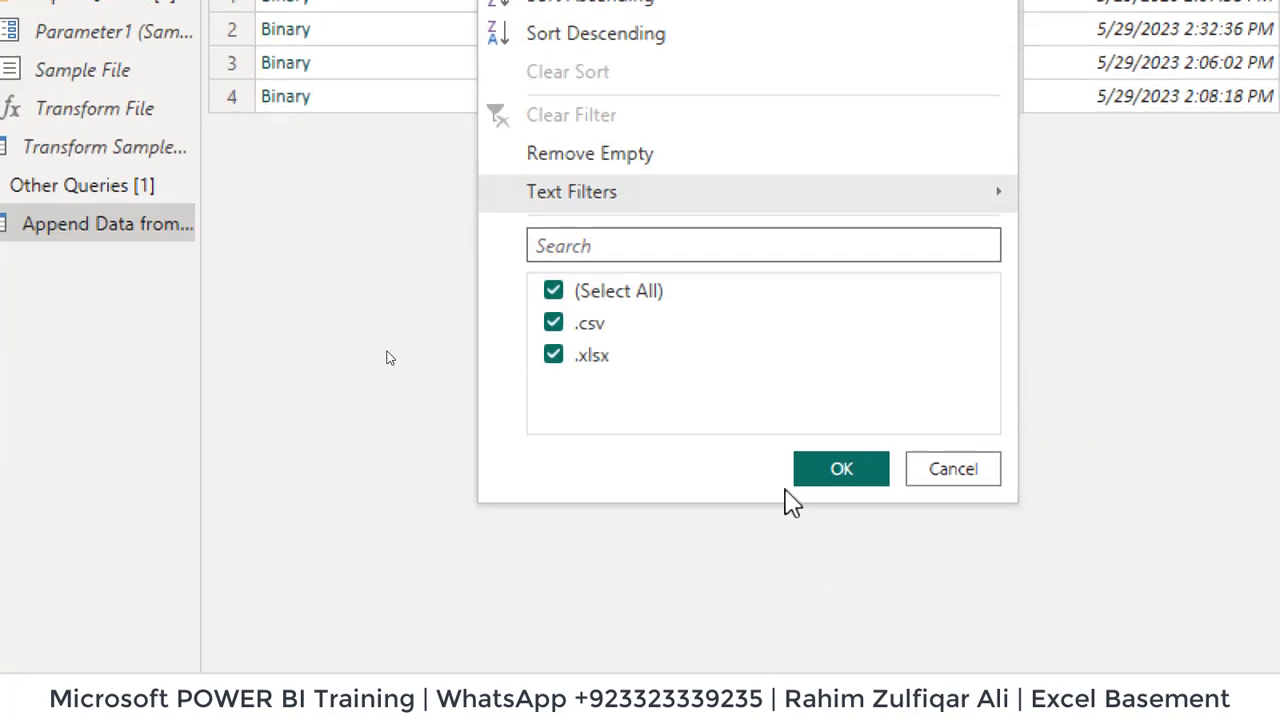
left_click(554, 355)
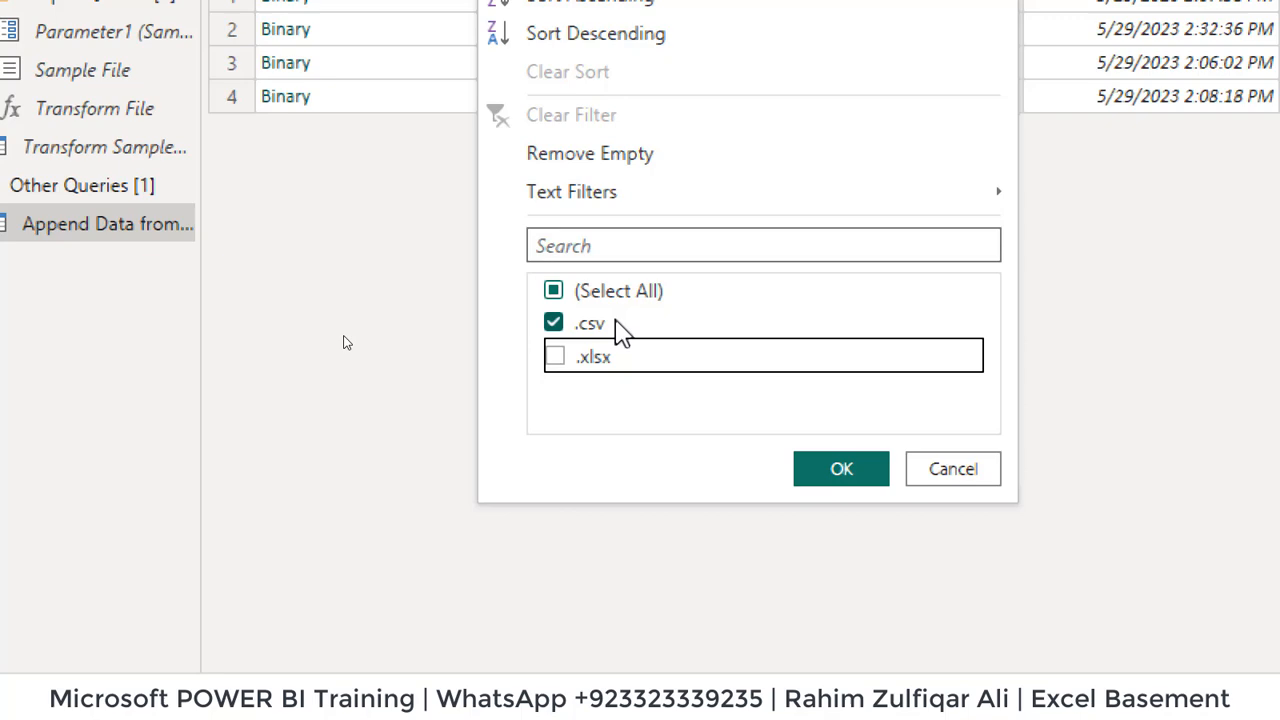
left_click(840, 468)
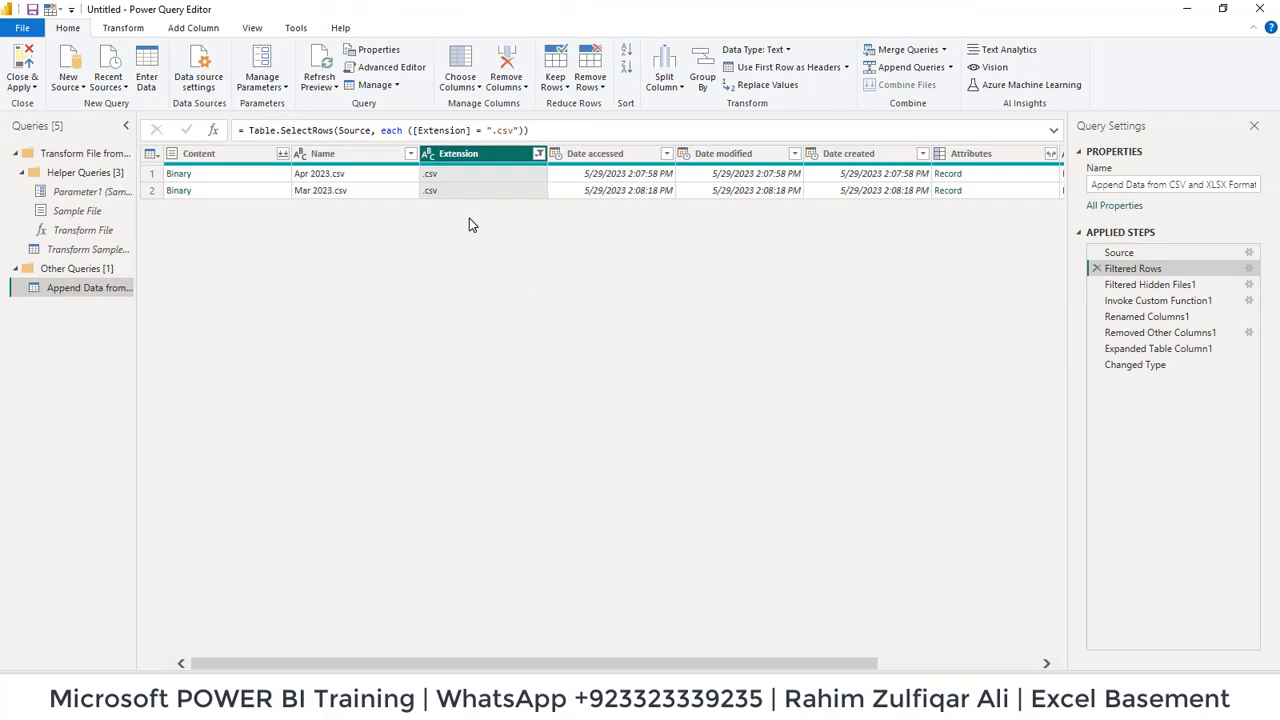
mouse_move(1125, 385)
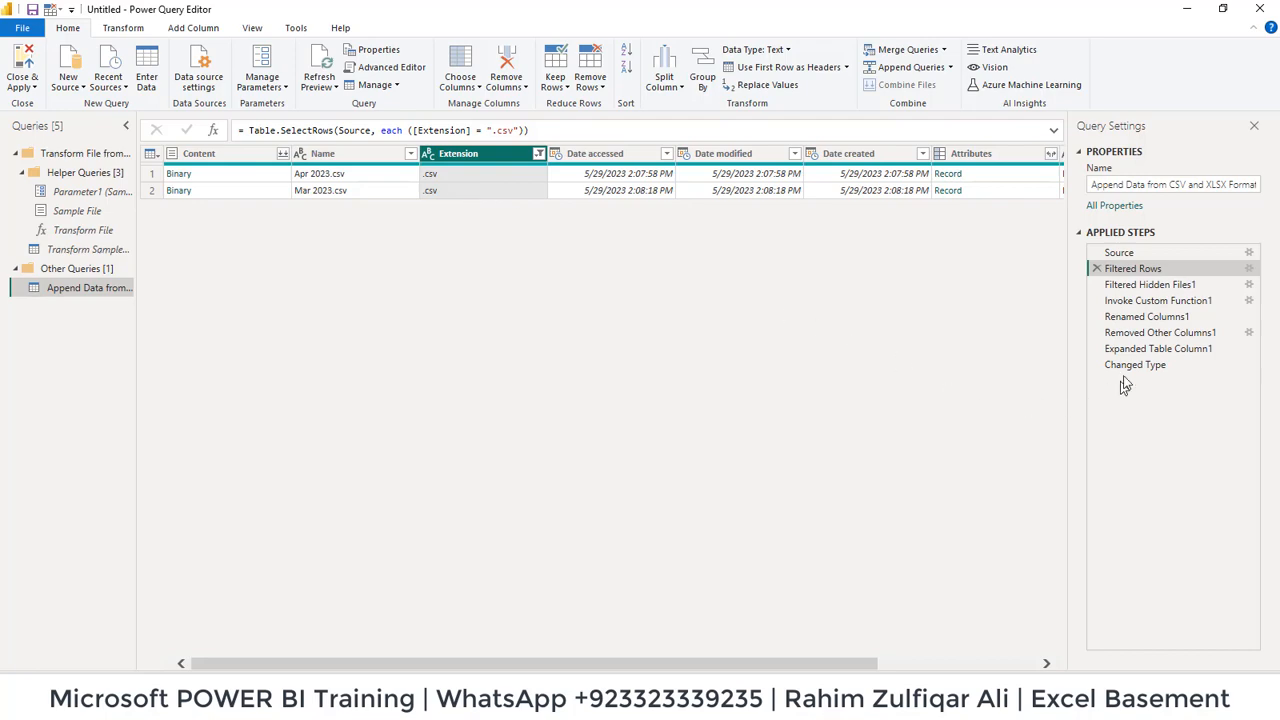
left_click(1135, 364)
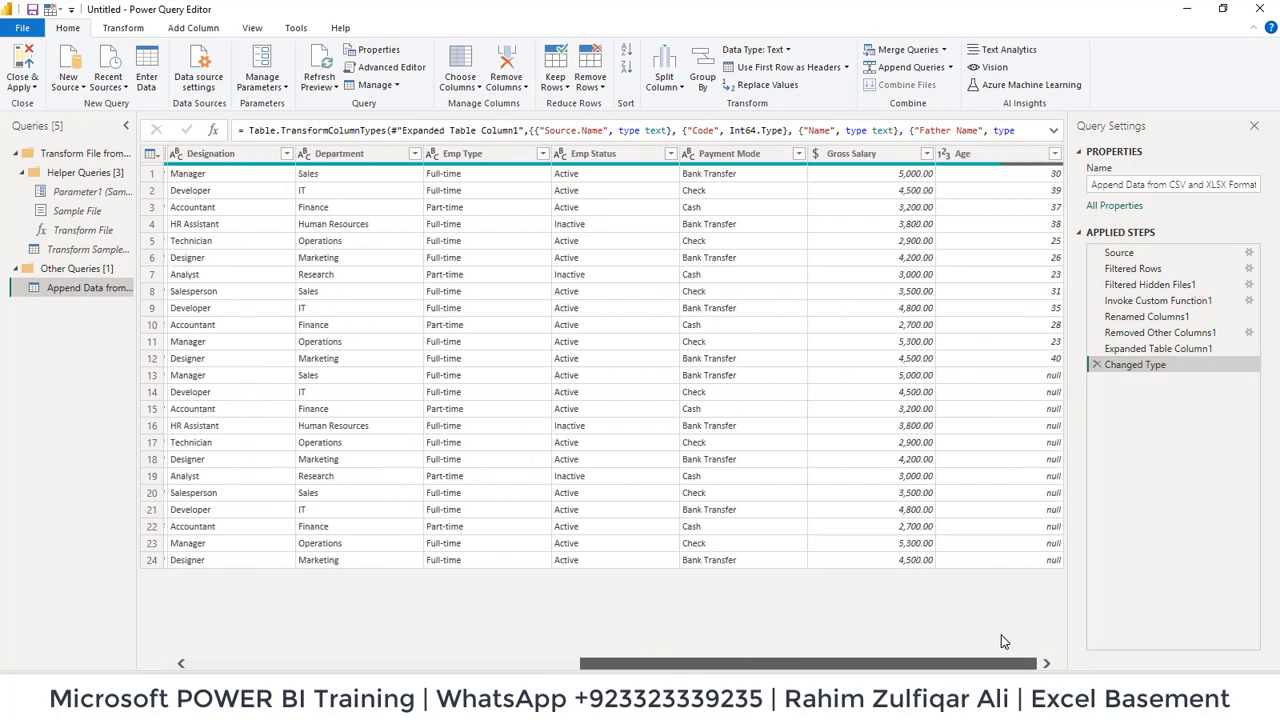
mouse_move(1025, 337)
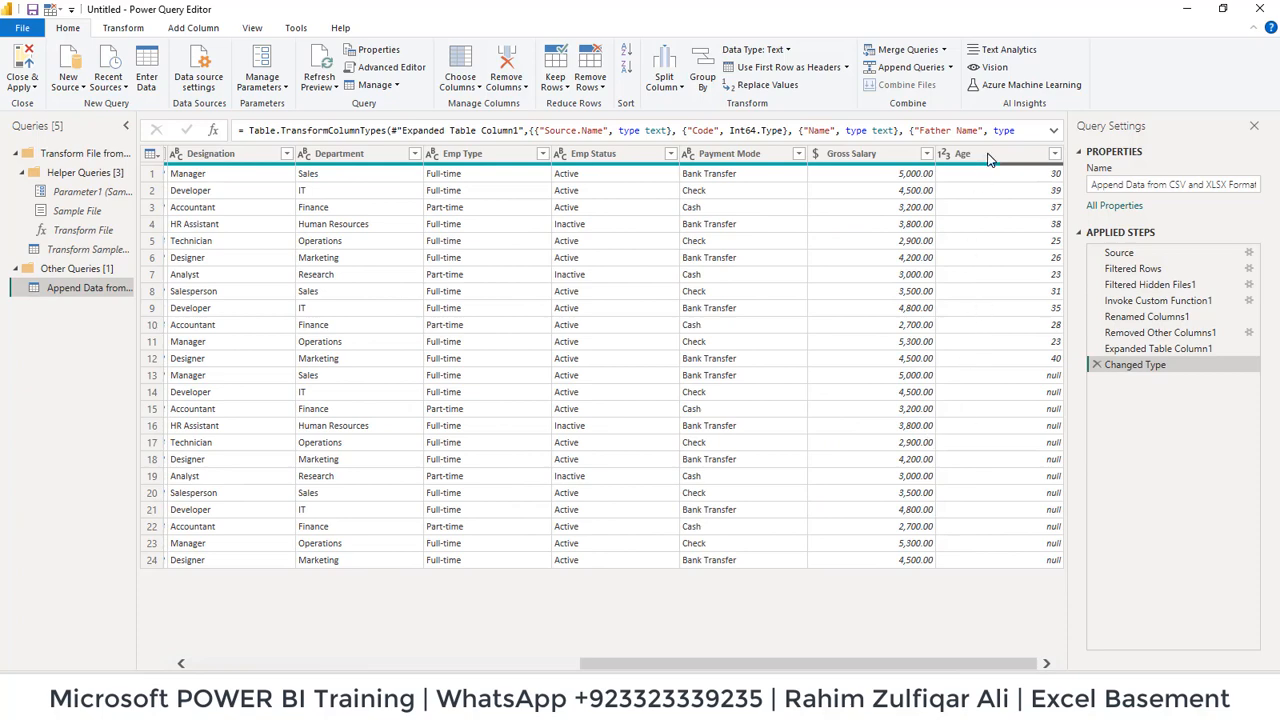
Inspect the 24 appended rows, selecting the Gross Salary, Joining_Date and Source.Name columns
left_click(943, 153)
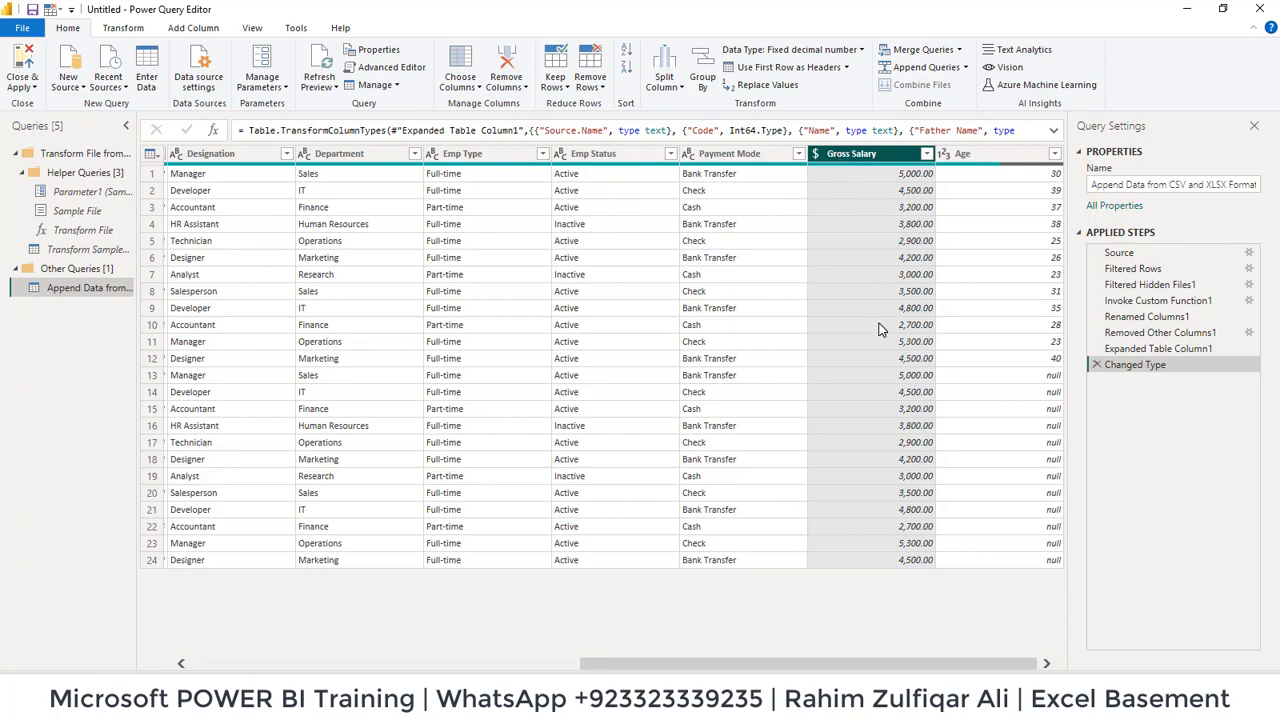
mouse_move(460, 667)
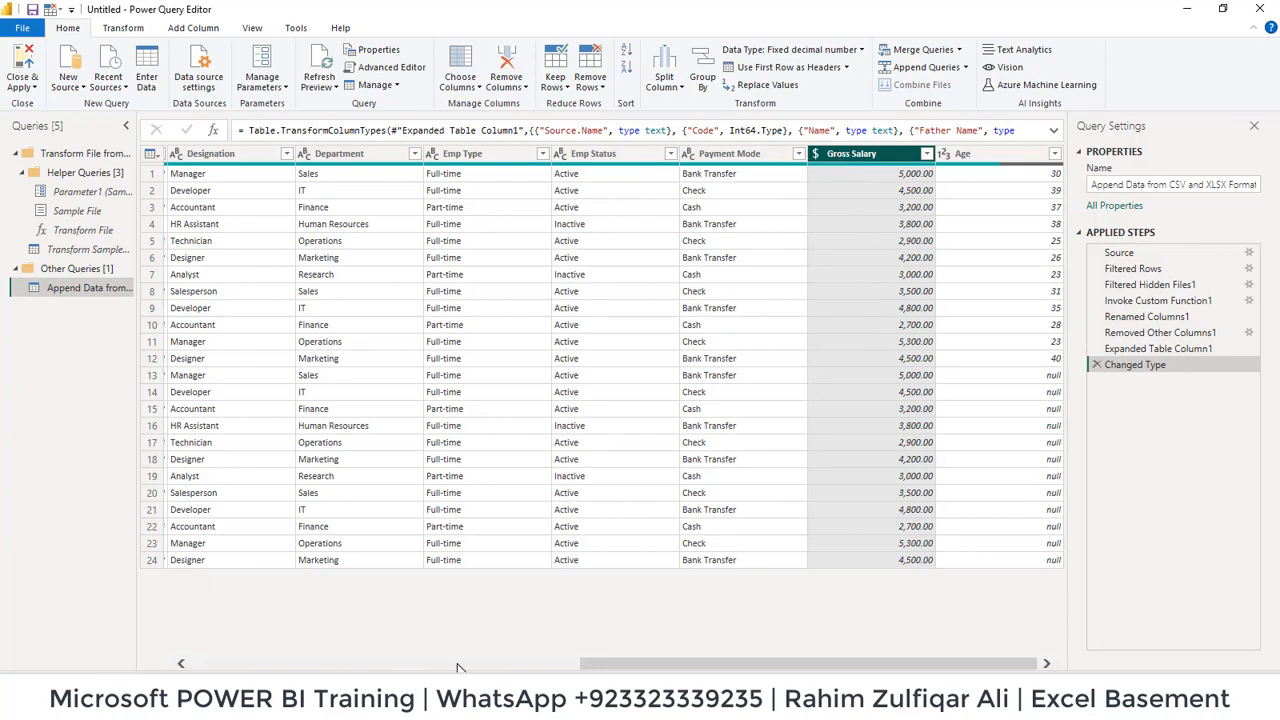
scroll("left", 3)
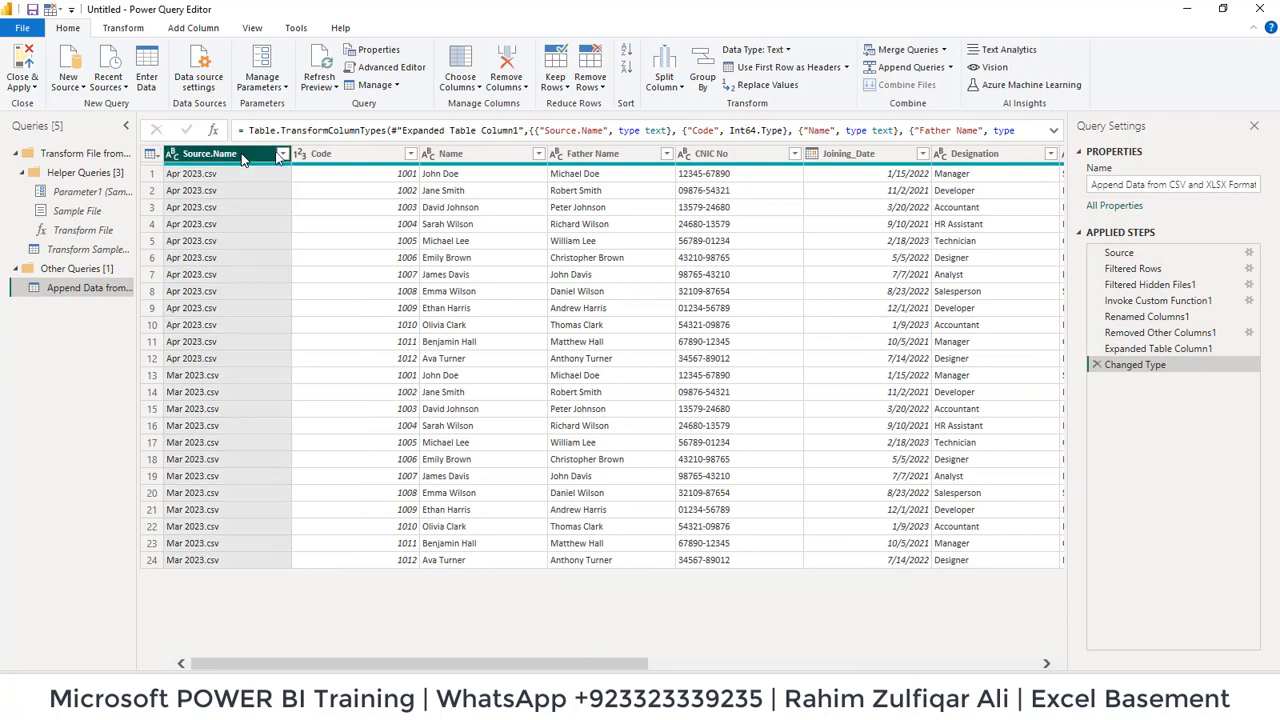
left_click(710, 153)
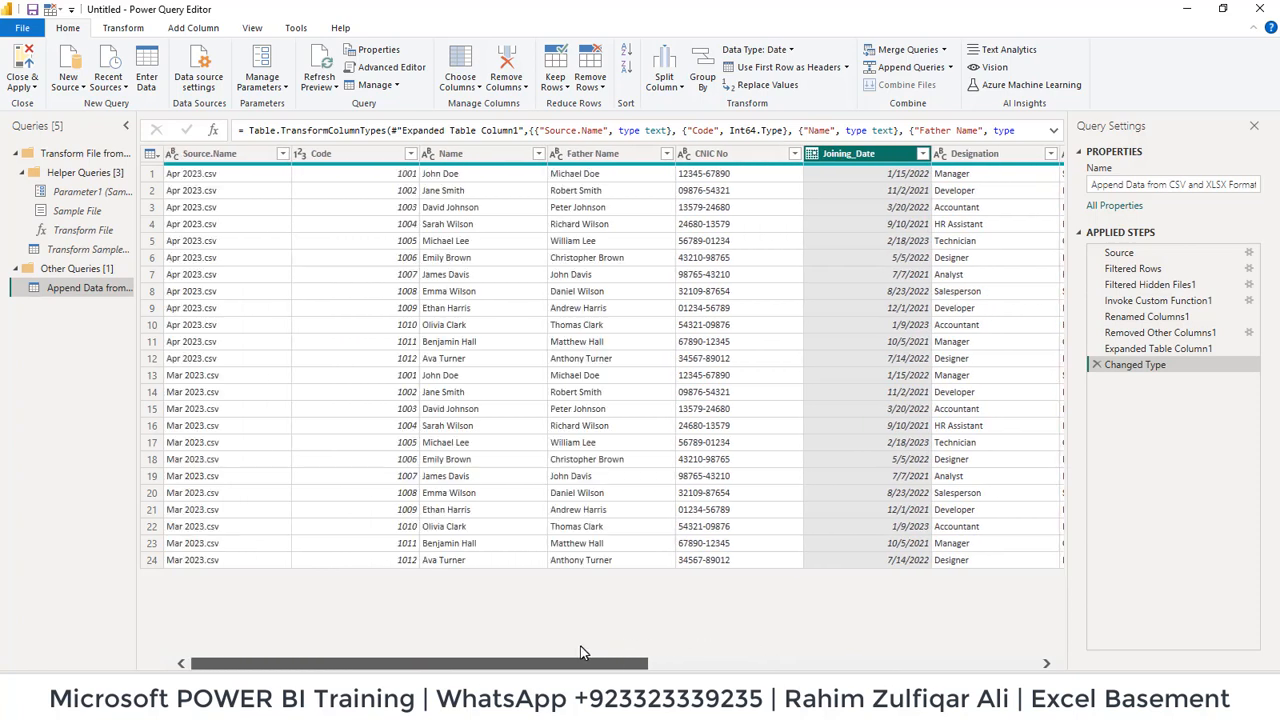
left_click(330, 153)
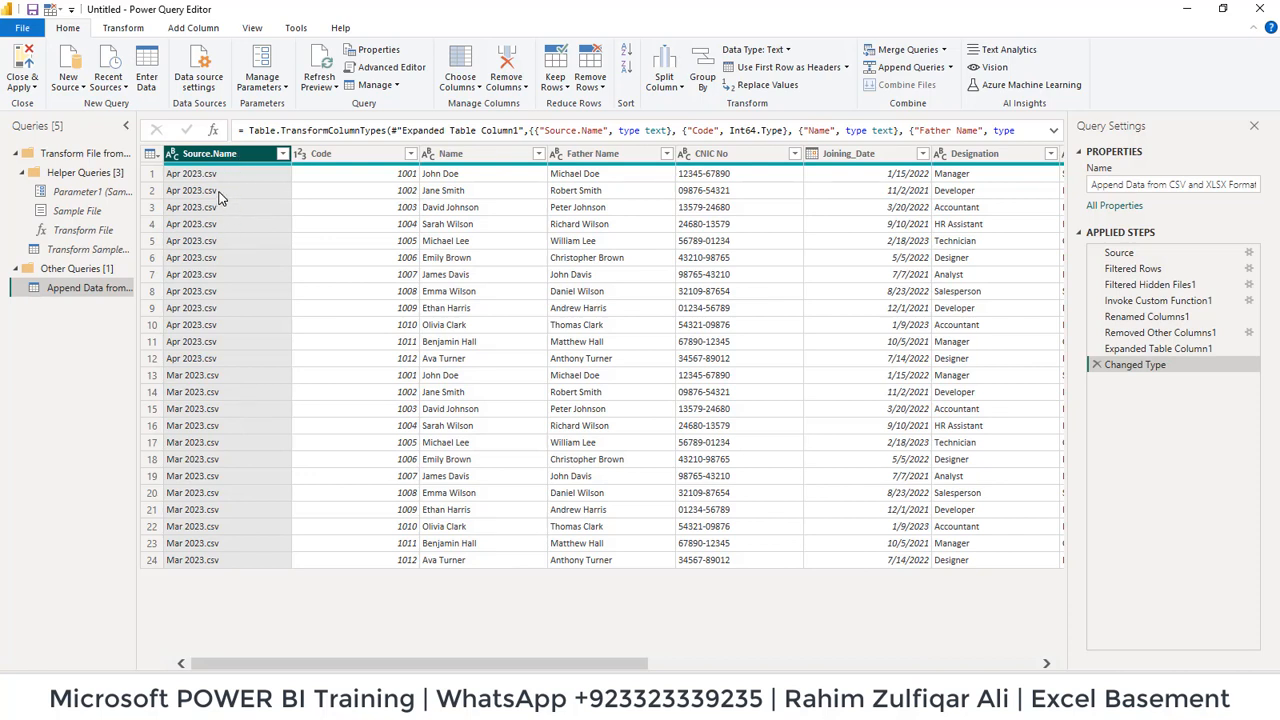
mouse_move(210, 468)
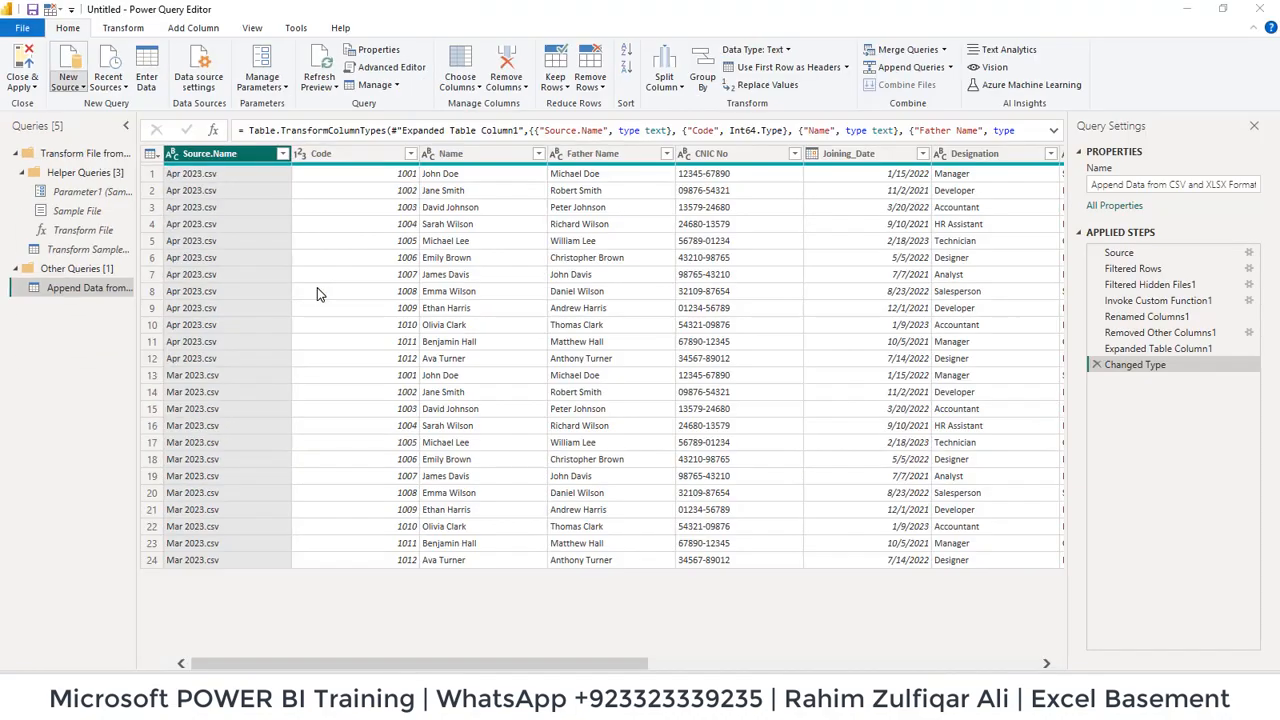
mouse_move(588, 258)
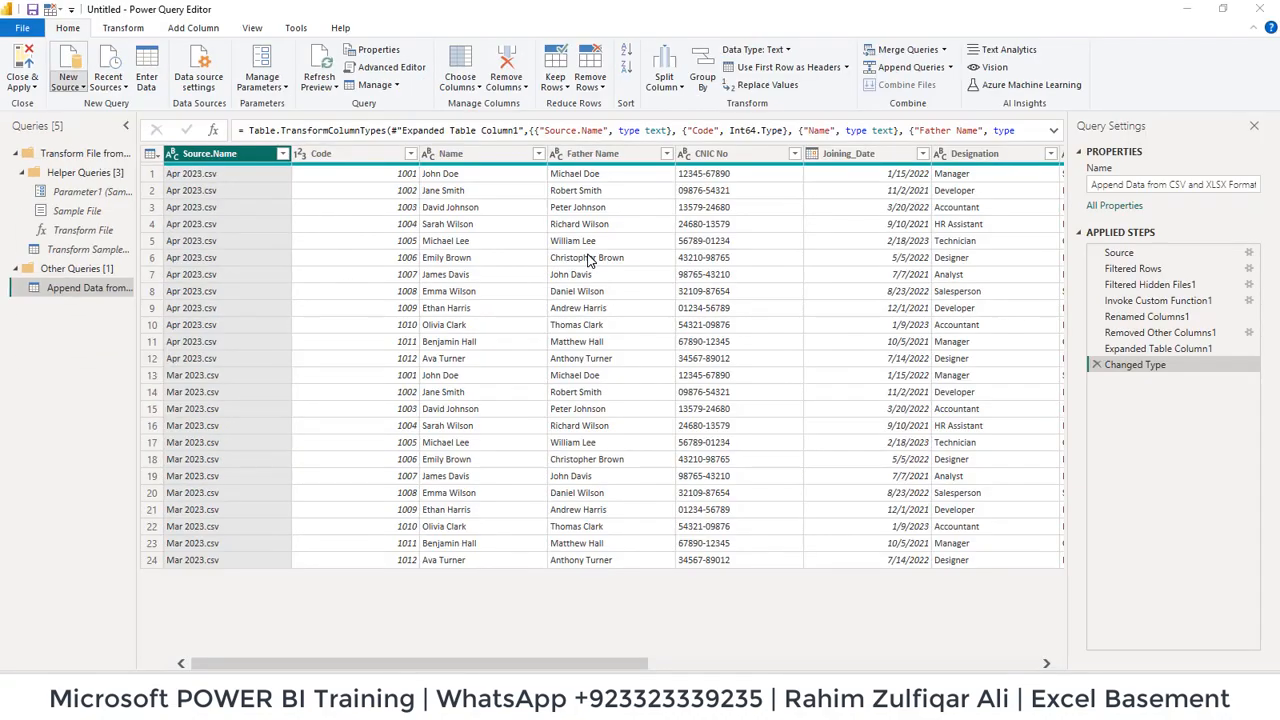
Add a new Folder source query and view its raw list of the four payroll files
left_click(70, 60)
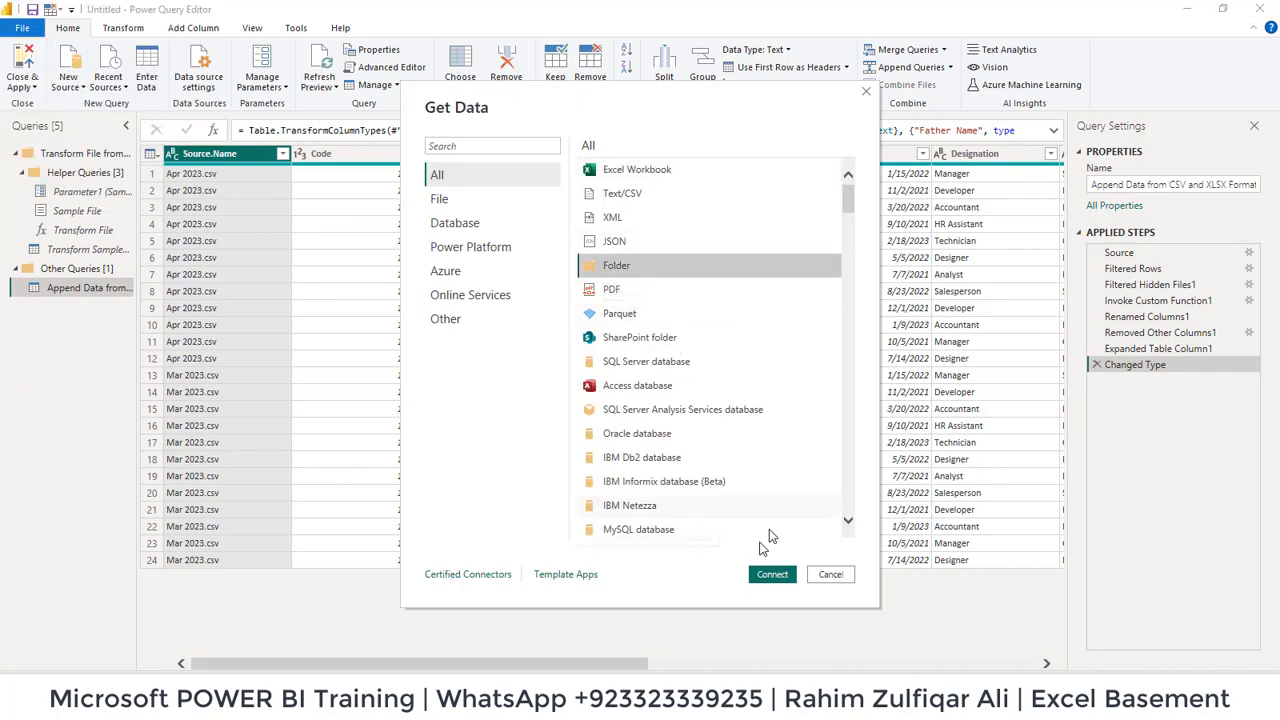
left_click(830, 574)
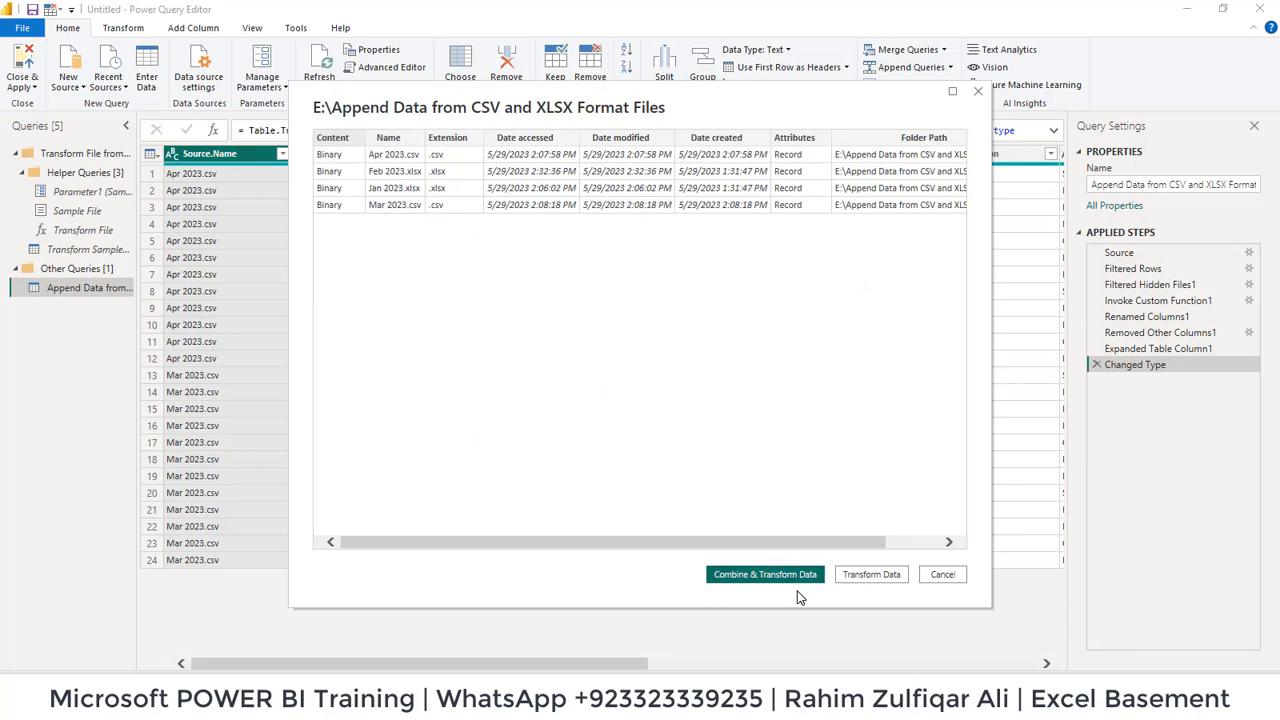
mouse_move(871, 574)
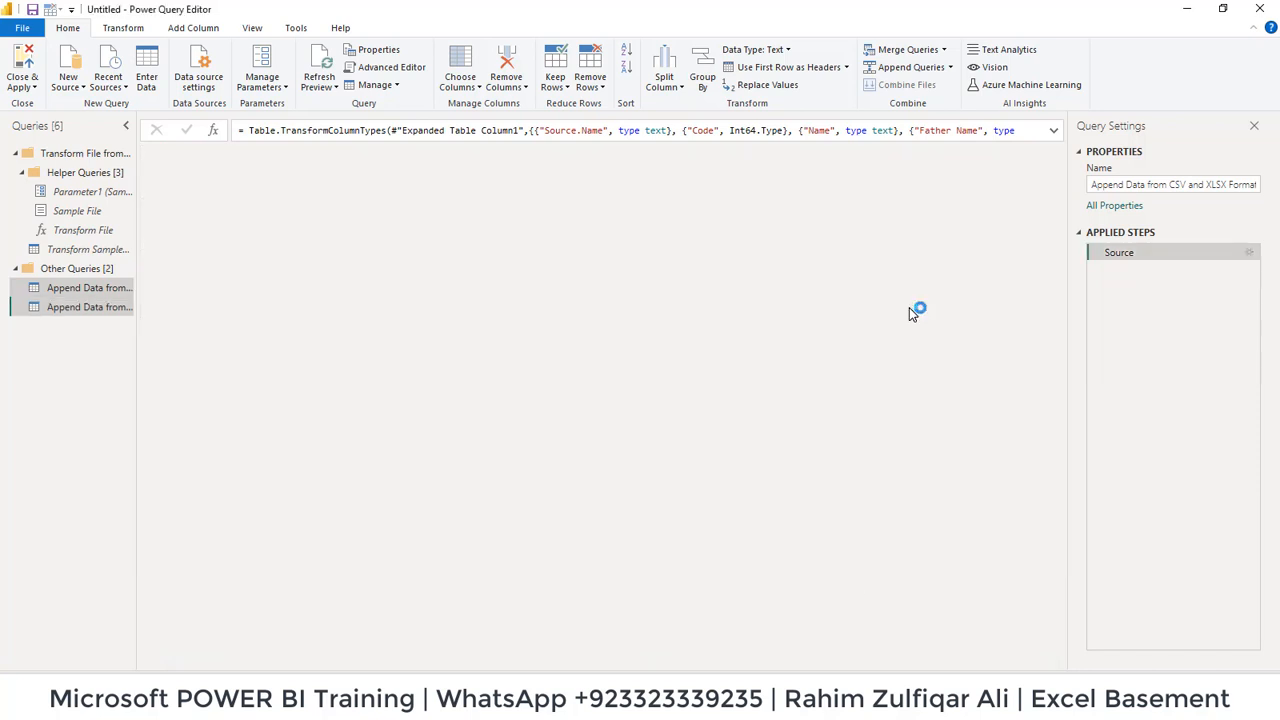
left_click(88, 307)
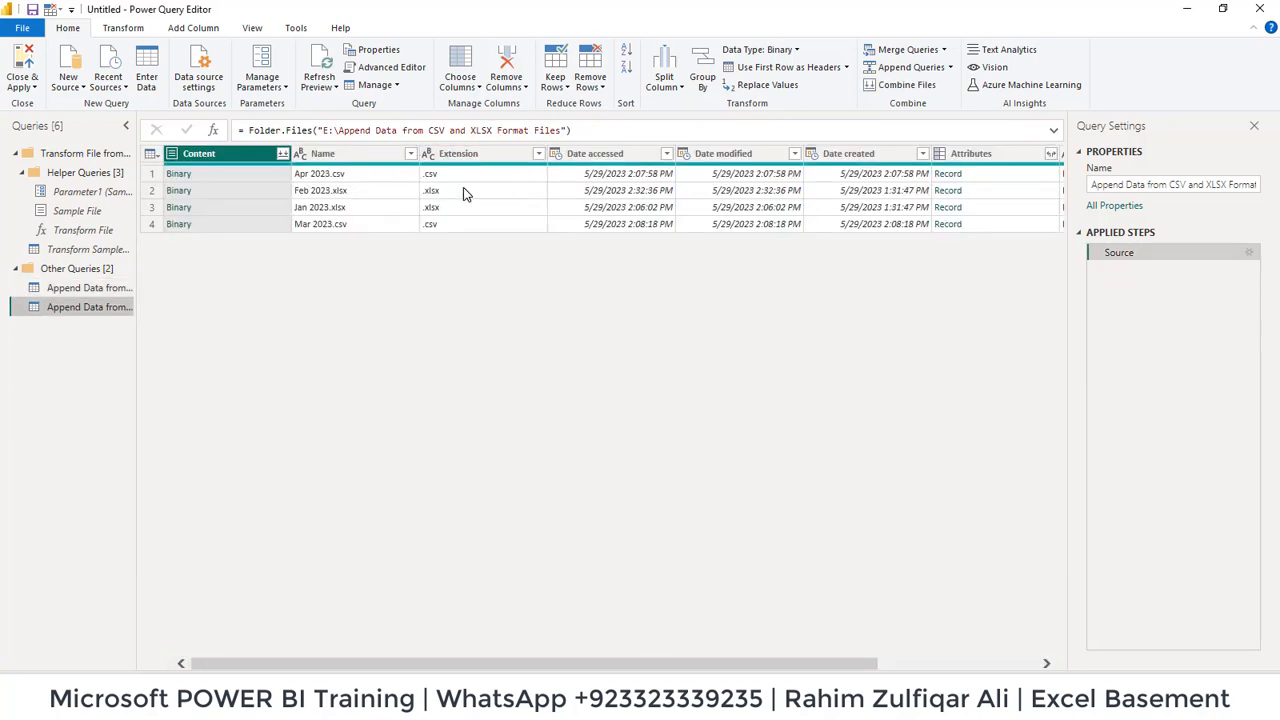
Filter the file list to .xlsx only and remove the date, Attributes and Folder Path columns
left_click(535, 153)
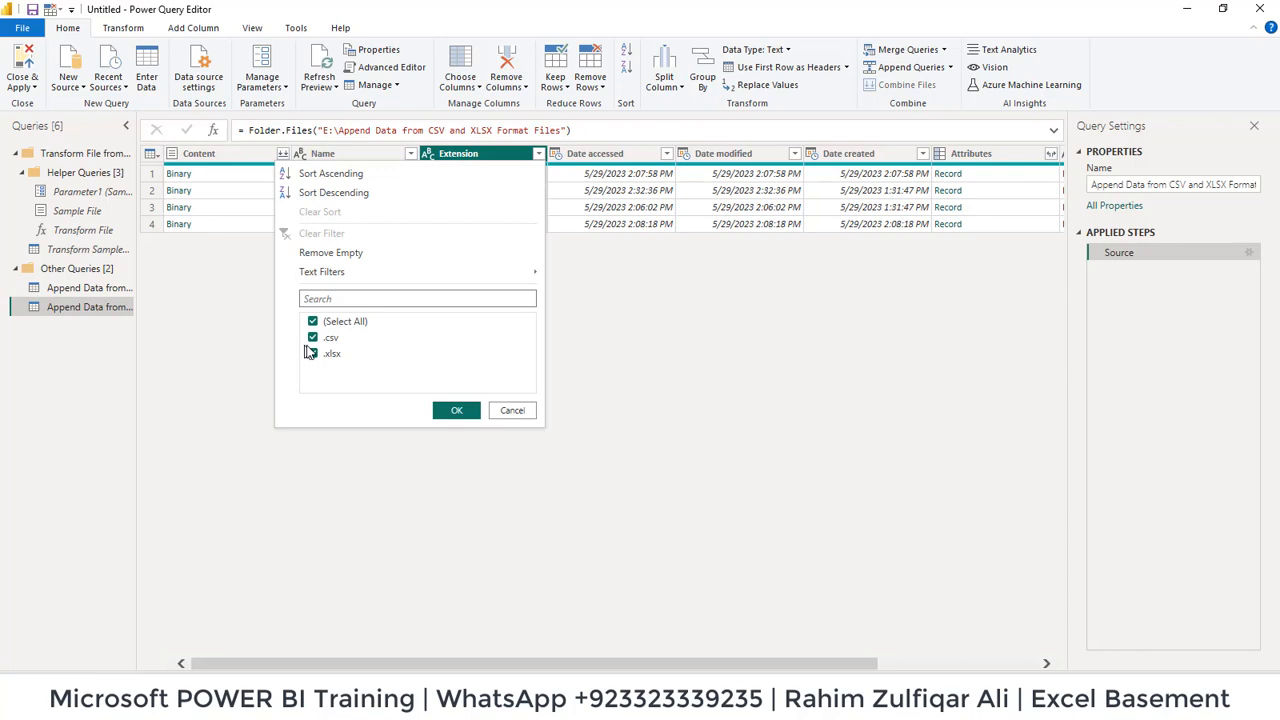
left_click(313, 337)
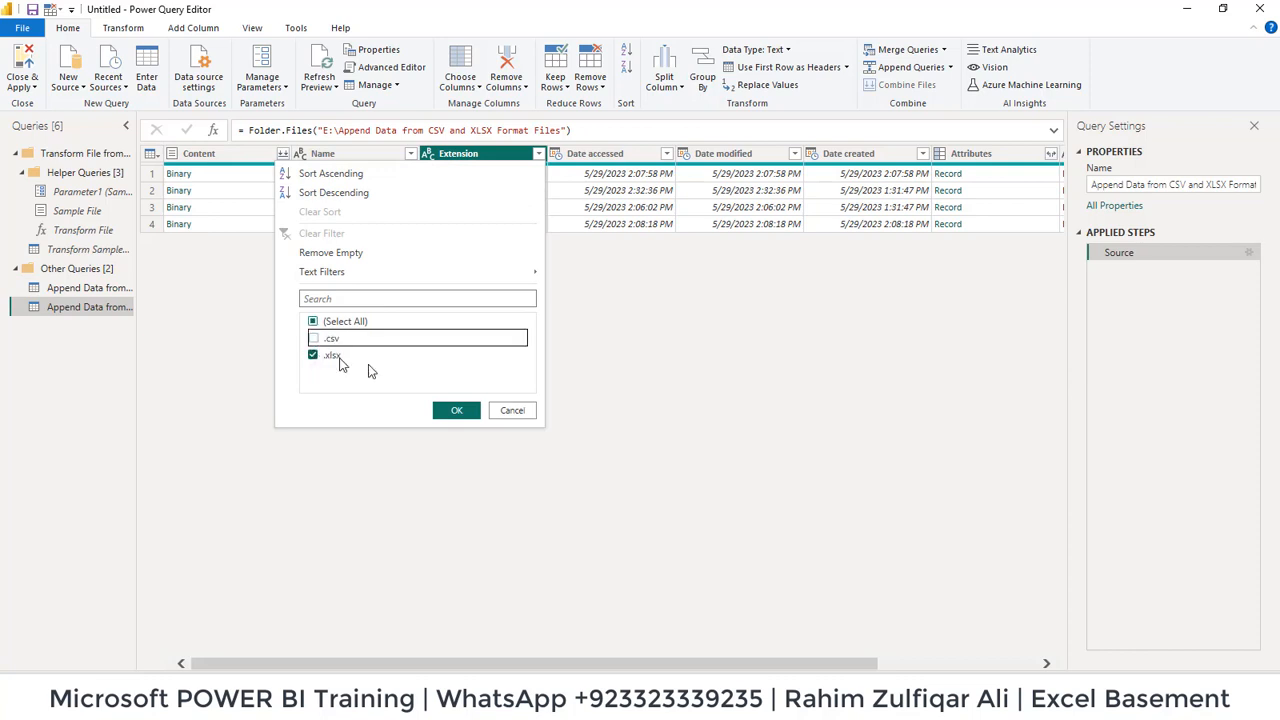
left_click(456, 410)
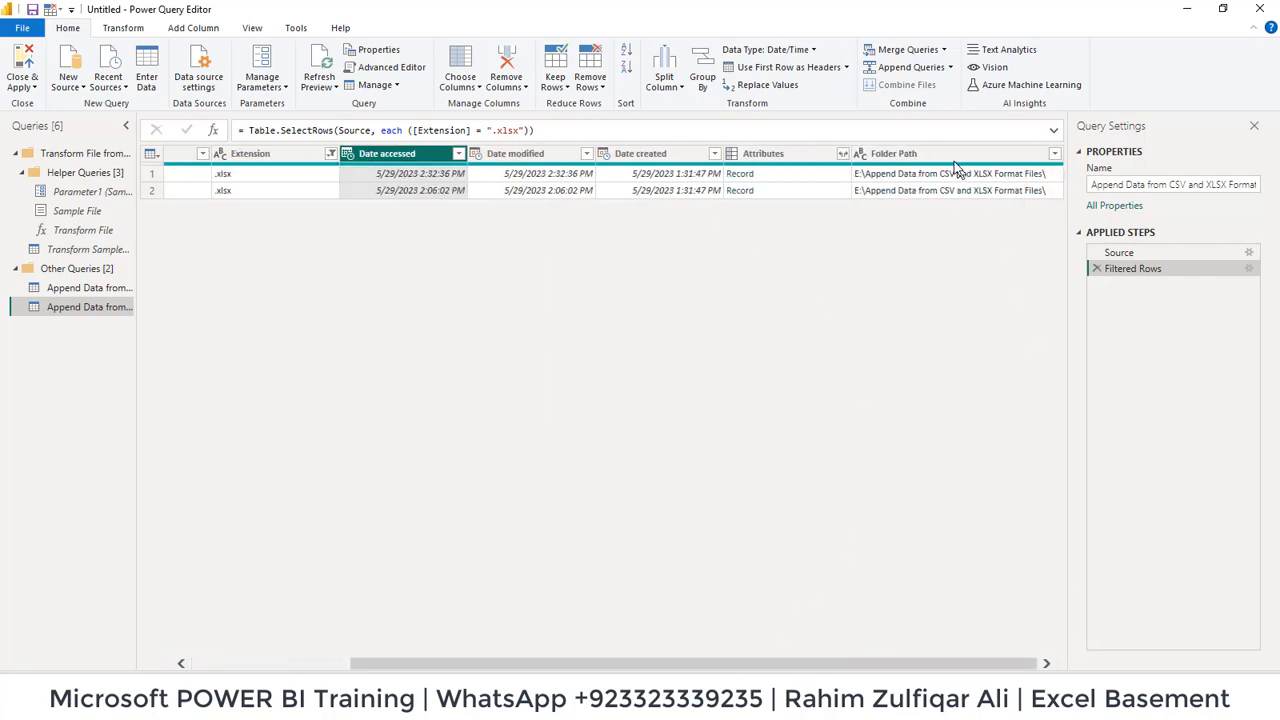
left_click(504, 65)
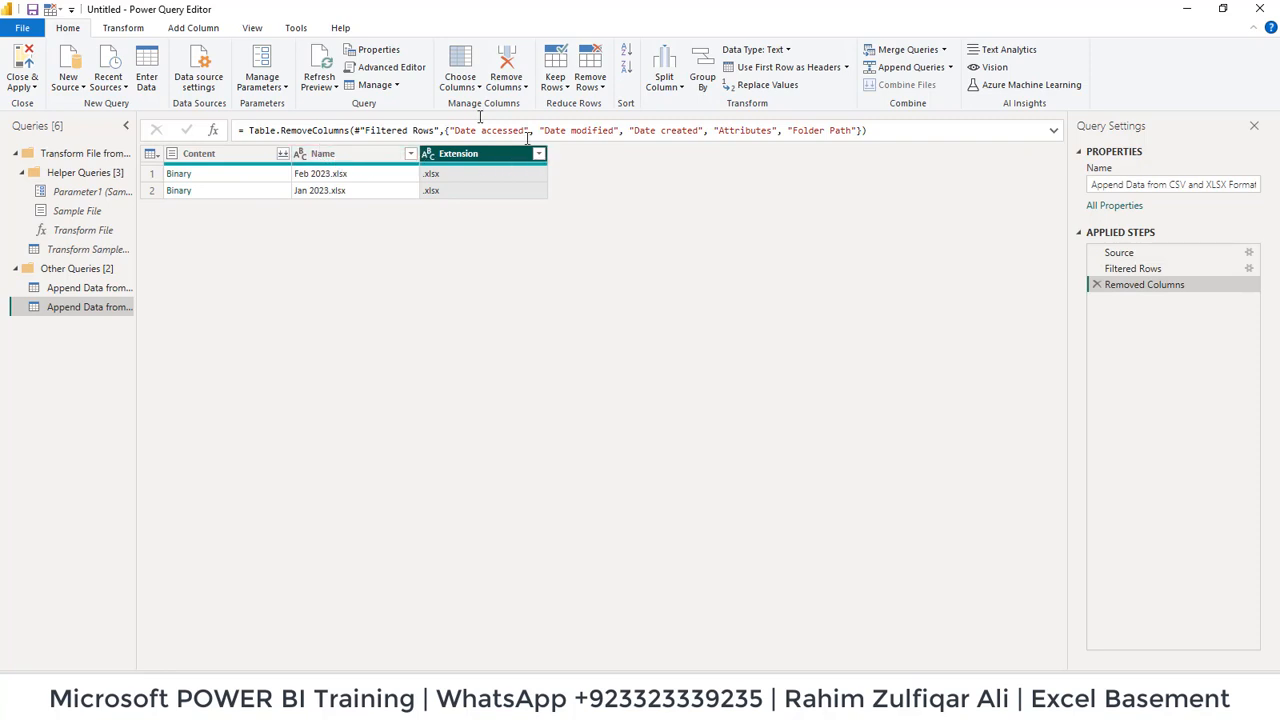
left_click(166, 11)
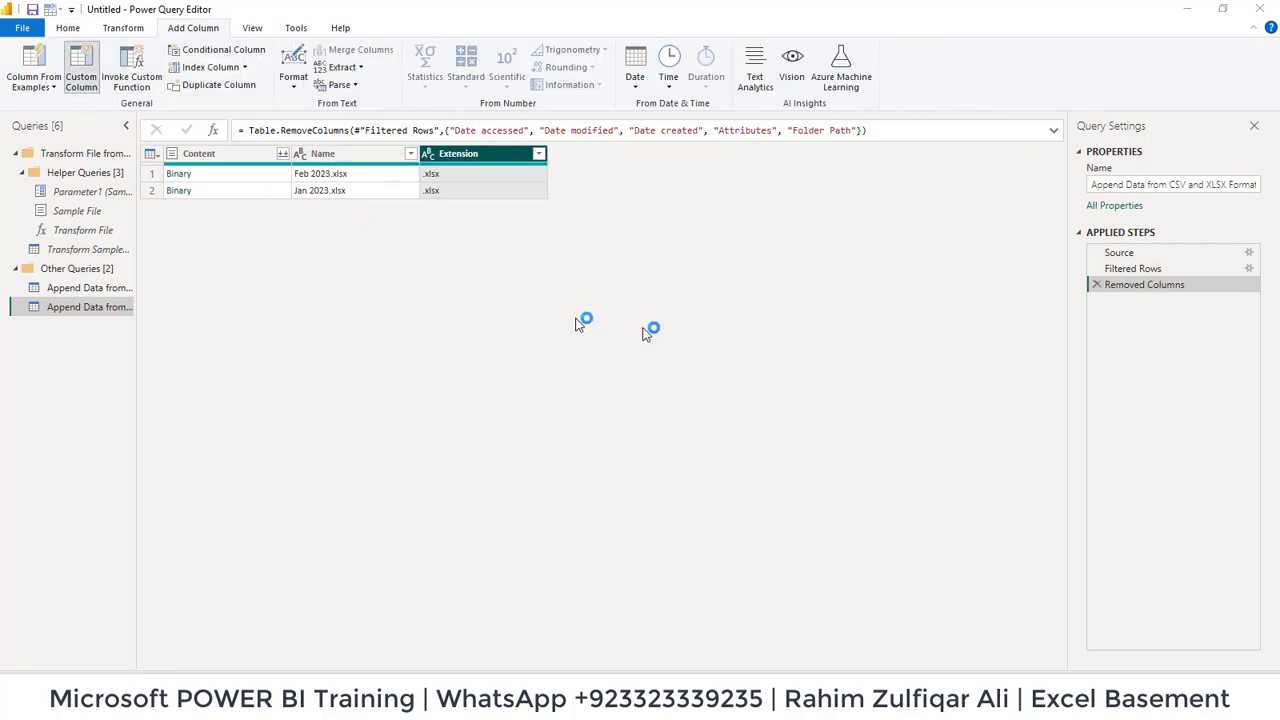
Add a custom column named Data with the formula Excel.Workbook([Content])
left_click(82, 65)
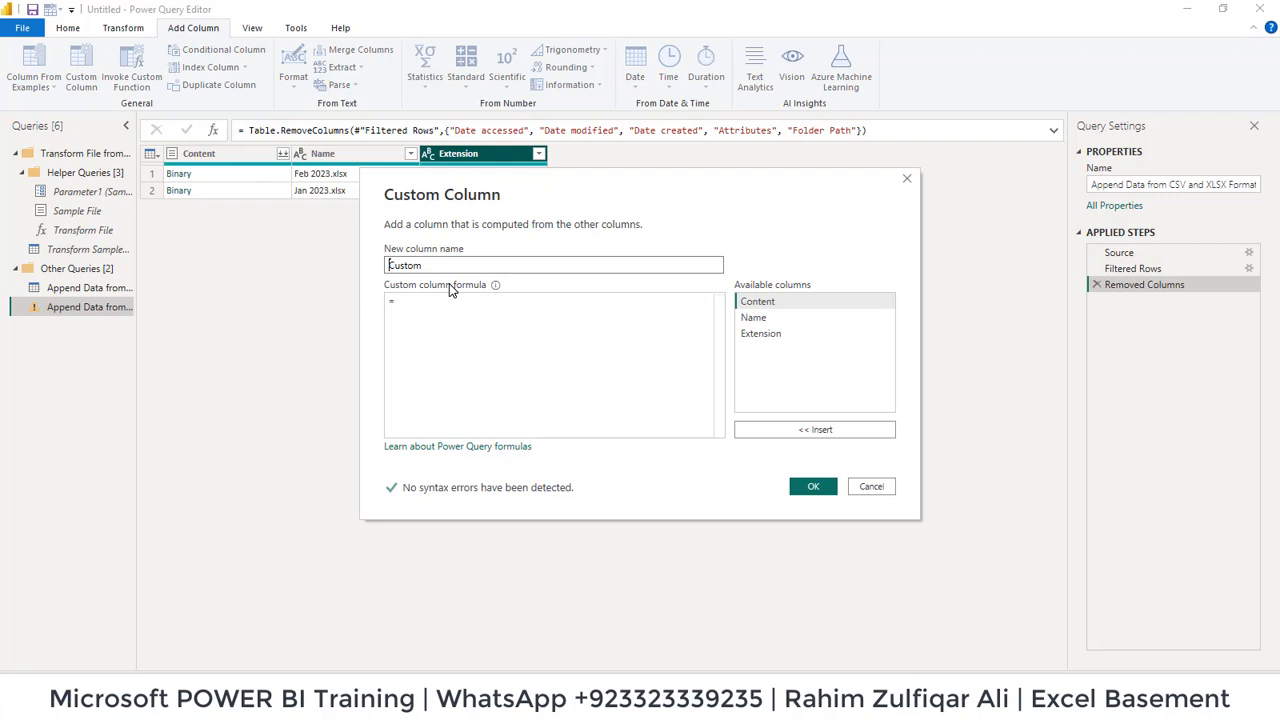
type("Data")
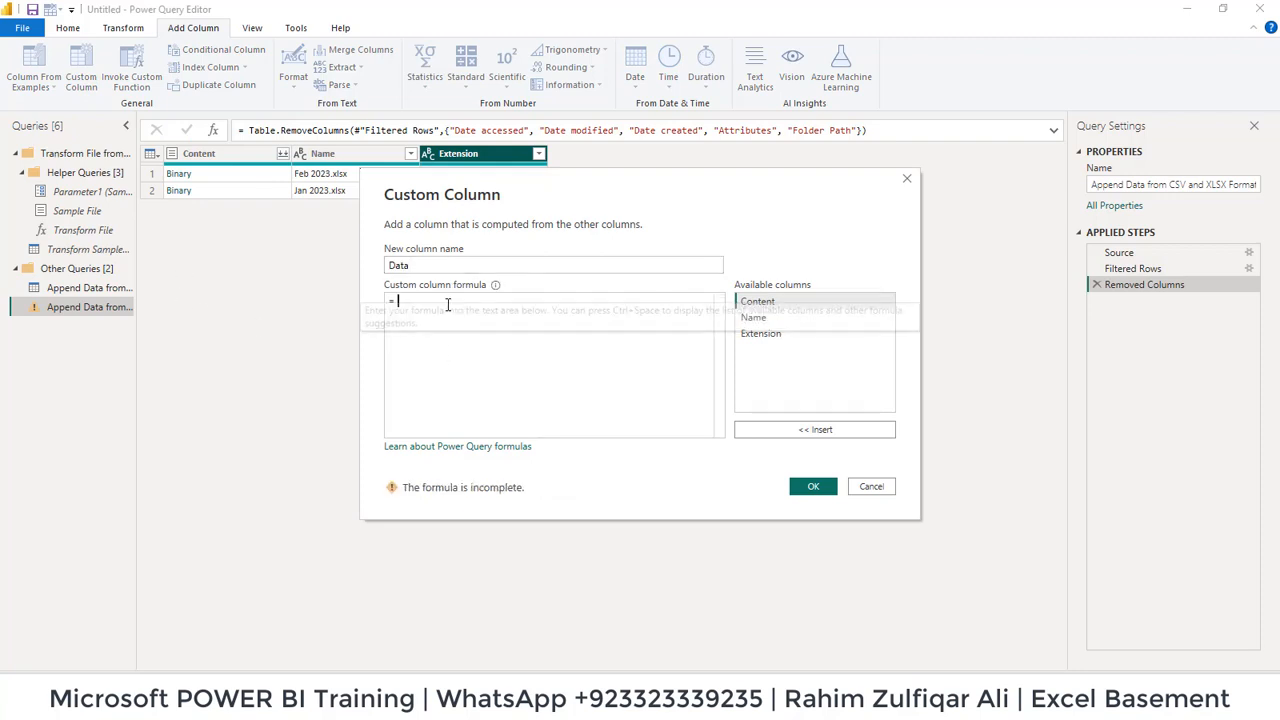
type("Excel")
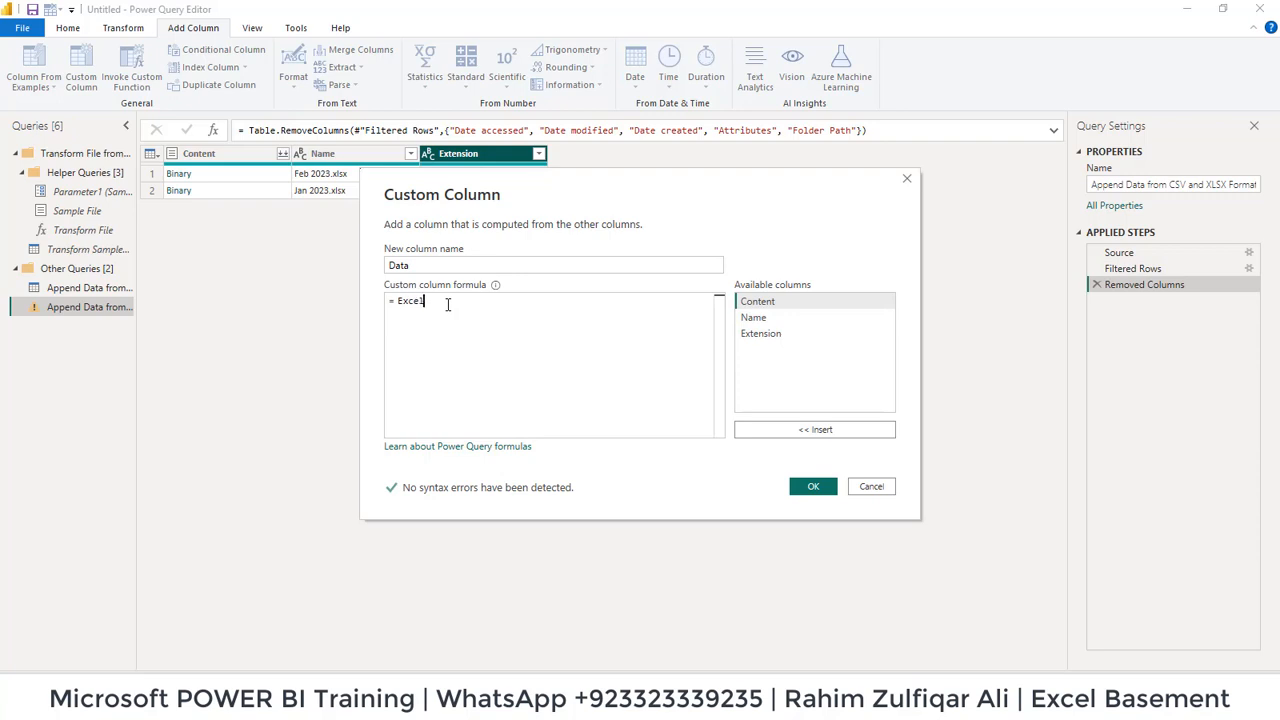
type(".Wo")
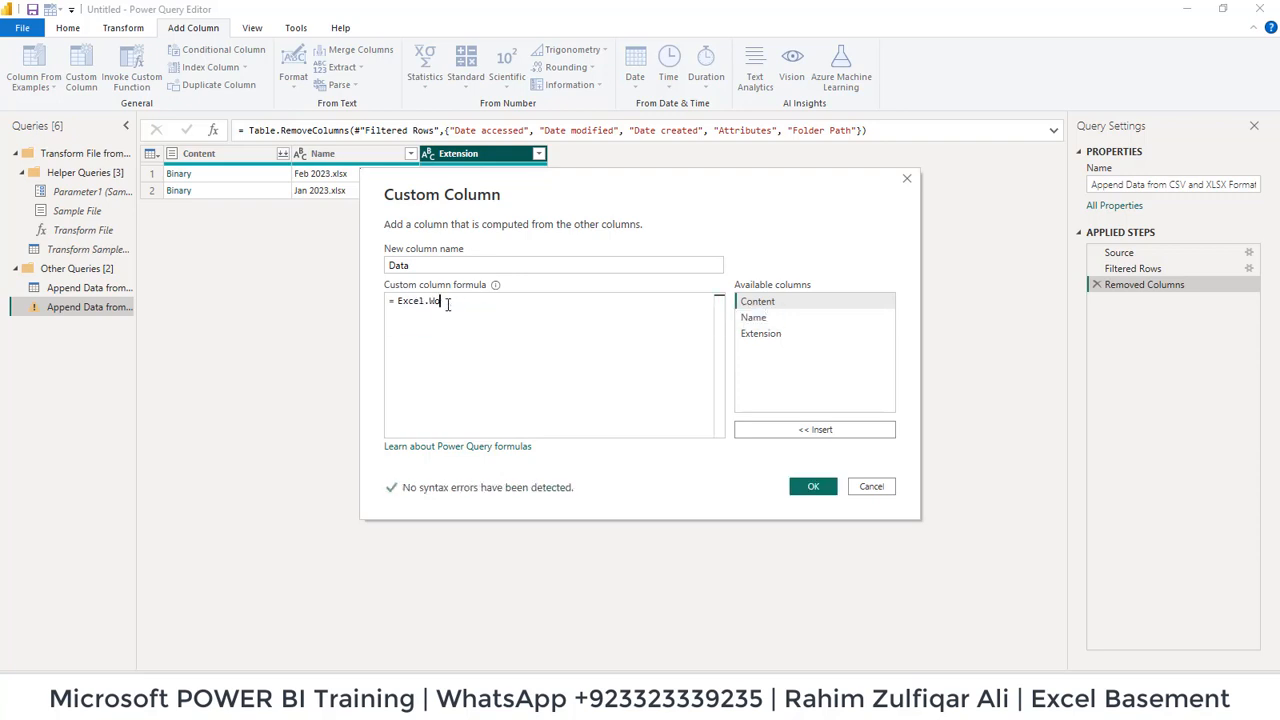
type("rkbook([Content")
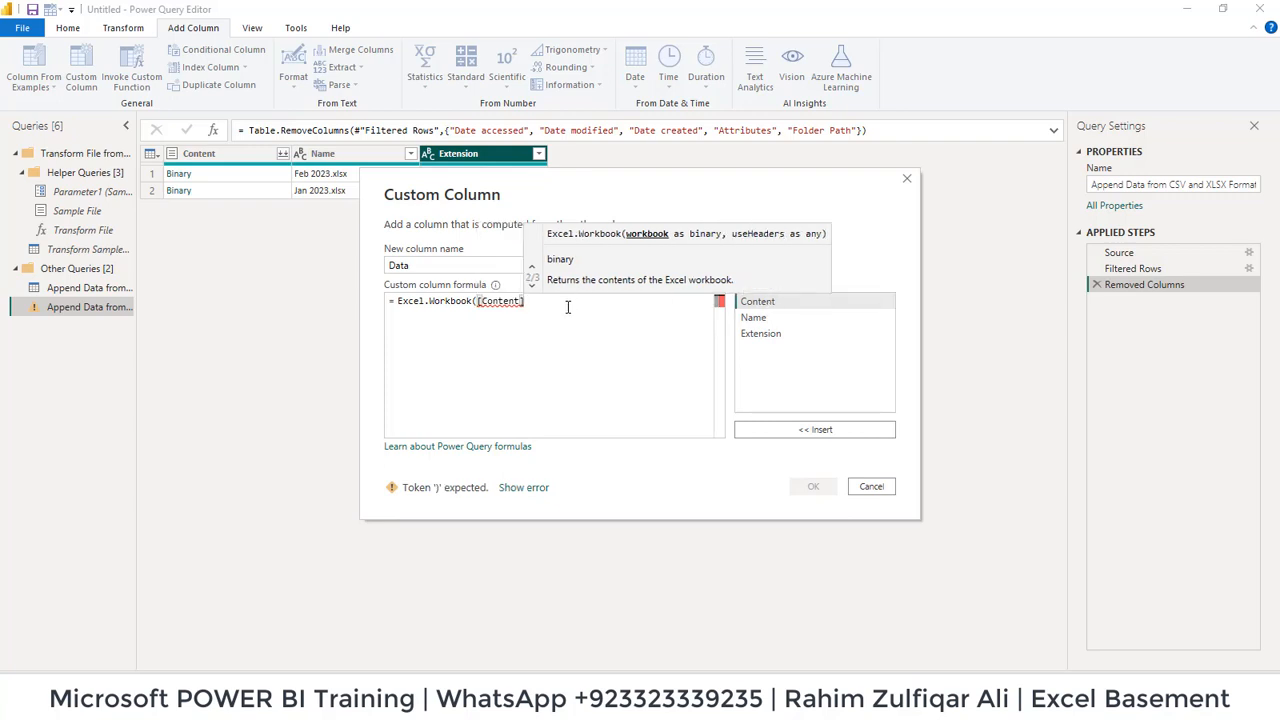
type(")")
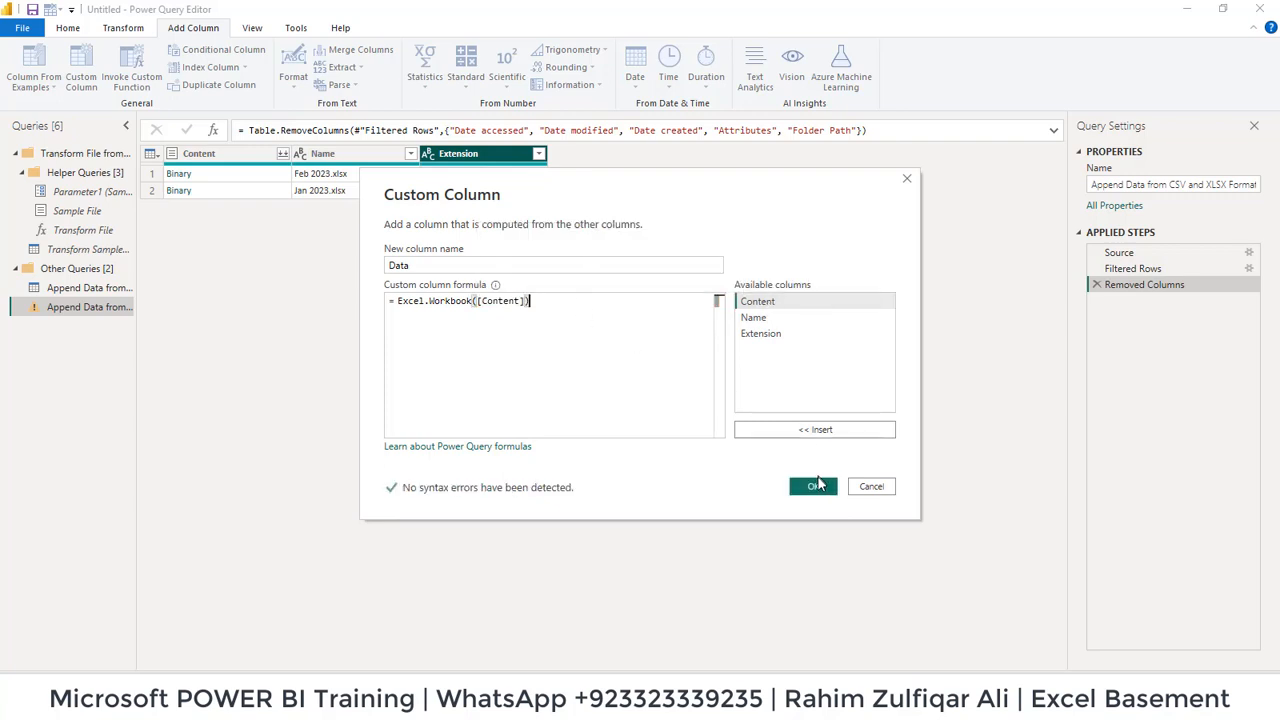
left_click(813, 486)
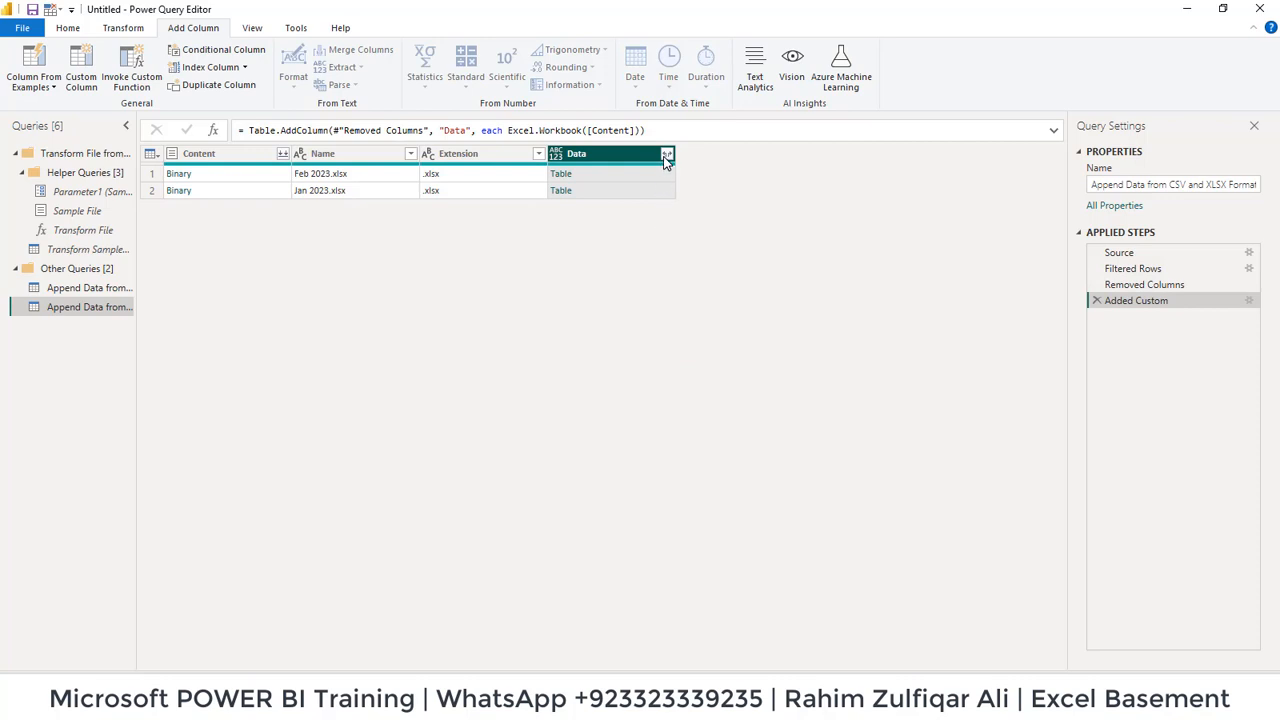
Expand the Data column without column-name prefixes and filter Kind to Table only
left_click(666, 153)
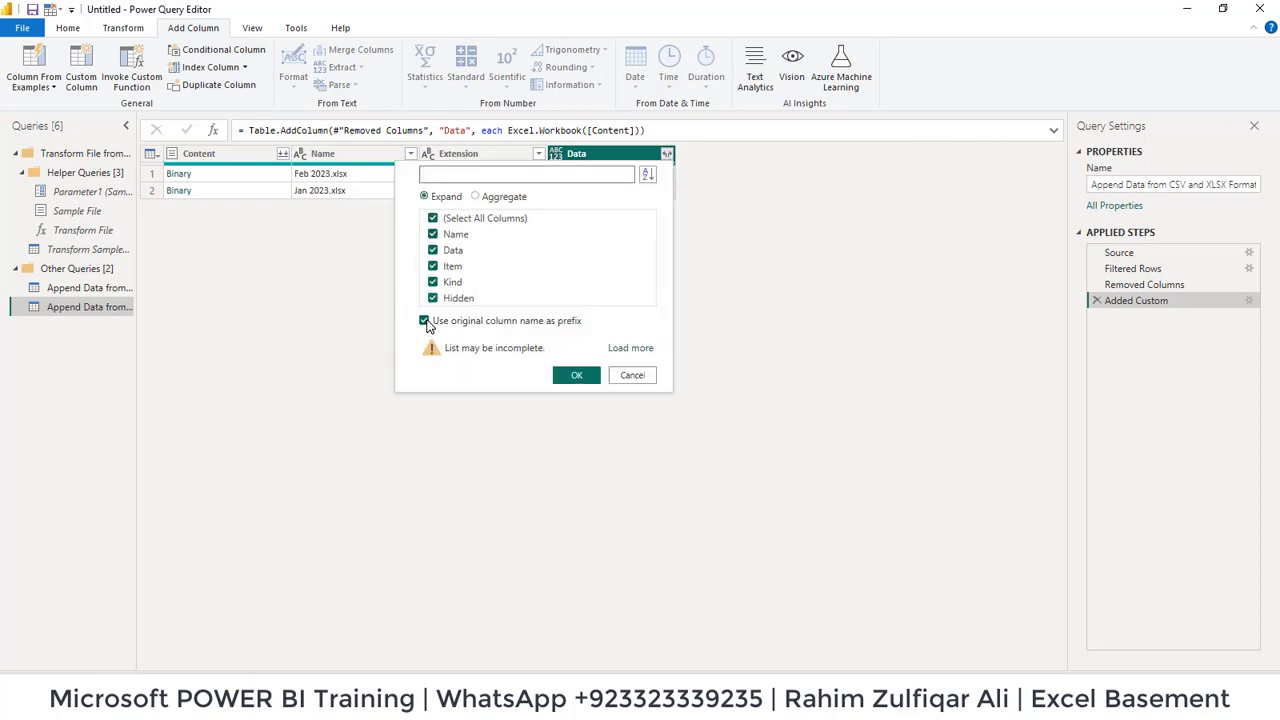
left_click(431, 321)
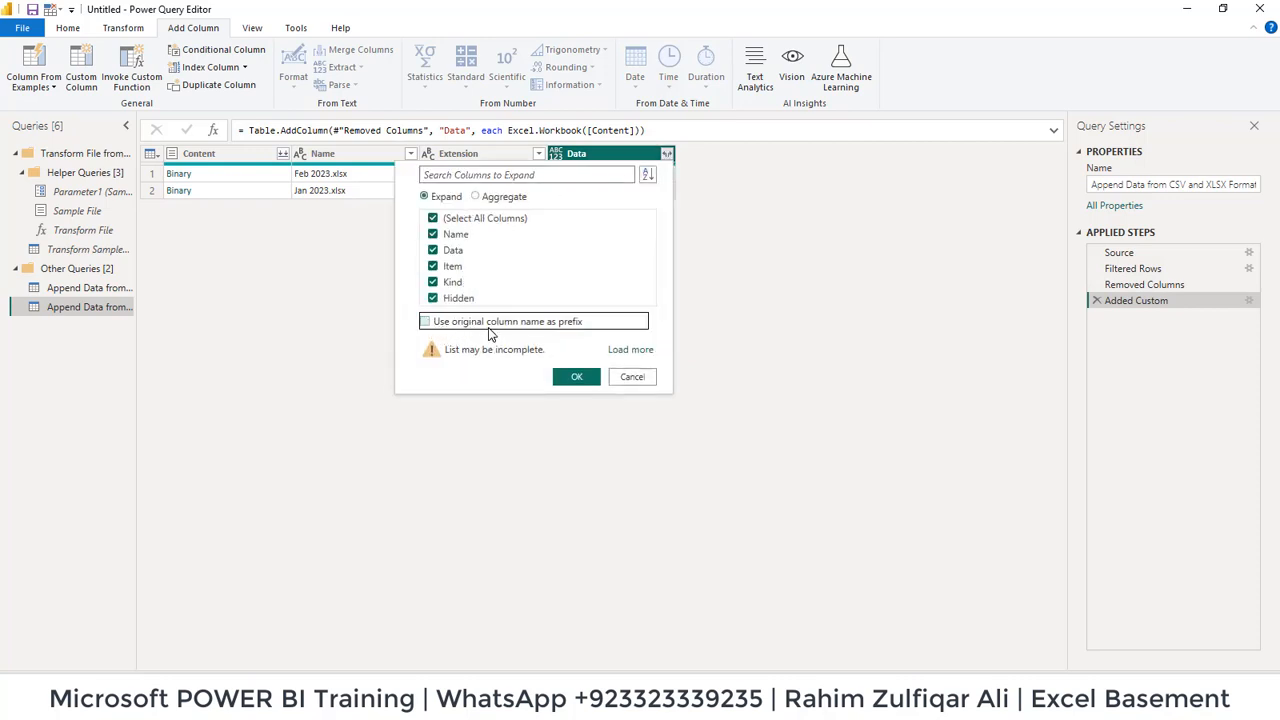
left_click(576, 376)
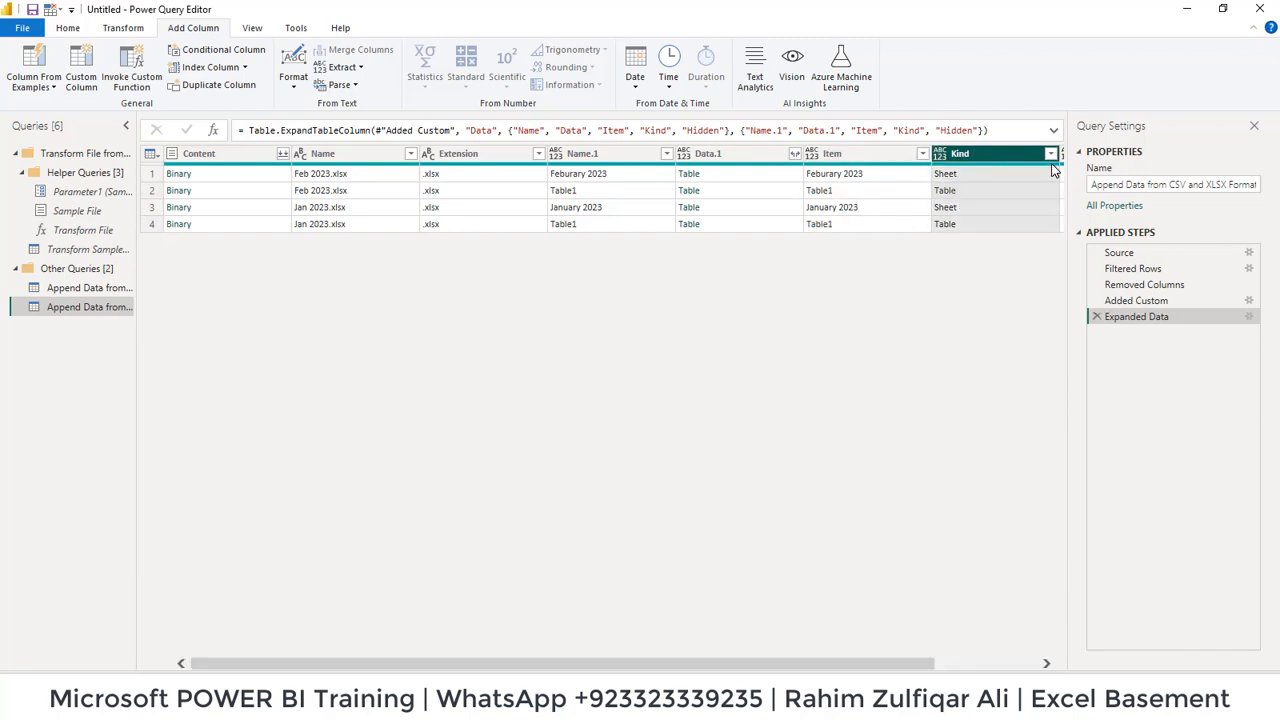
left_click(1050, 153)
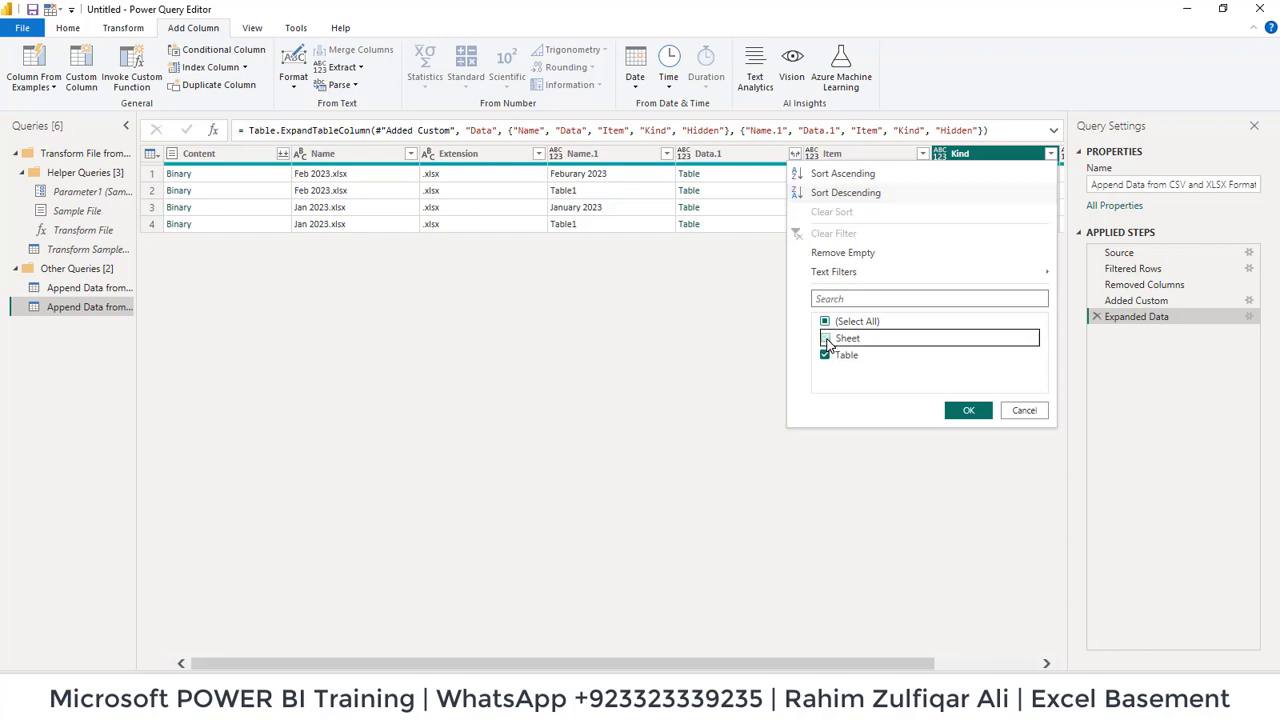
left_click(968, 410)
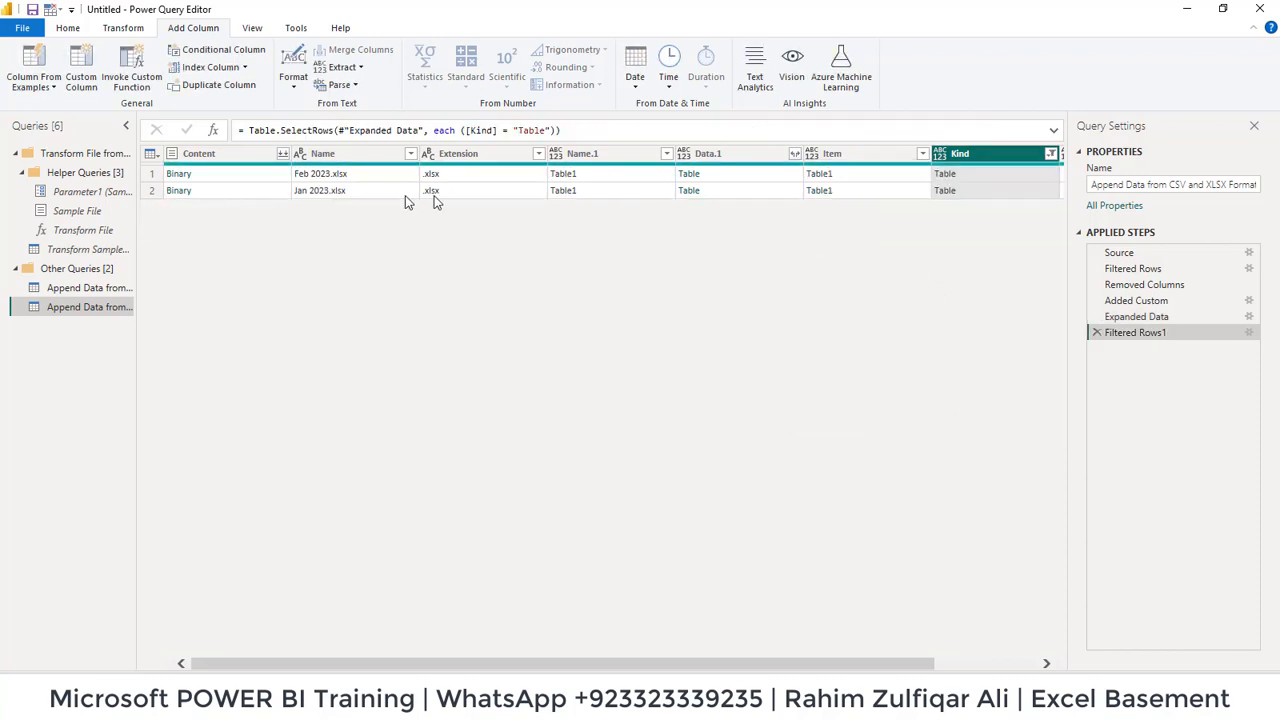
Expand all columns of the nested Data.1 tables into payroll rows
left_click(723, 153)
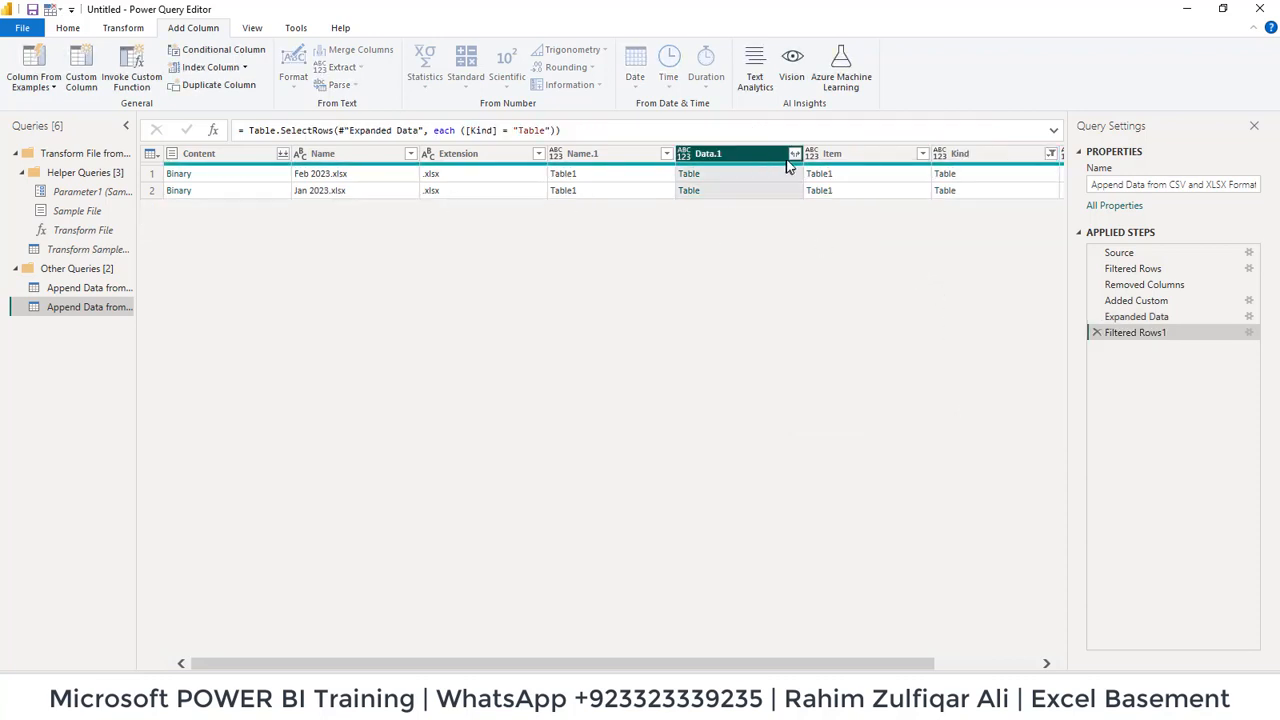
left_click(794, 153)
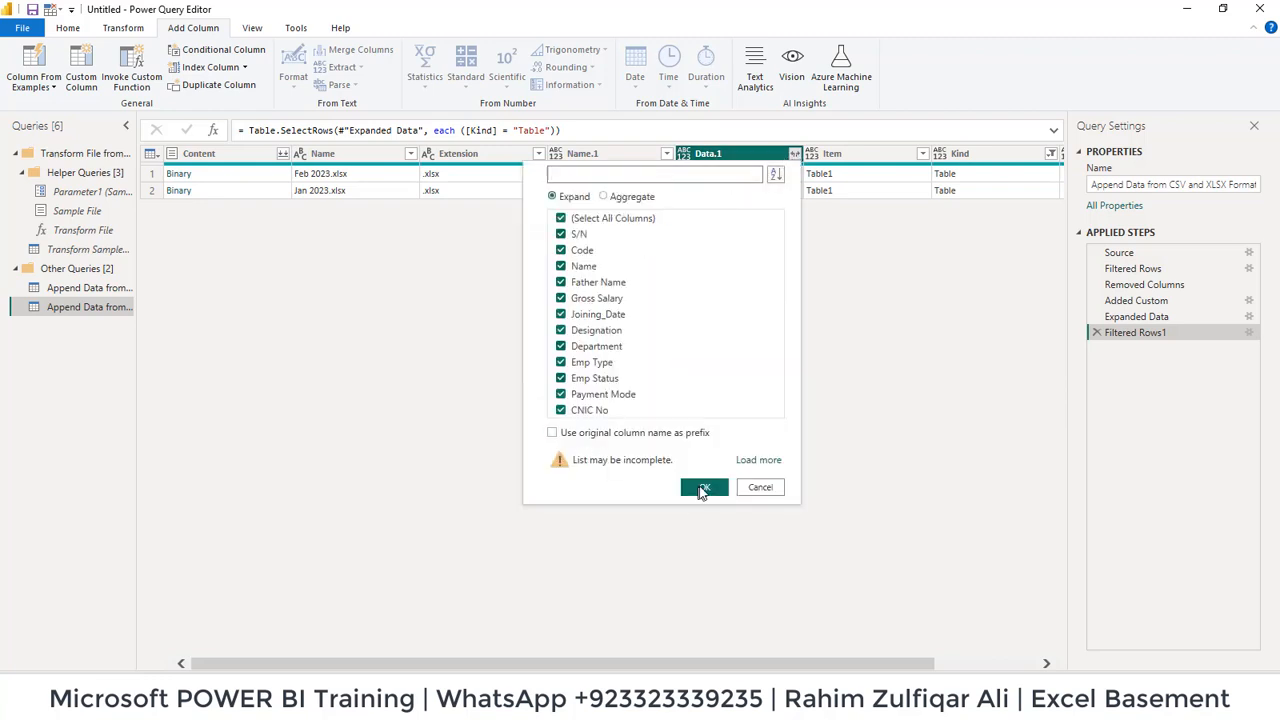
left_click(703, 487)
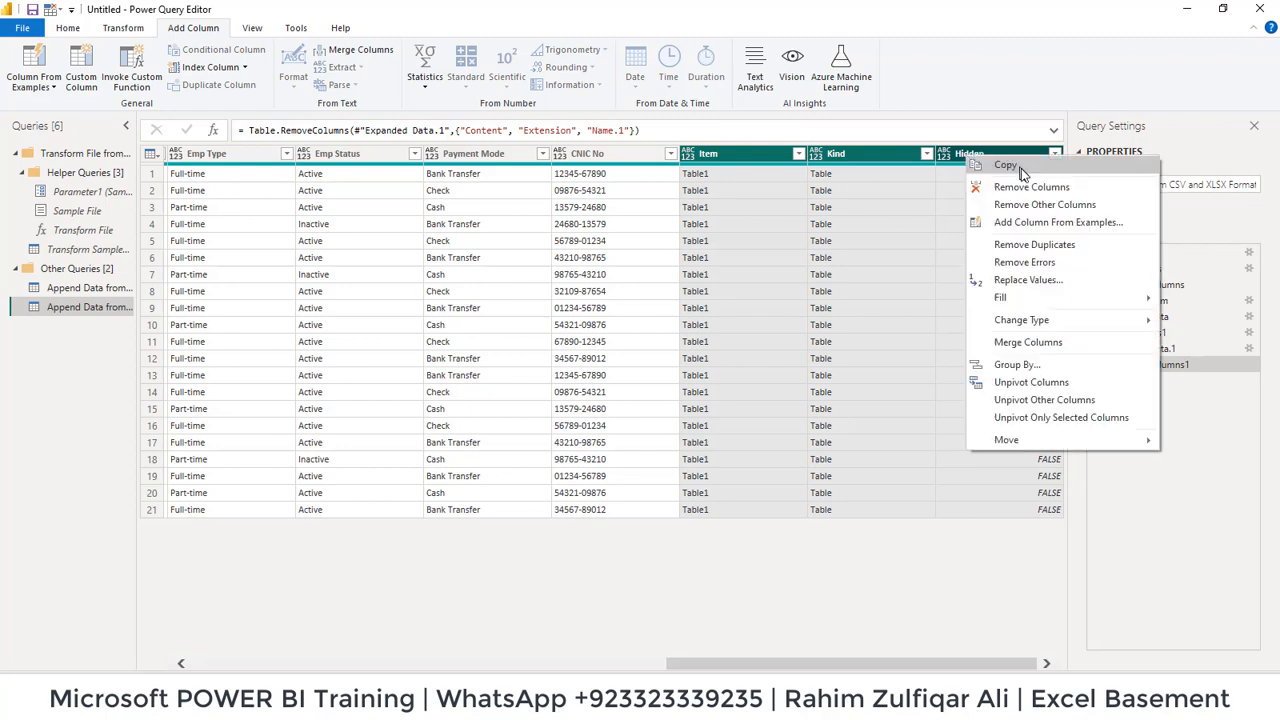
Remove the Item, Kind and Hidden columns and select the Name, S/N and Name.2 columns
left_click(1031, 187)
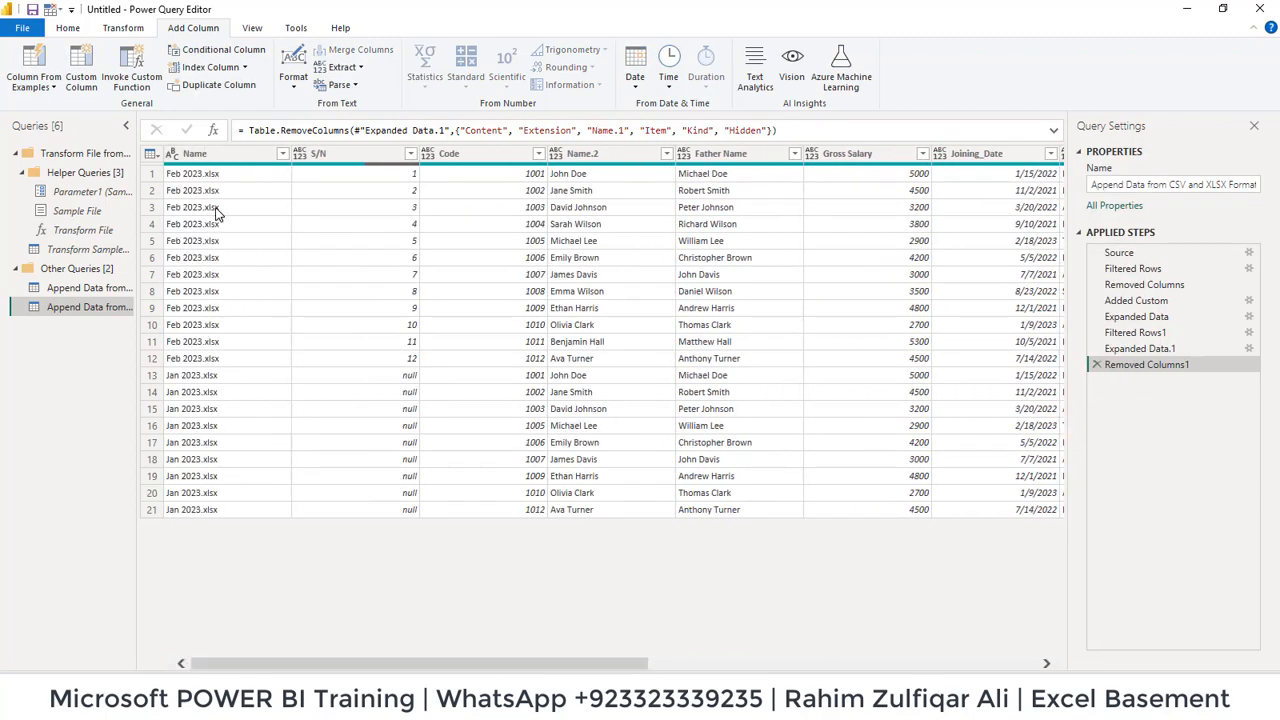
left_click(218, 153)
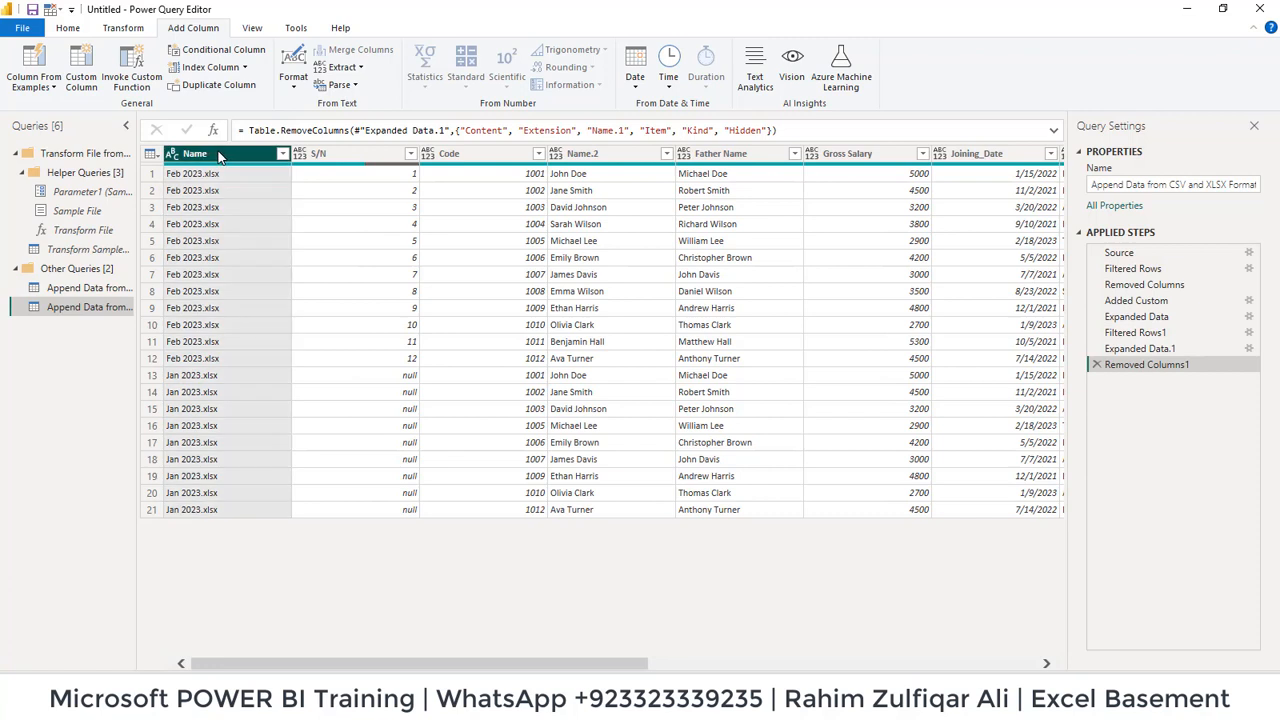
left_click(350, 153)
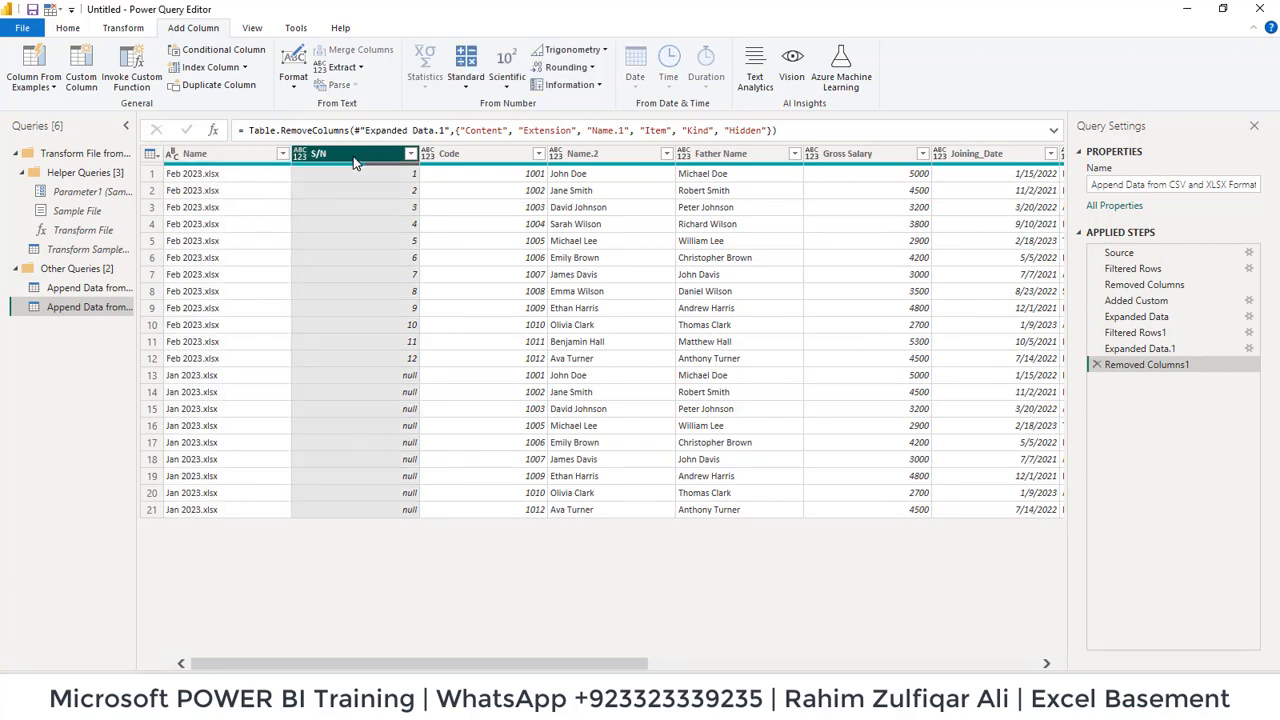
left_click(600, 153)
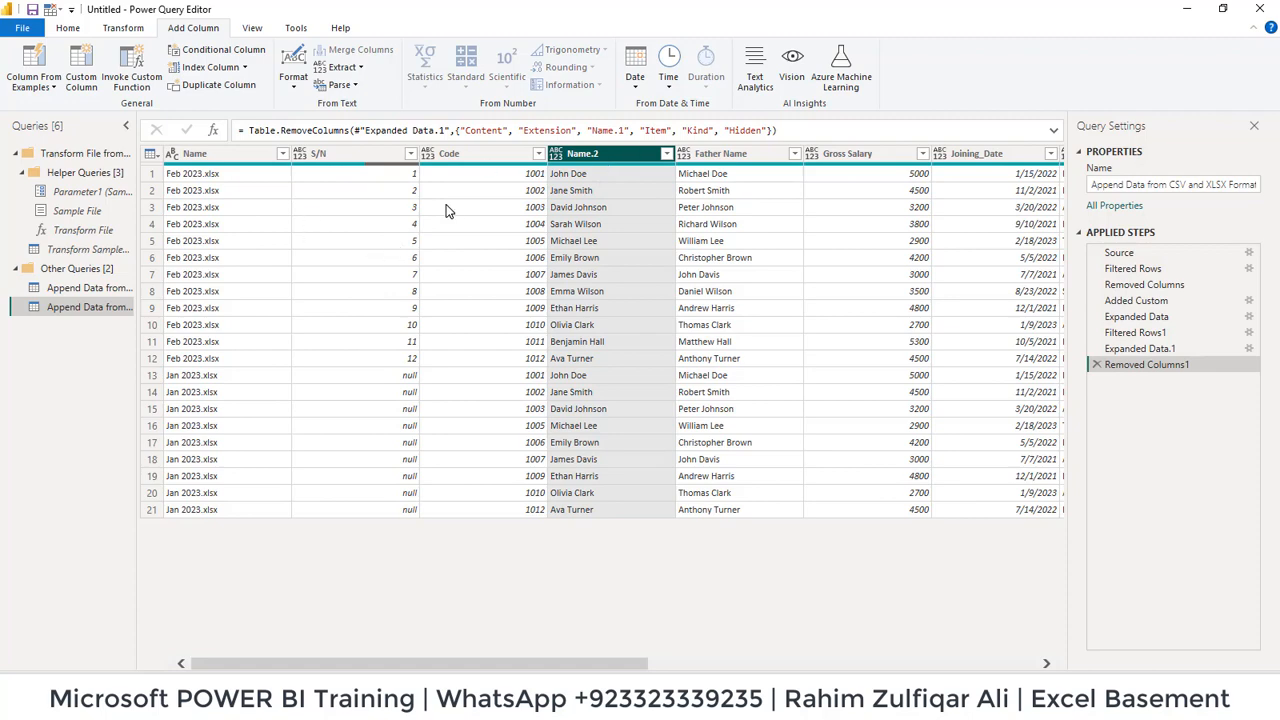
Compare with the CSV query, renaming Name to Source.Name and Name.2 to Name
left_click(88, 288)
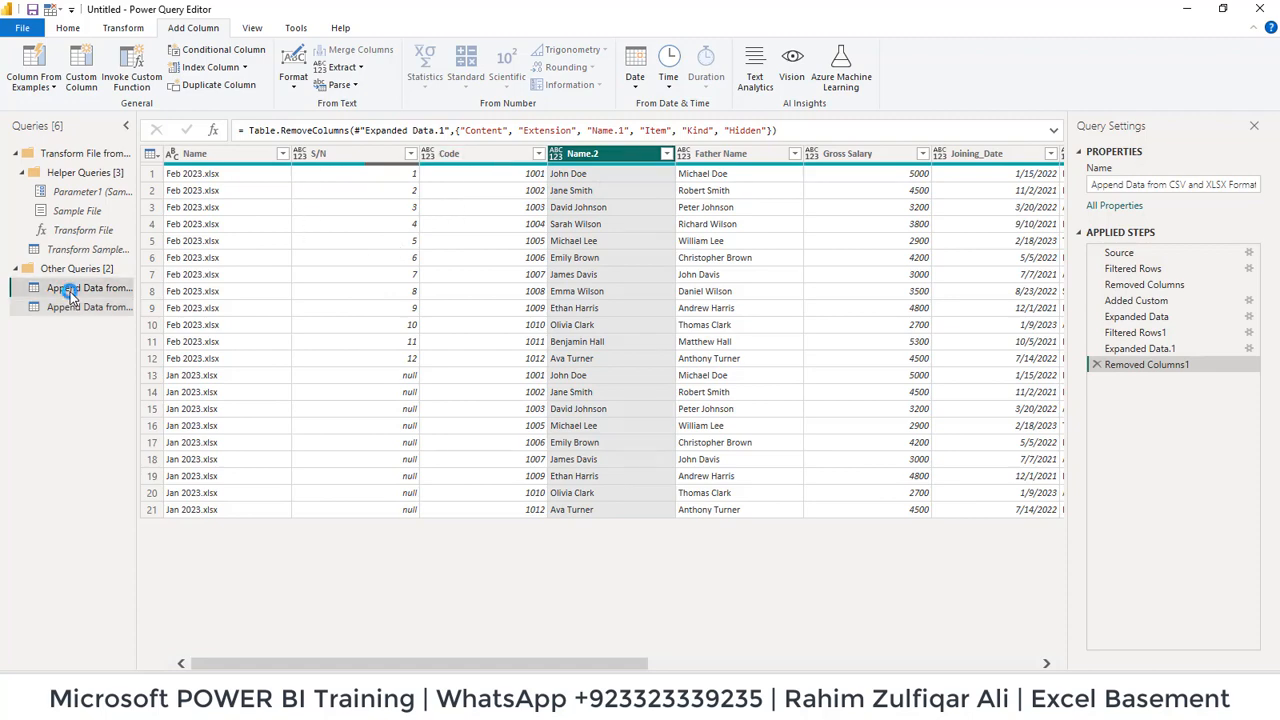
left_click(75, 288)
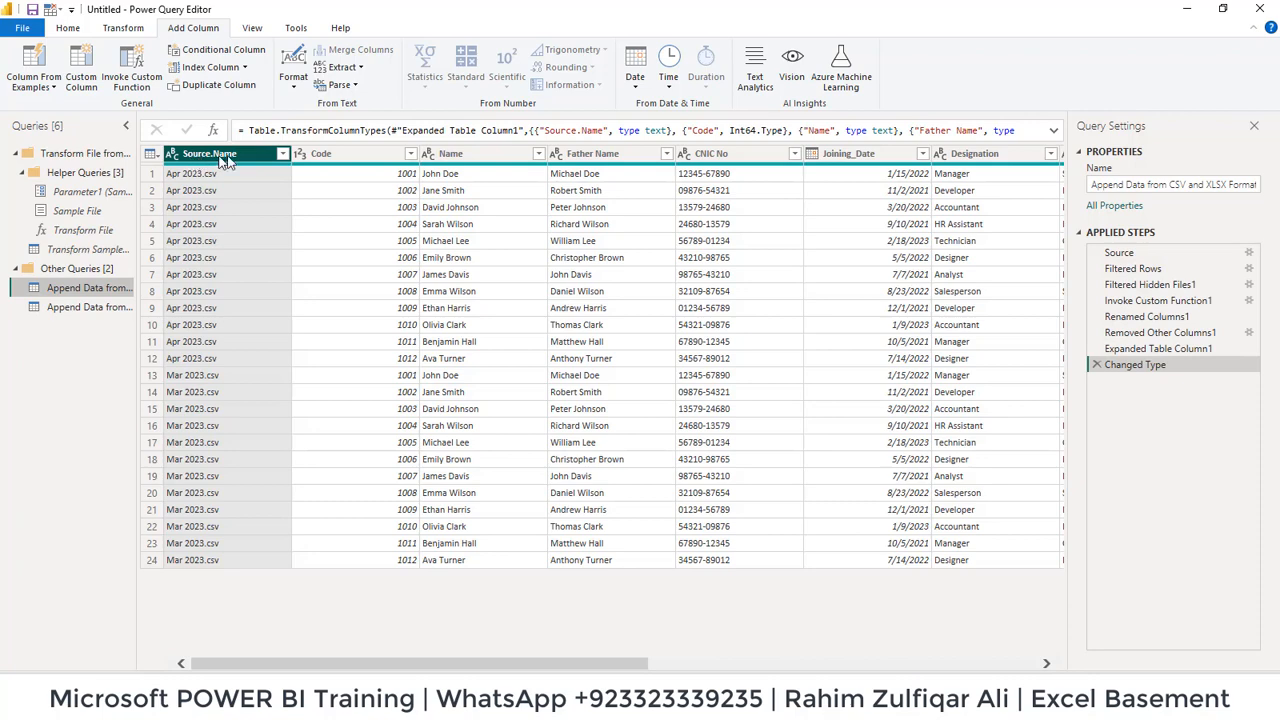
left_click(83, 307)
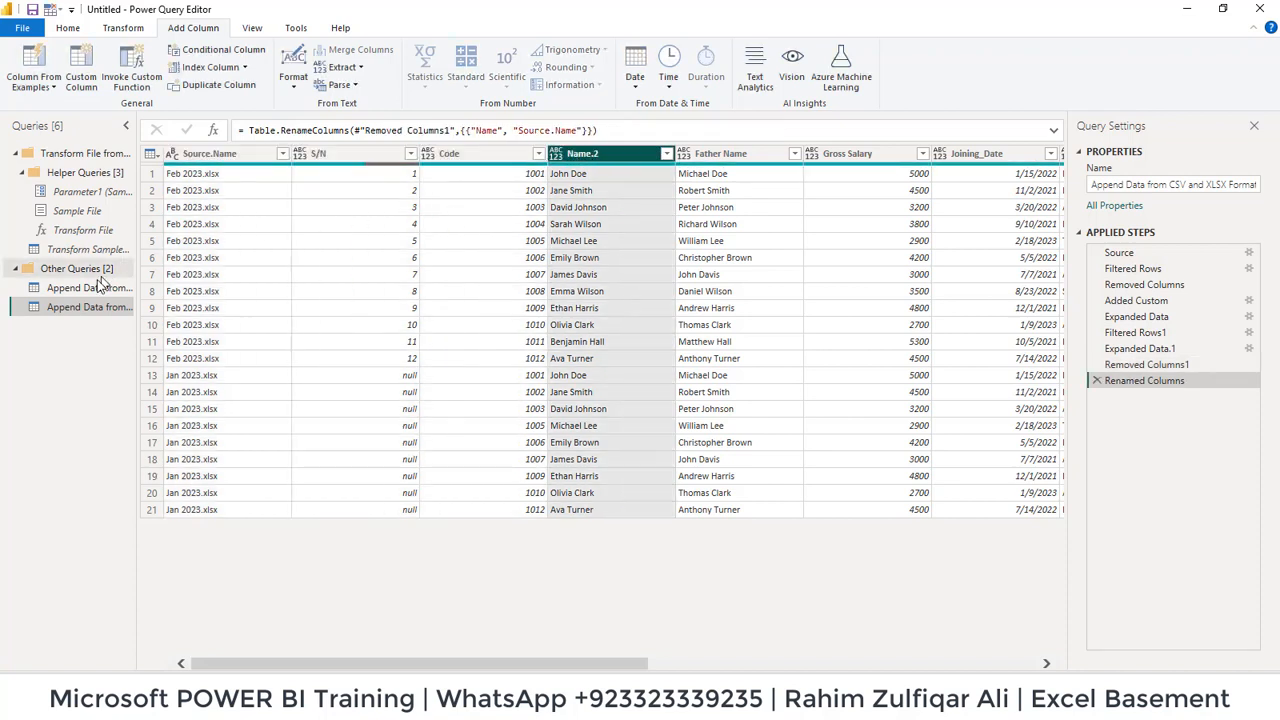
left_click(88, 307)
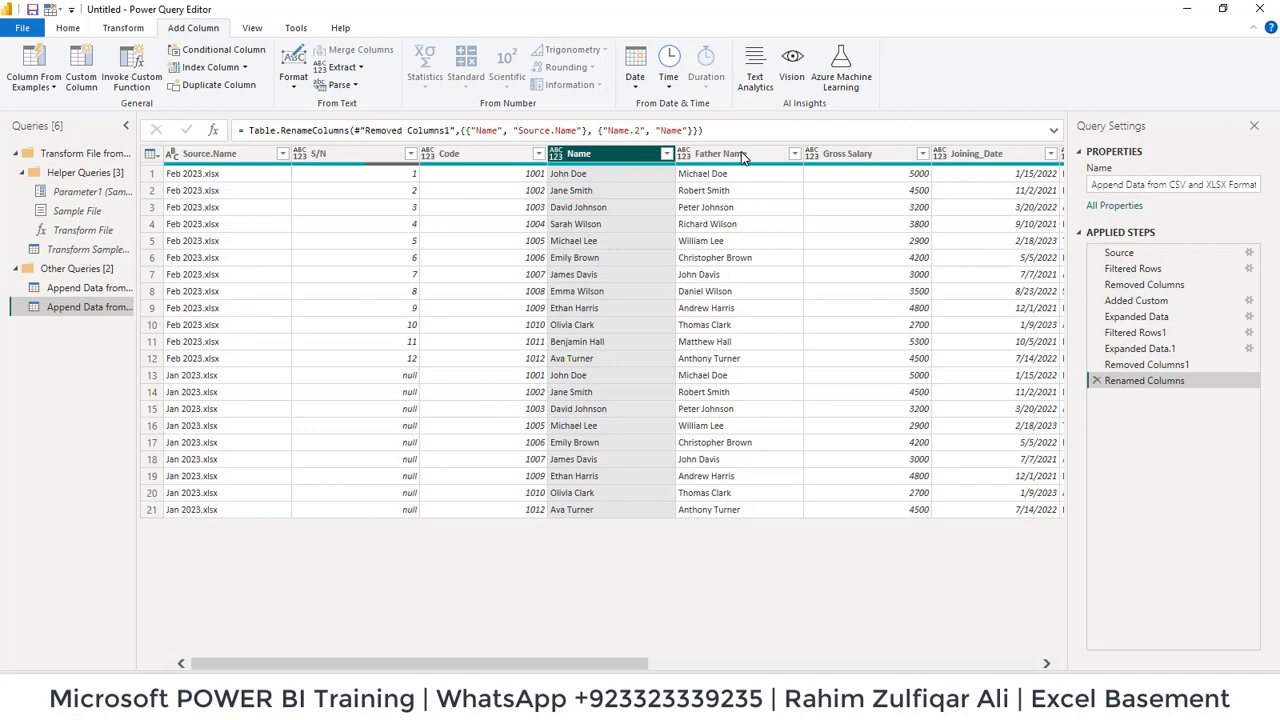
left_click(89, 288)
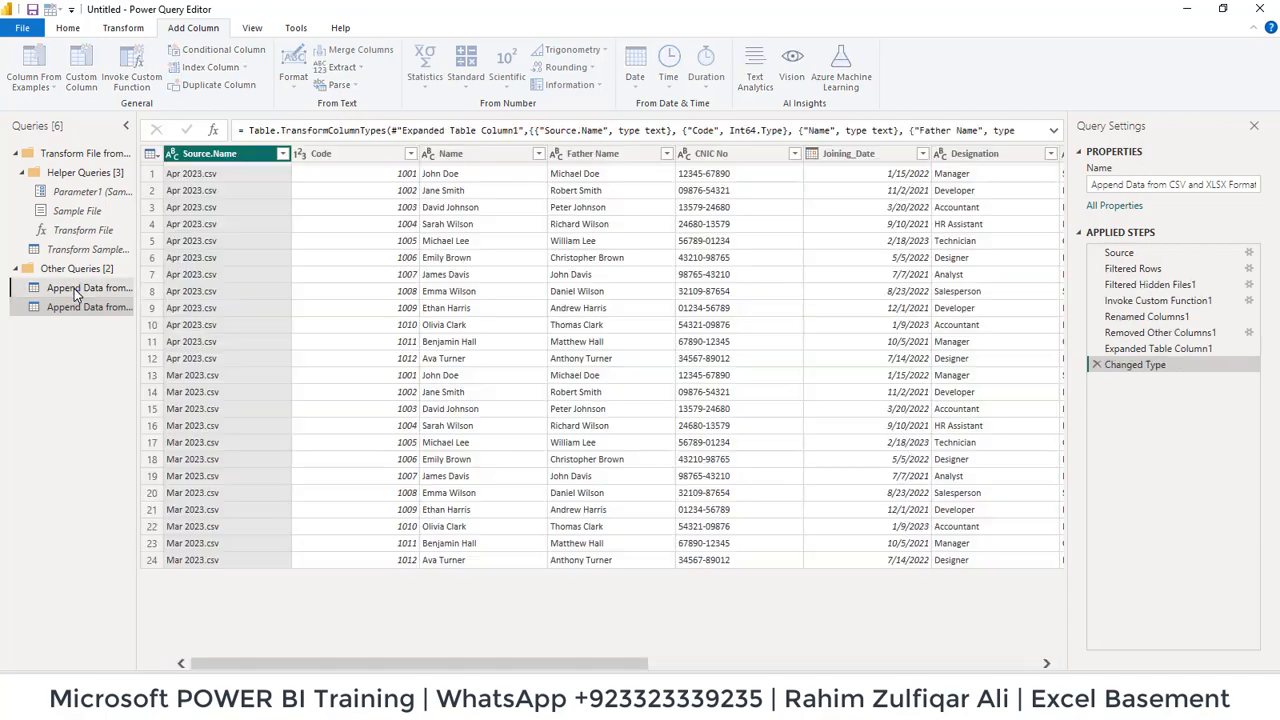
left_click(82, 307)
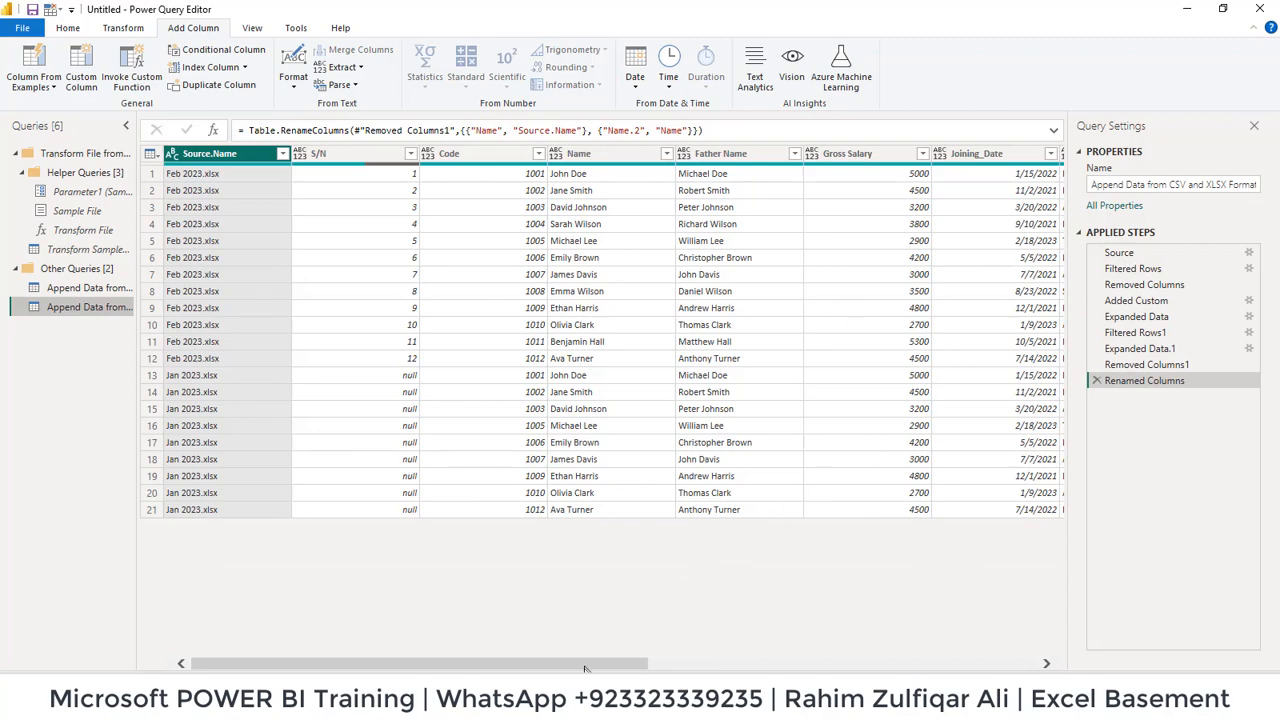
left_click_drag(420, 663, 810, 663)
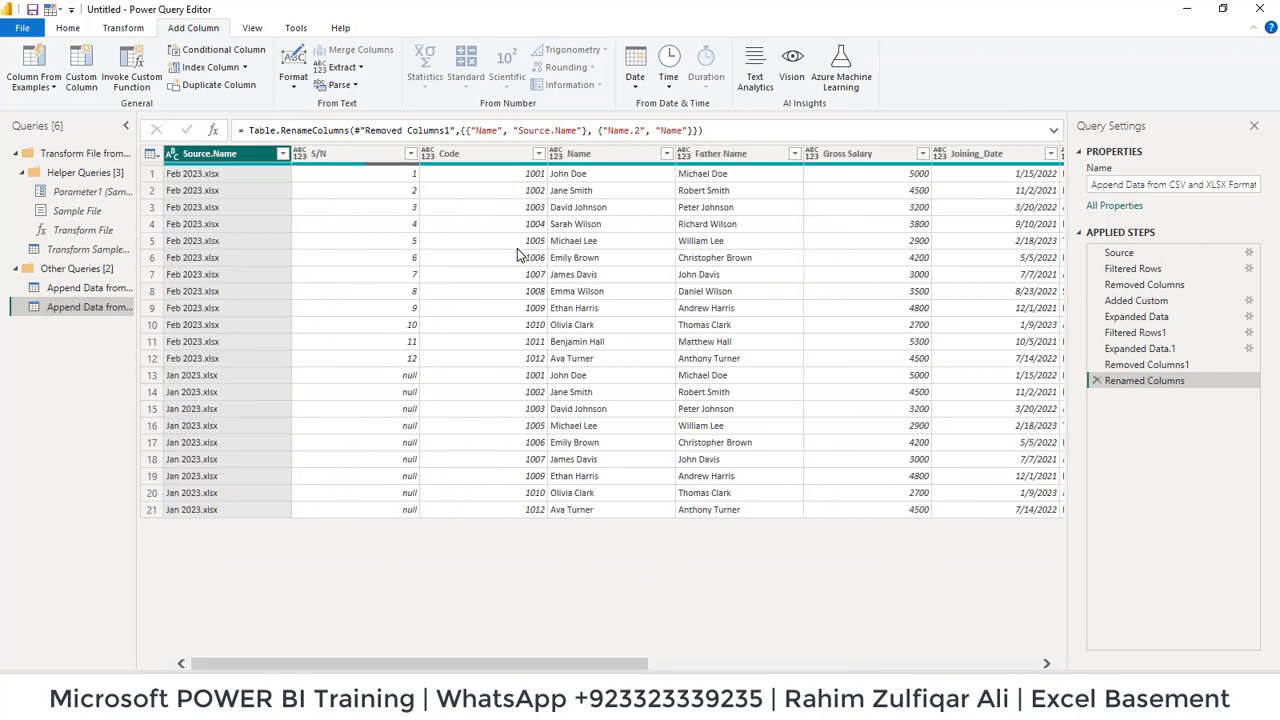
Append the CSV and XLSX queries as a new Append1 query and review the combined rows
left_click(88, 288)
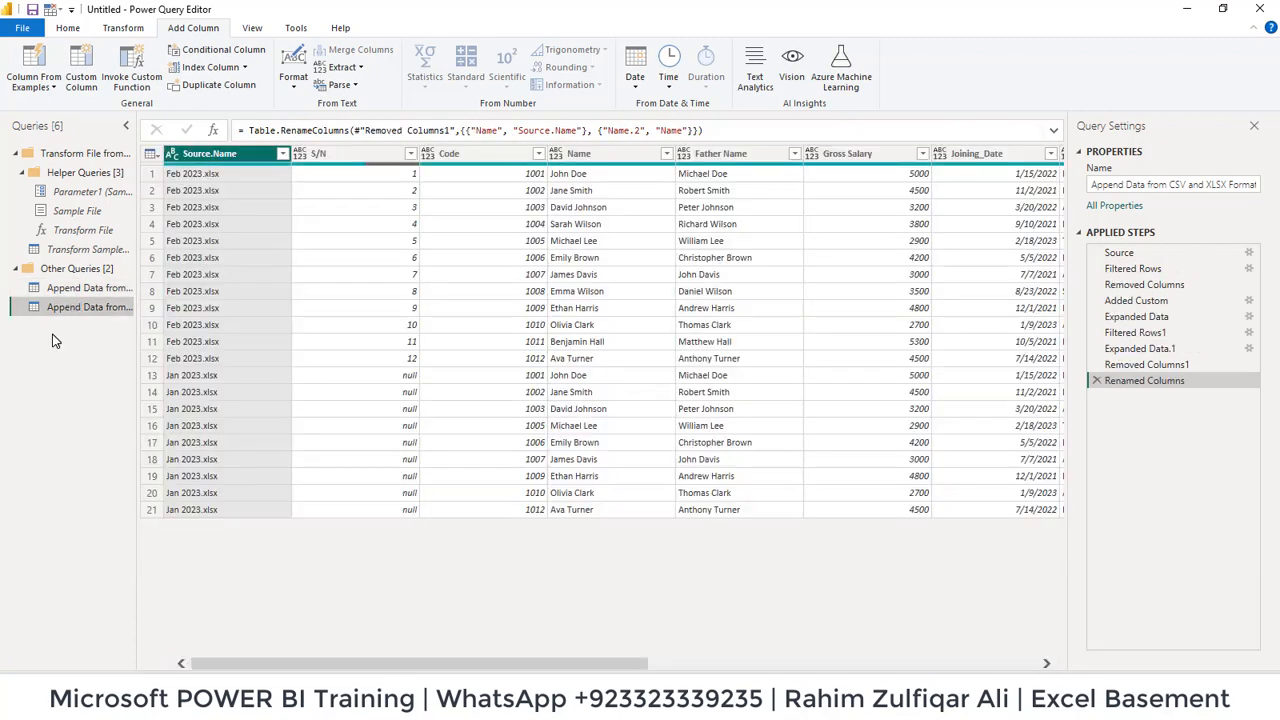
left_click(68, 27)
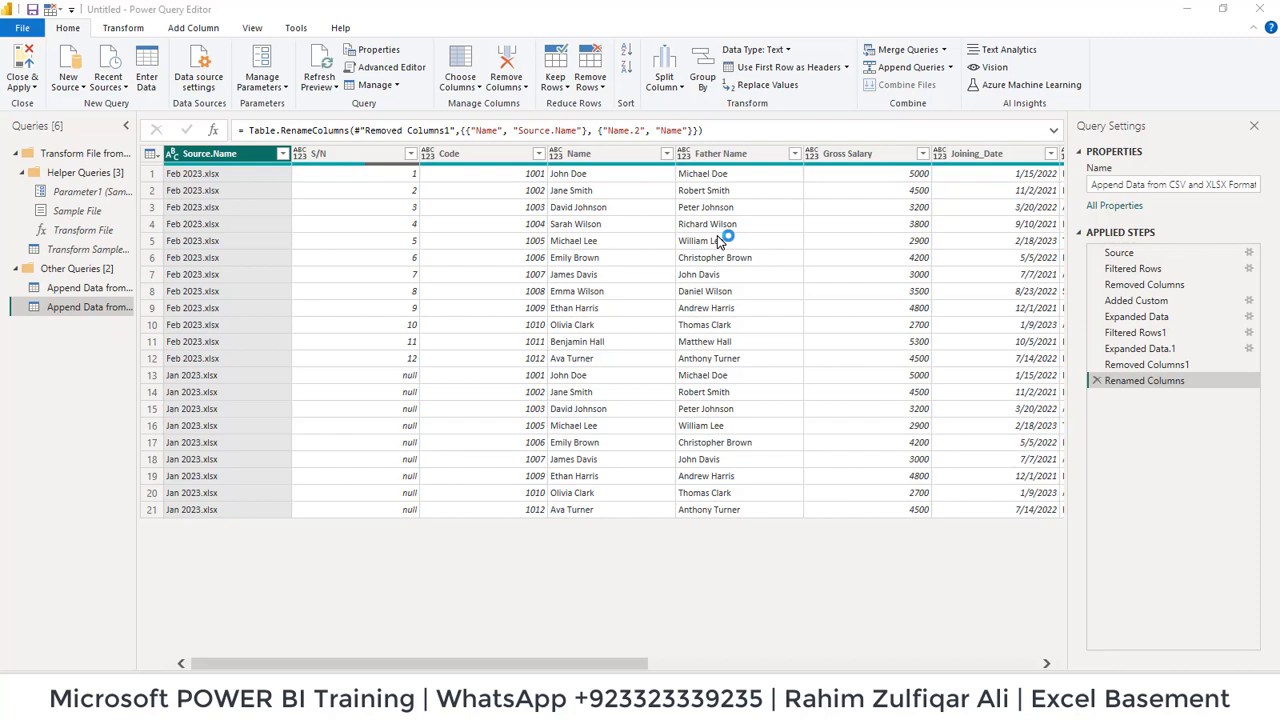
left_click(901, 67)
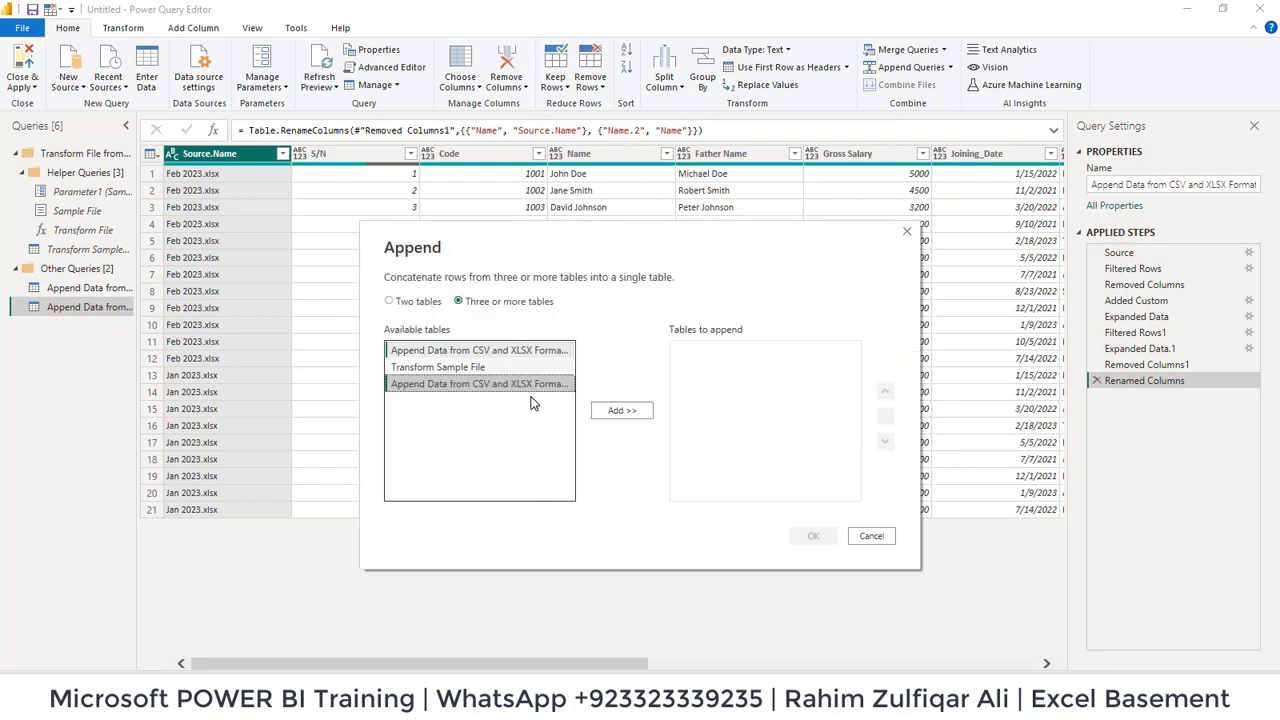
left_click(621, 410)
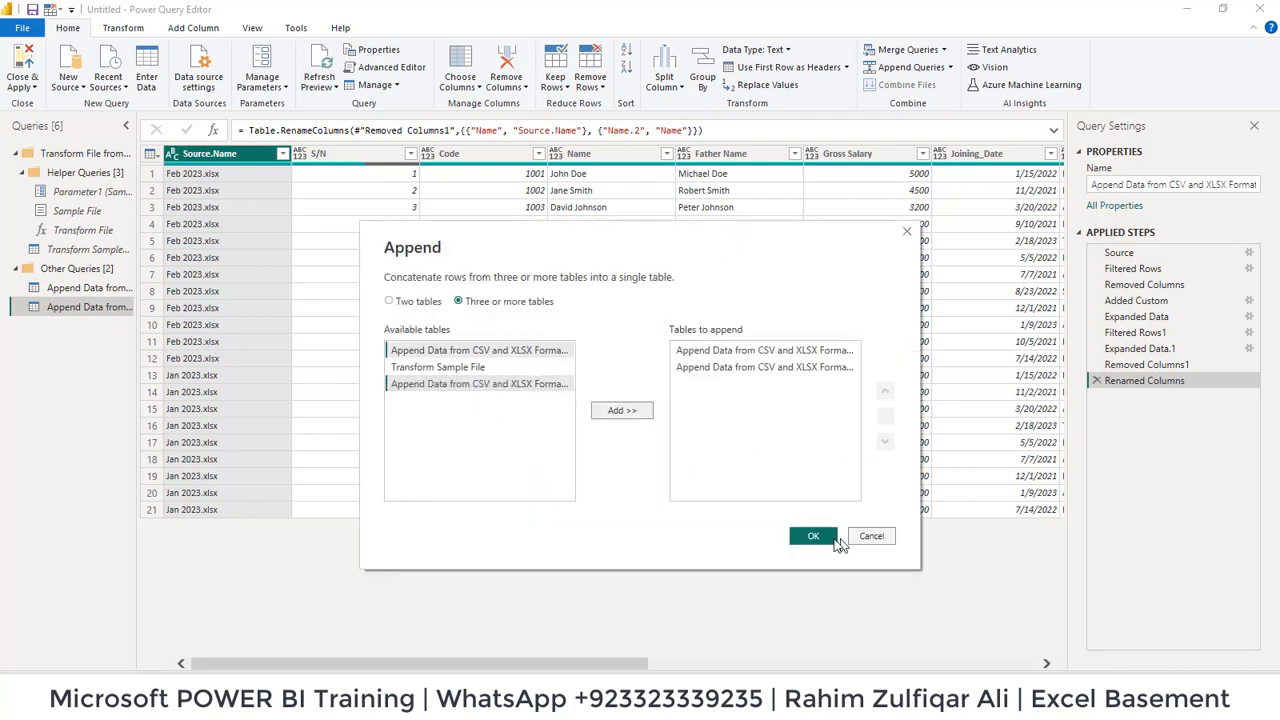
left_click(813, 536)
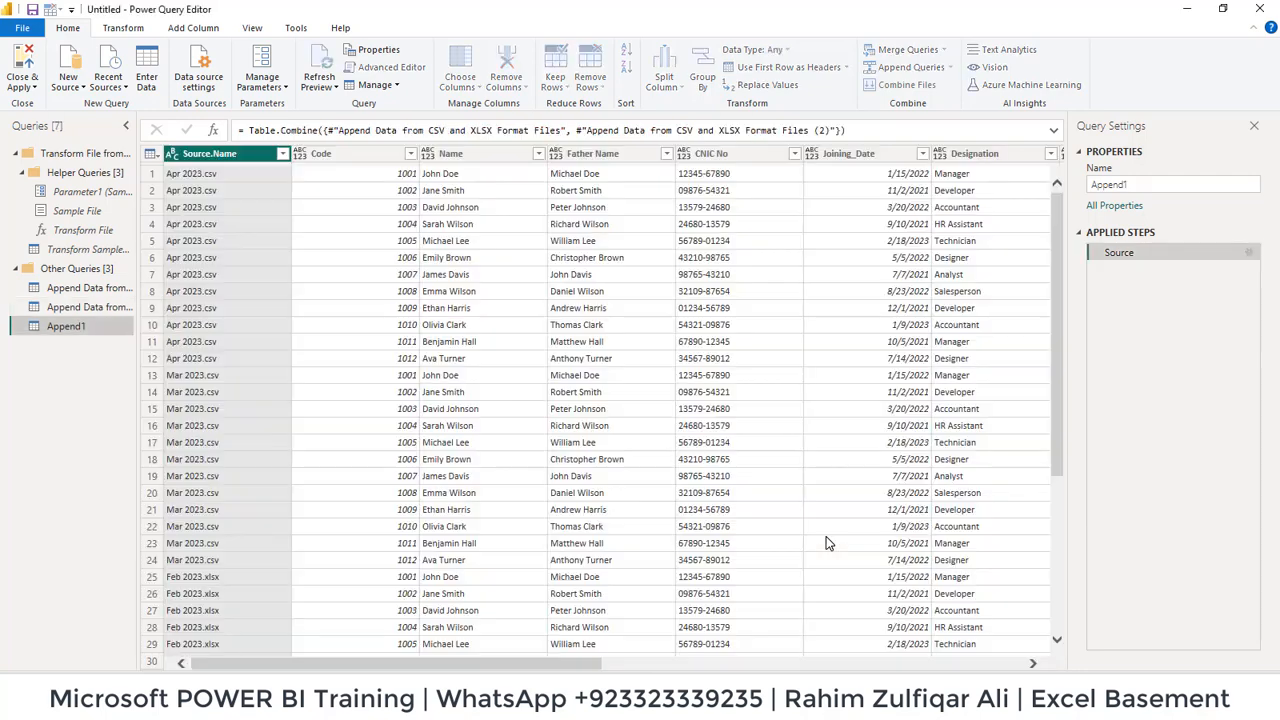
scroll("down", 3)
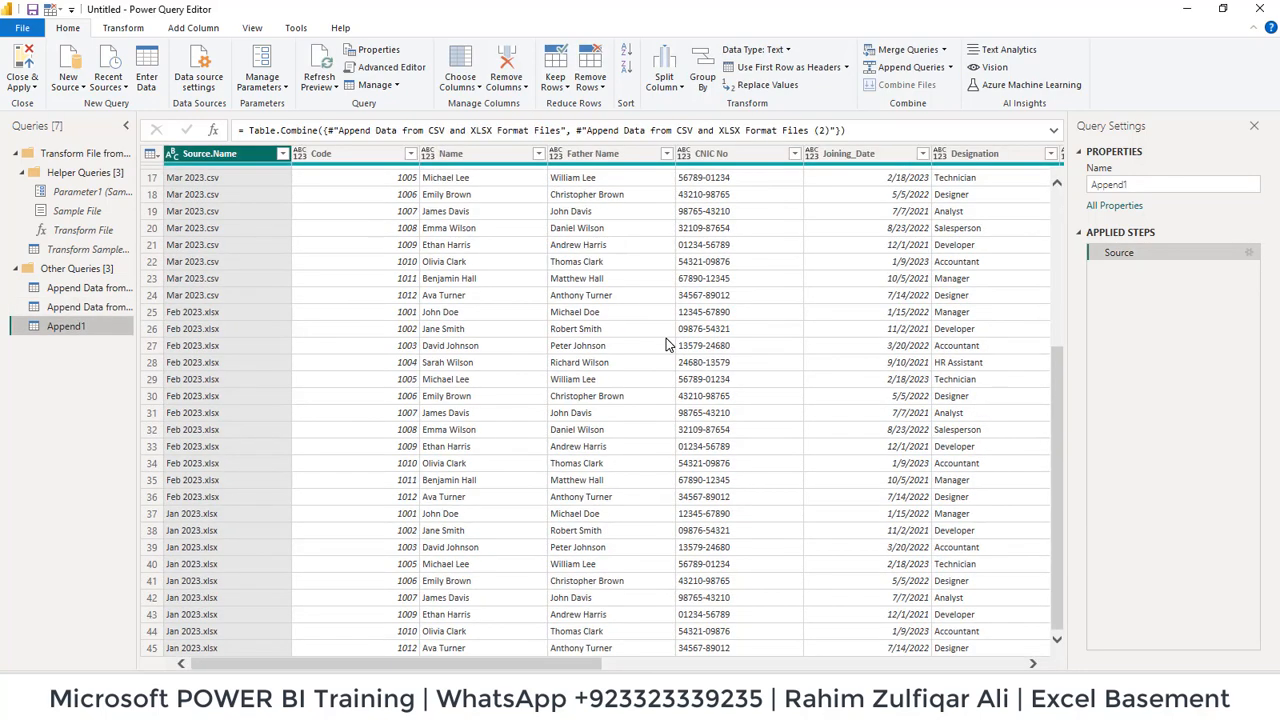
scroll("down", 3)
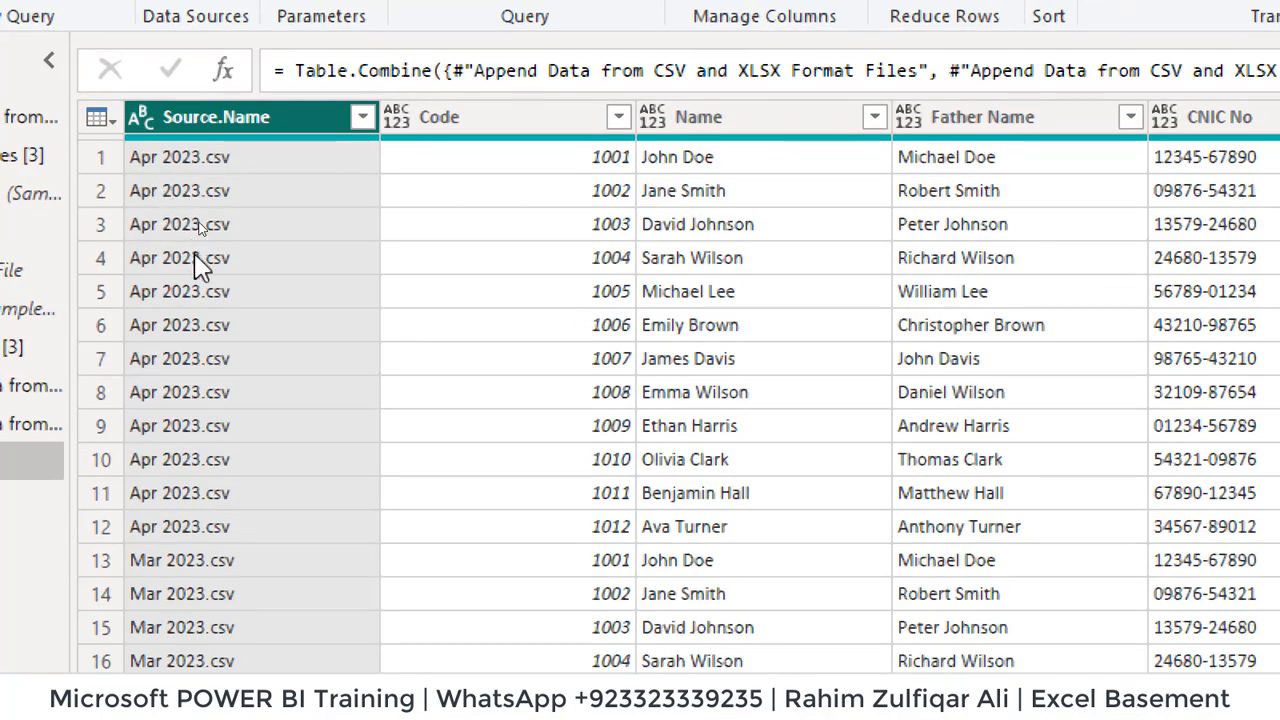
mouse_move(214, 489)
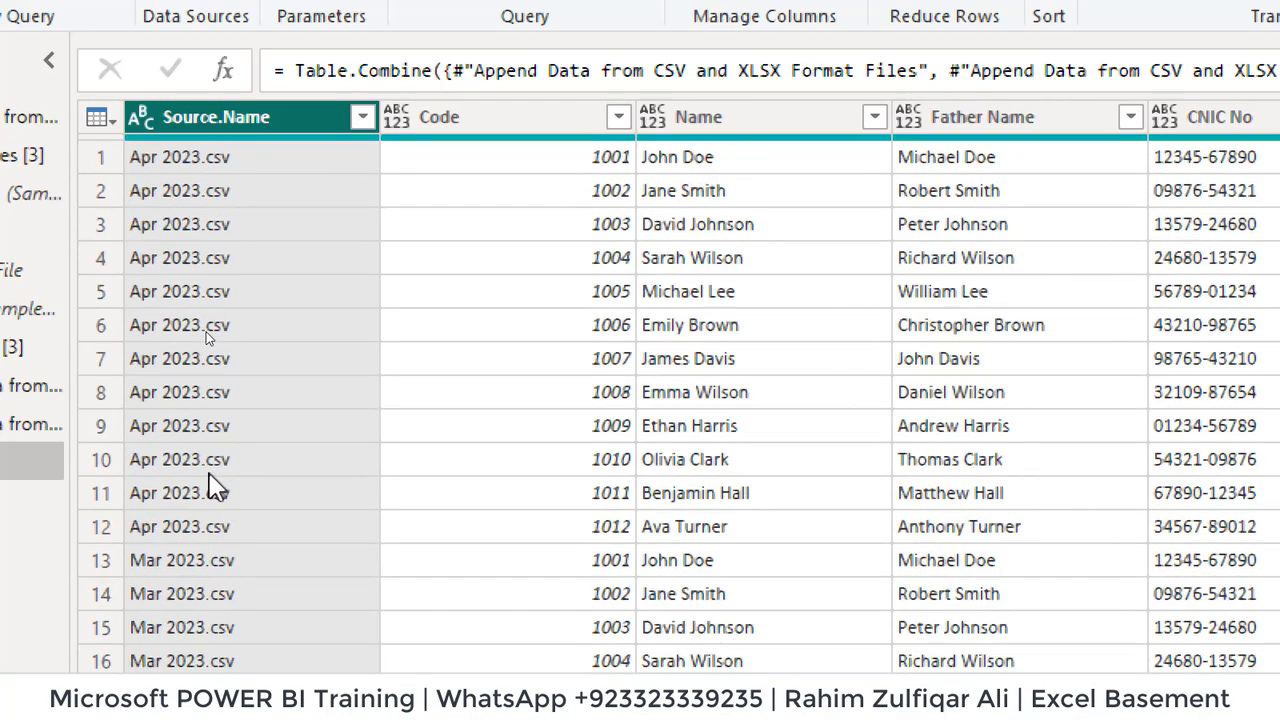
scroll("down", 3)
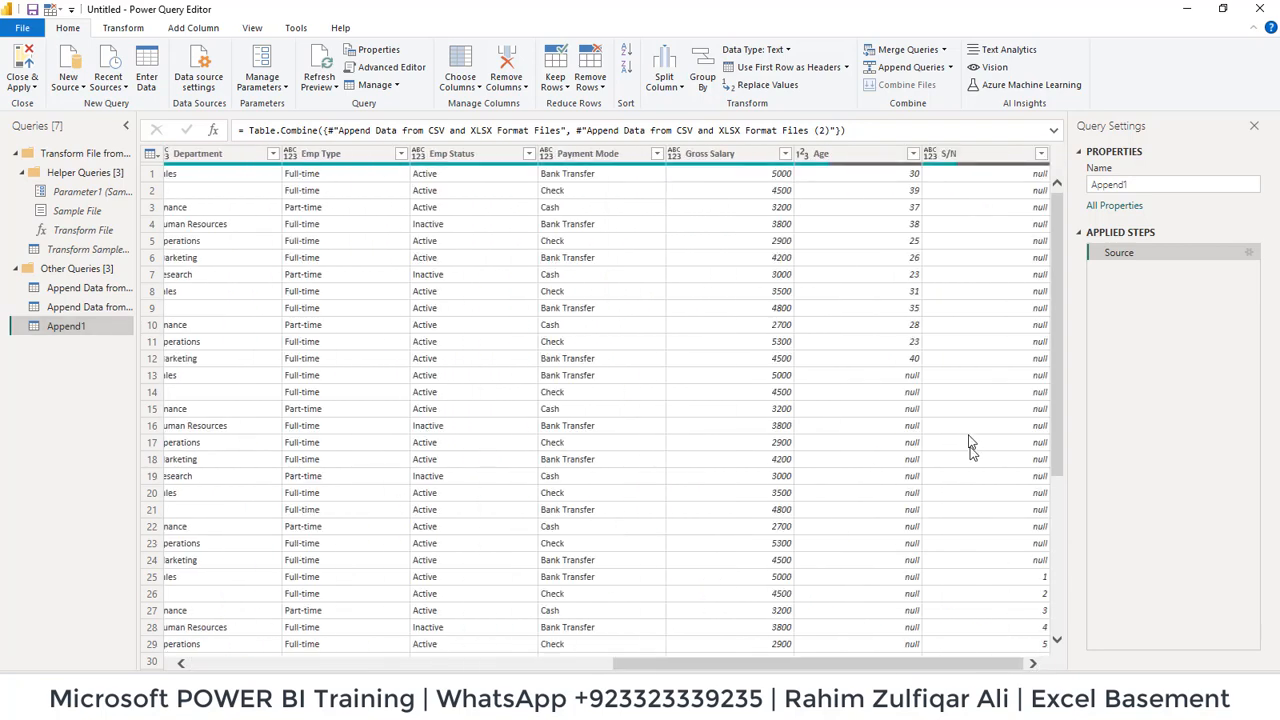
scroll("down", 3)
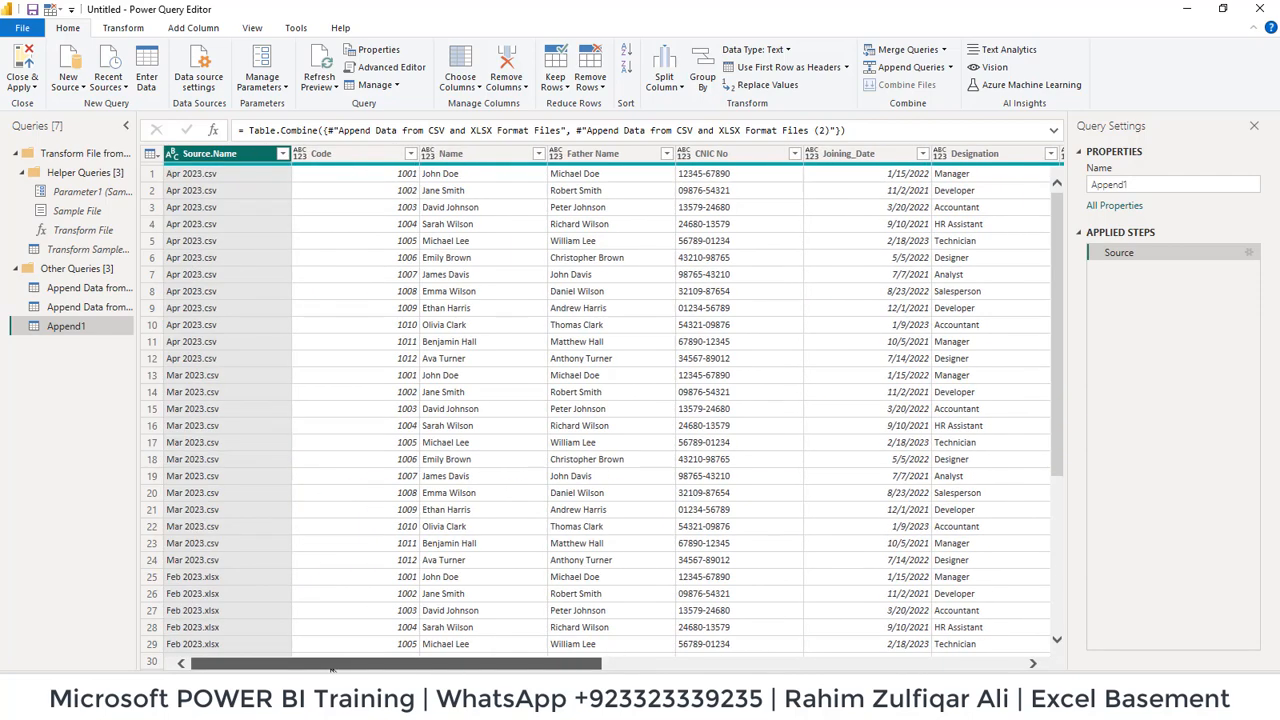
left_click(24, 78)
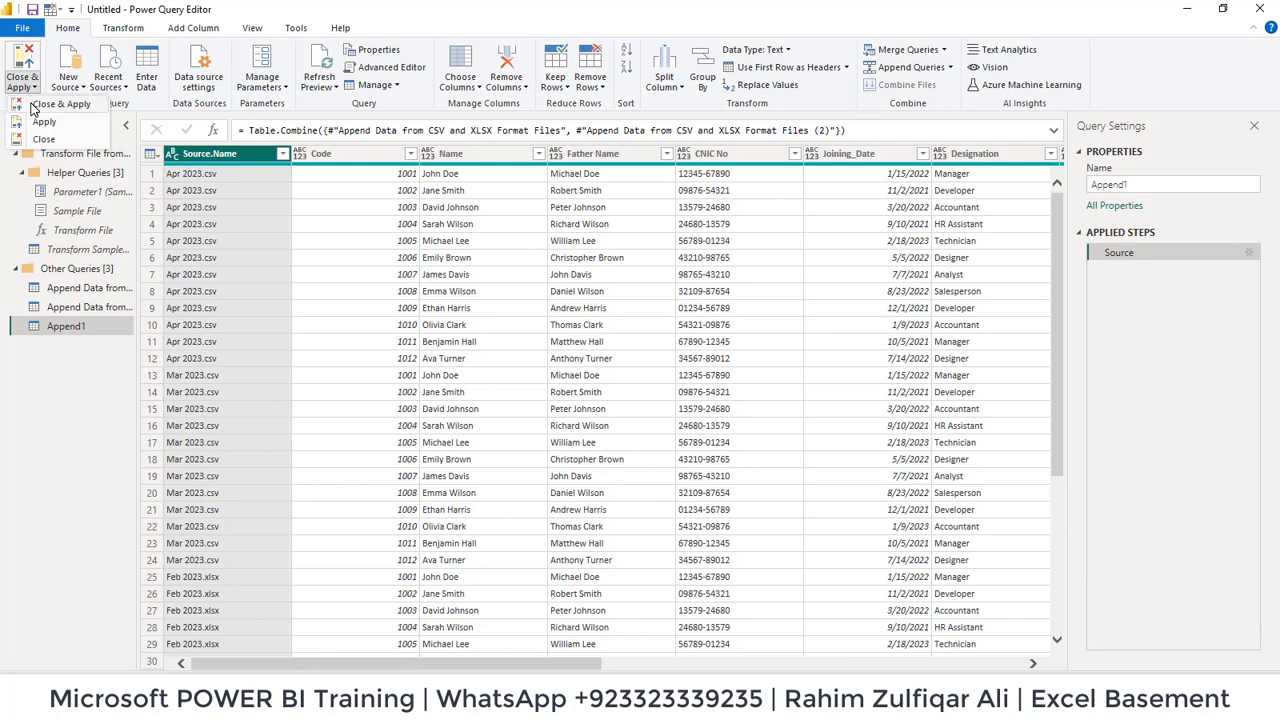
mouse_move(35, 104)
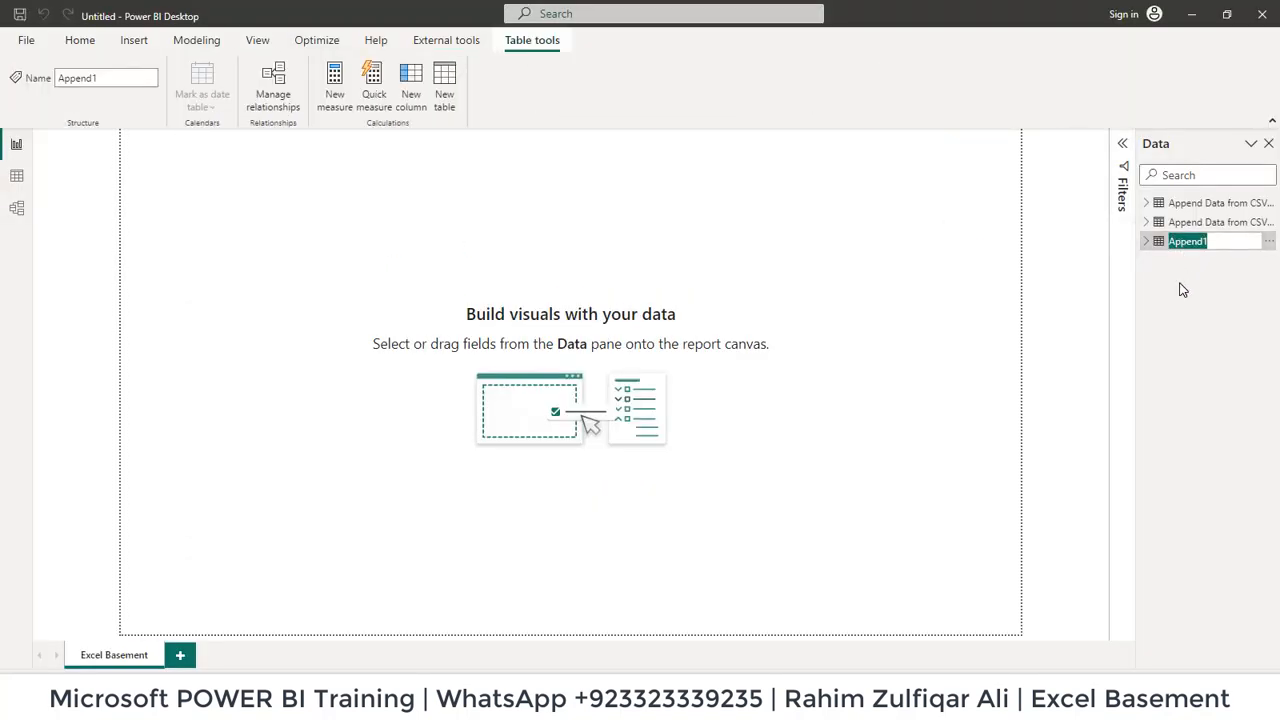
Close and apply the queries, then rename Append1 to AllData
type("AllData")
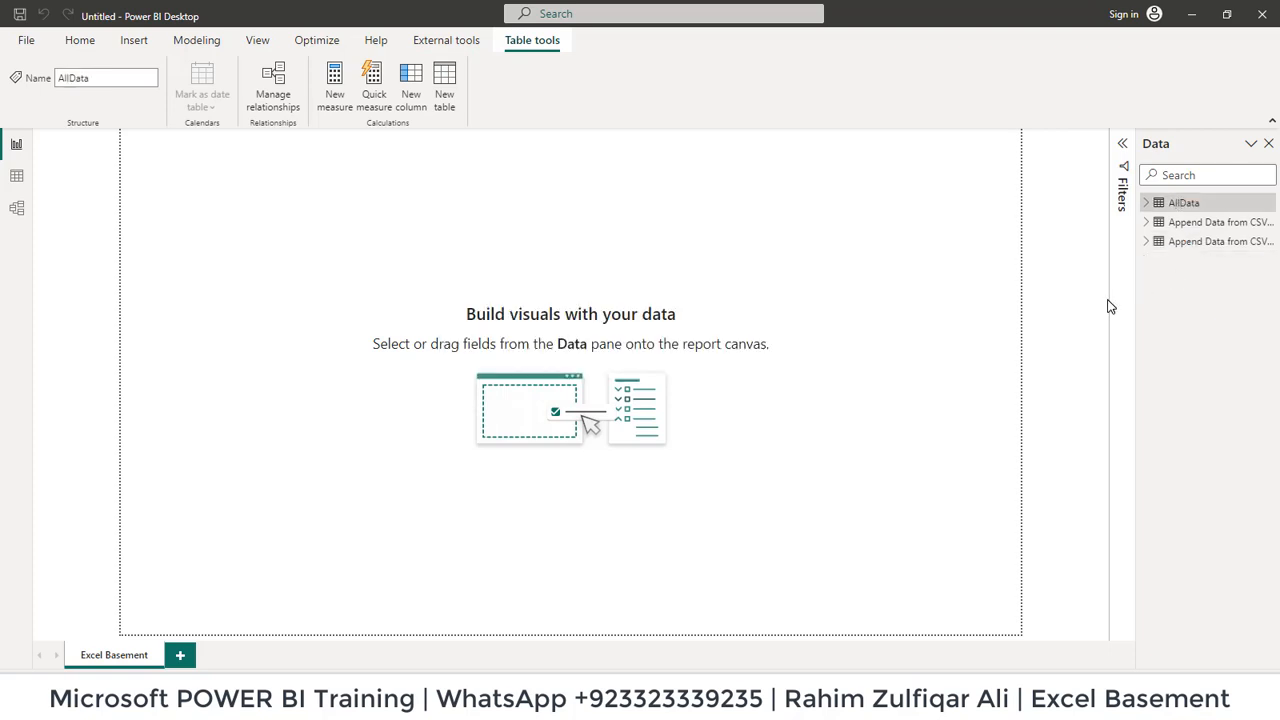
mouse_move(14, 179)
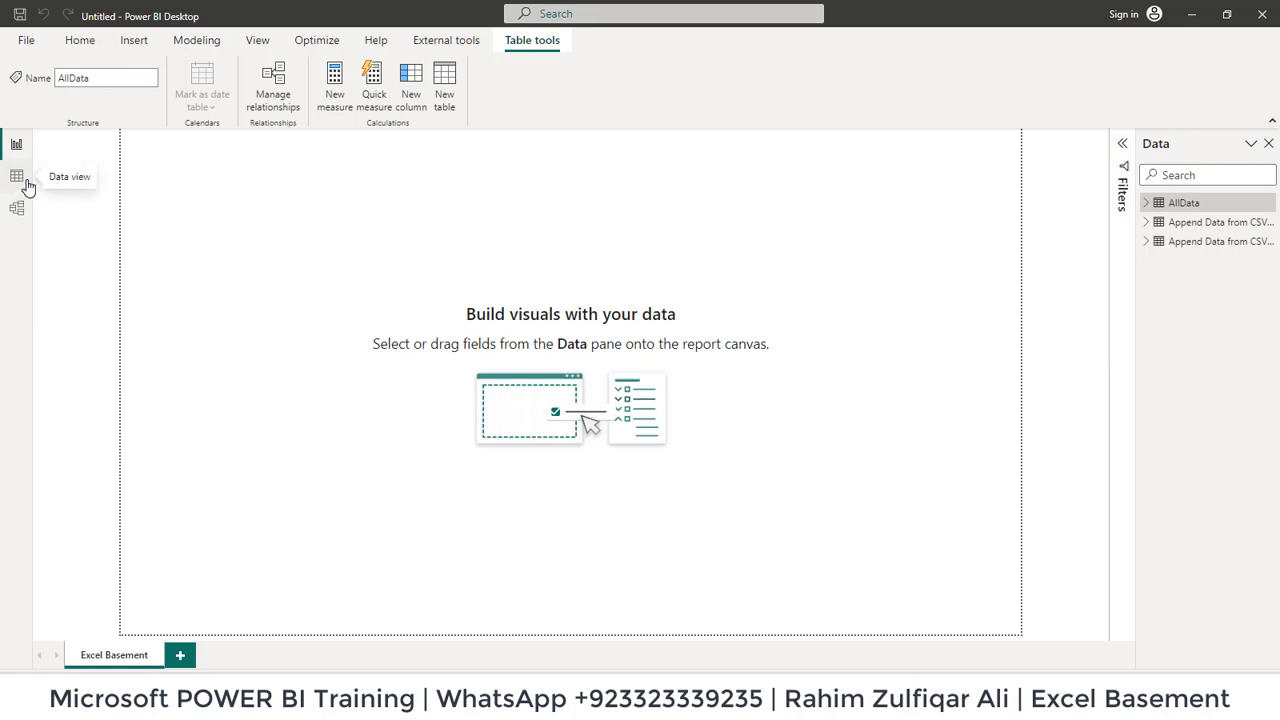
Switch to Data view and browse the 45 AllData payroll rows
left_click(16, 178)
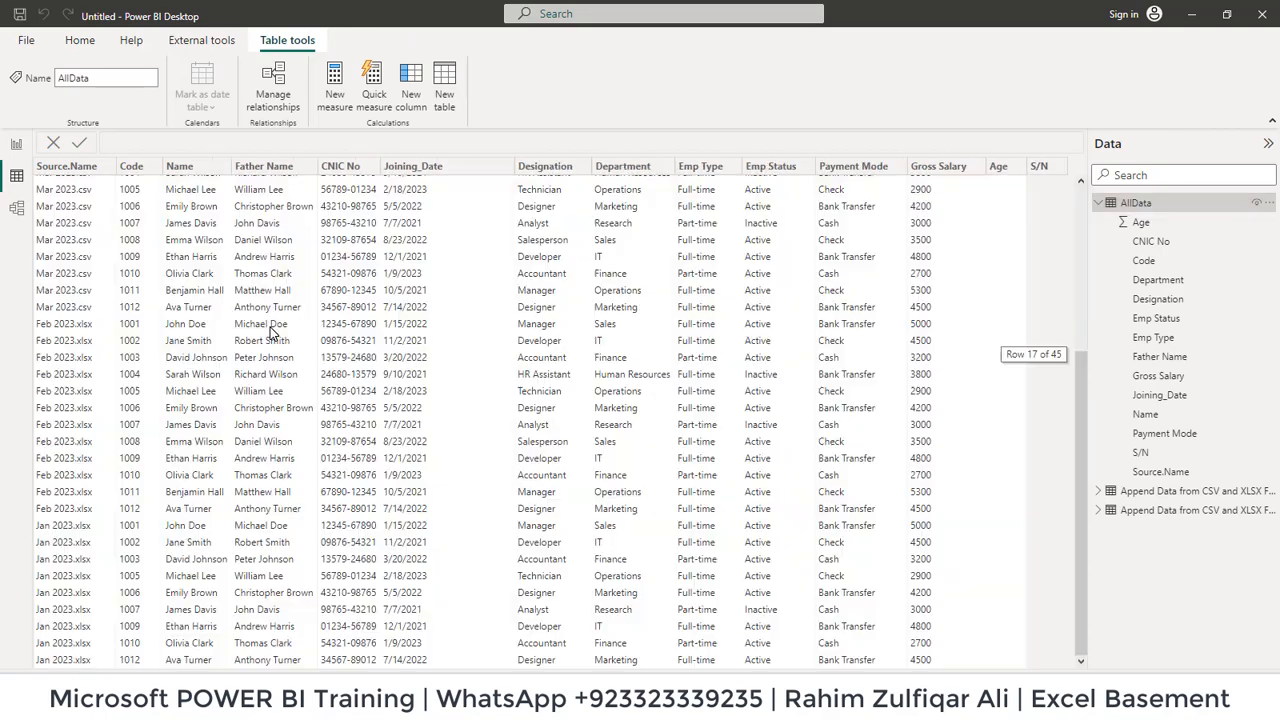
scroll("up", 3)
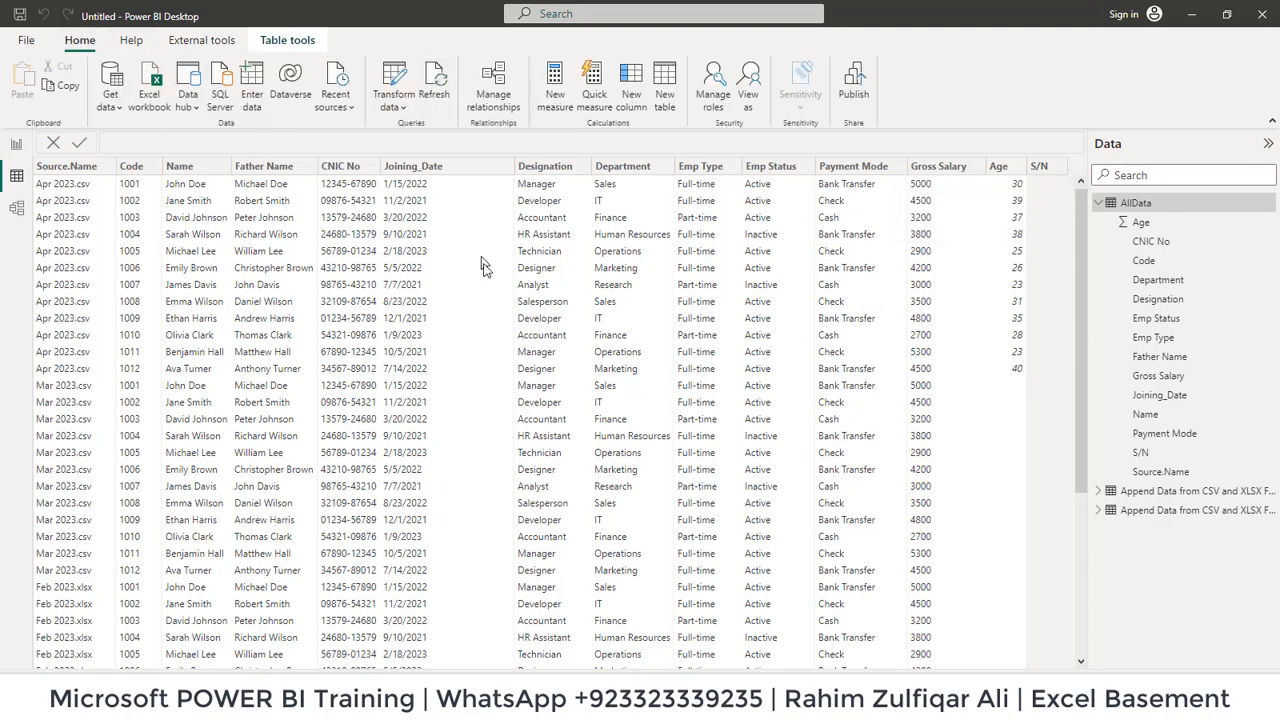
Refresh AllData and scroll to confirm the new May and June 2023 rows, 69 in total
left_click(432, 85)
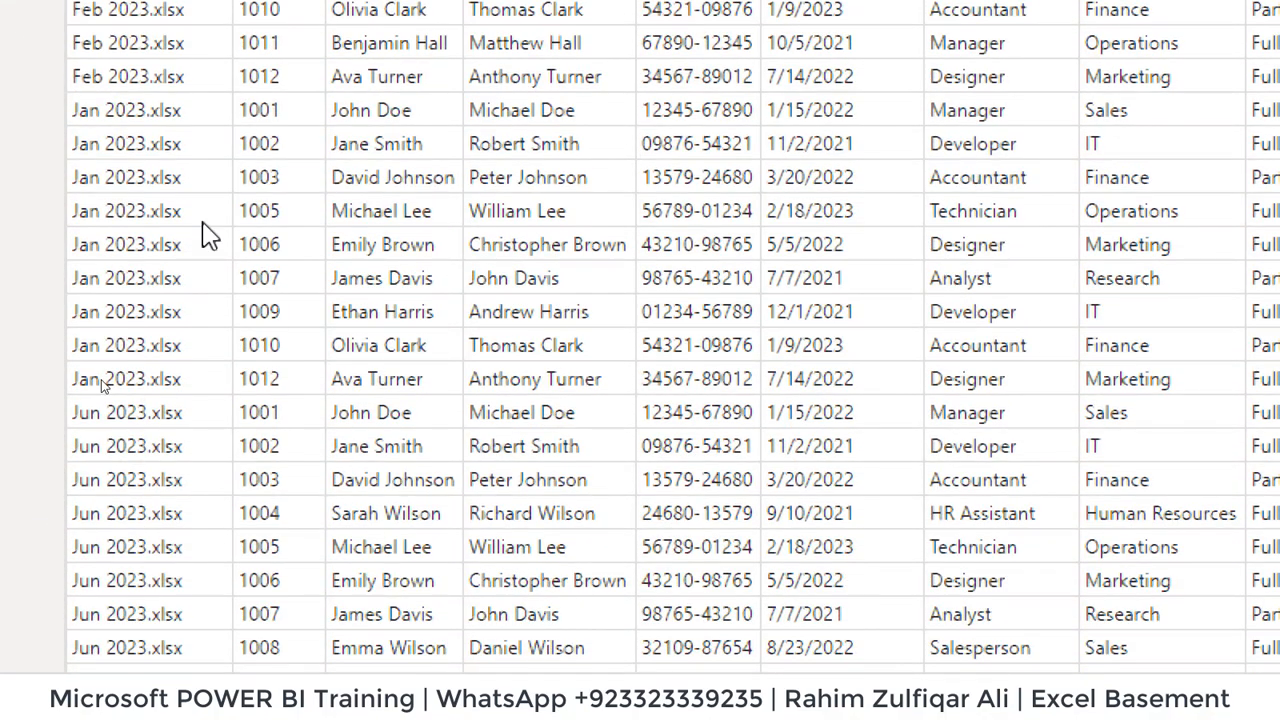
scroll("down", 3)
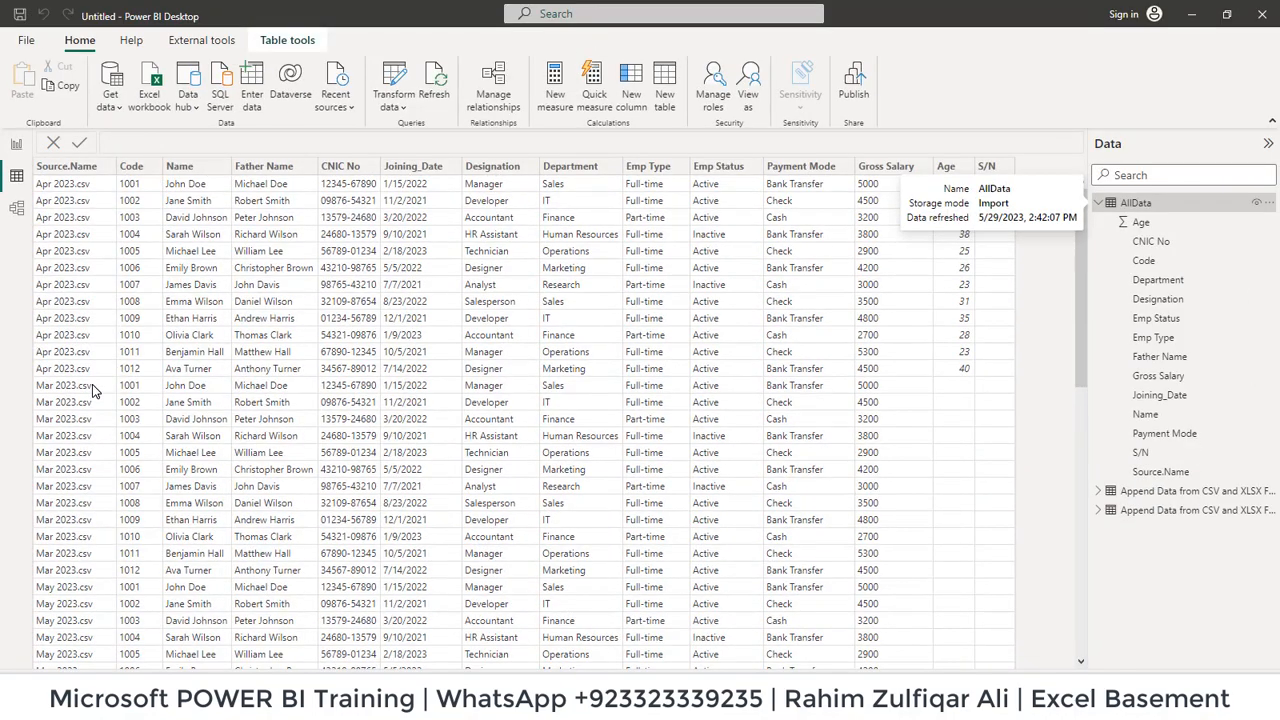
scroll("down", 3)
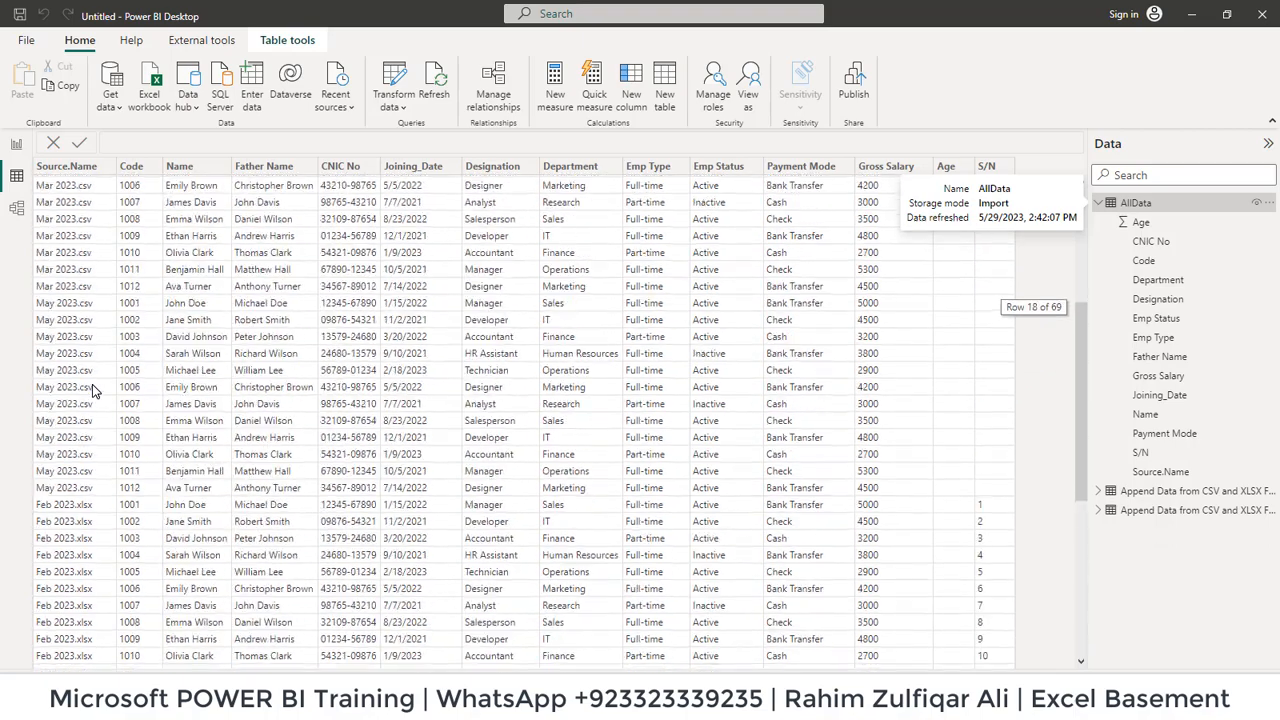